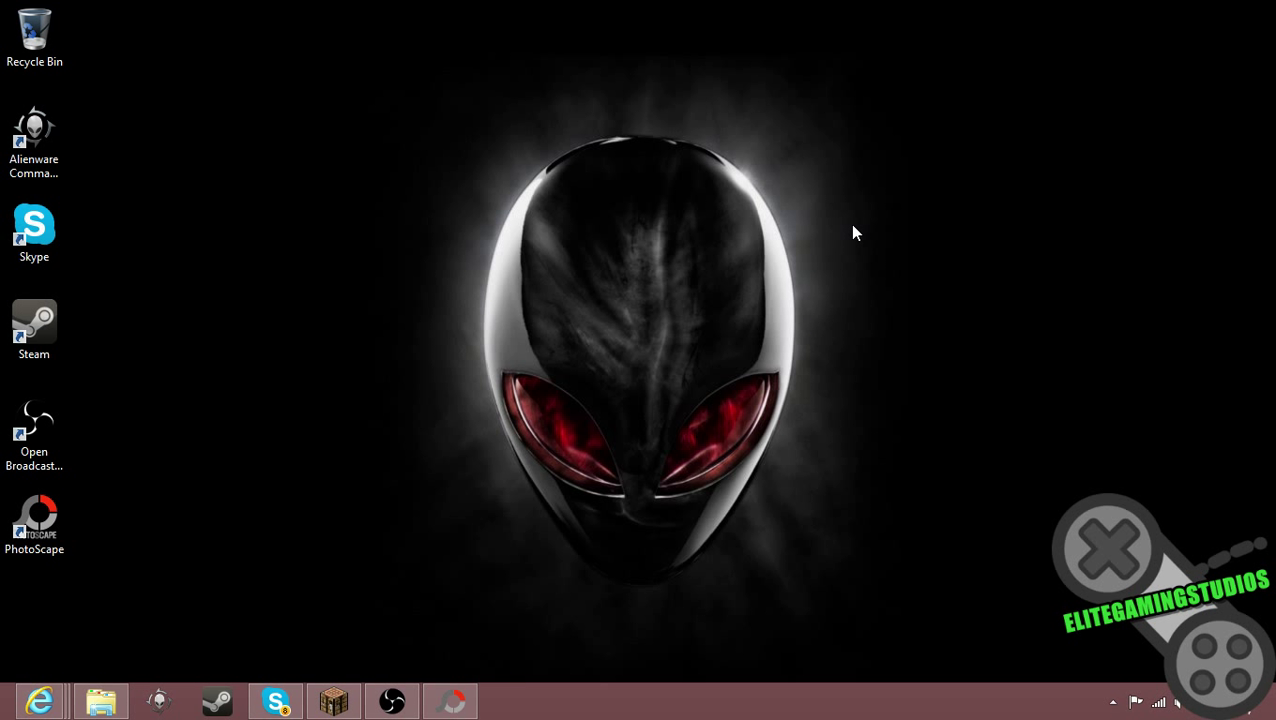
mouse_move(480, 434)
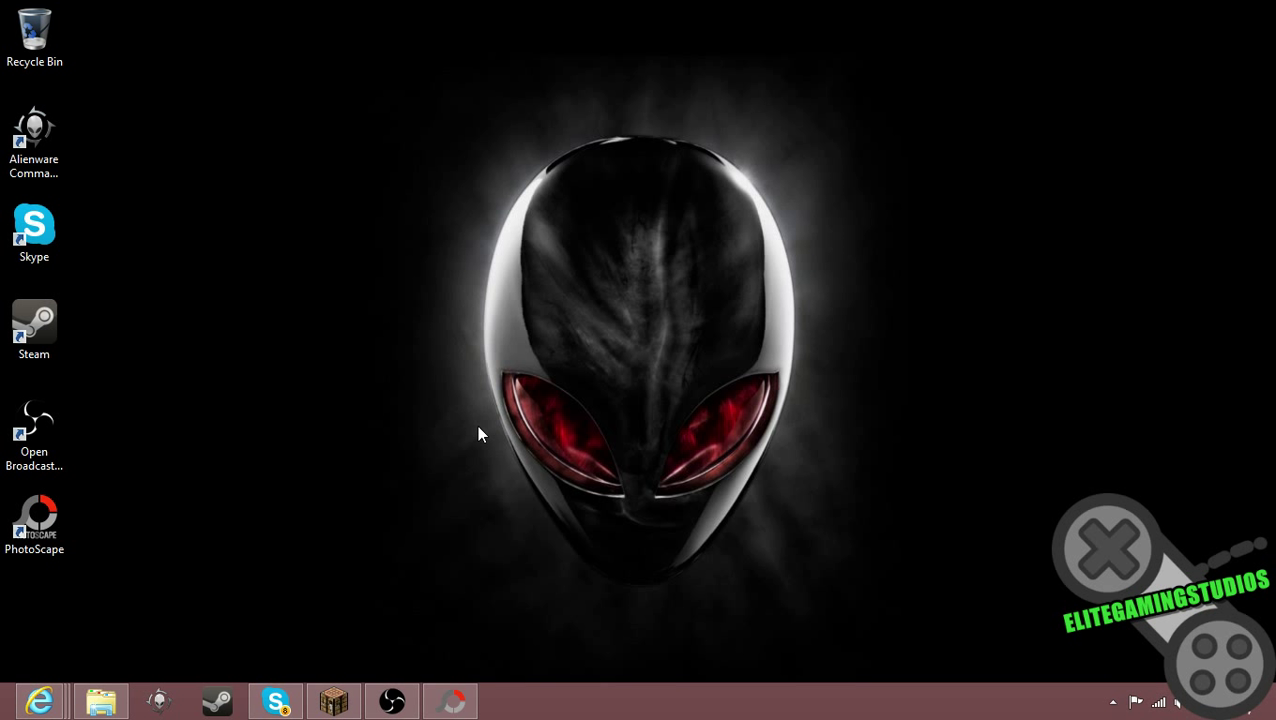
mouse_move(490, 542)
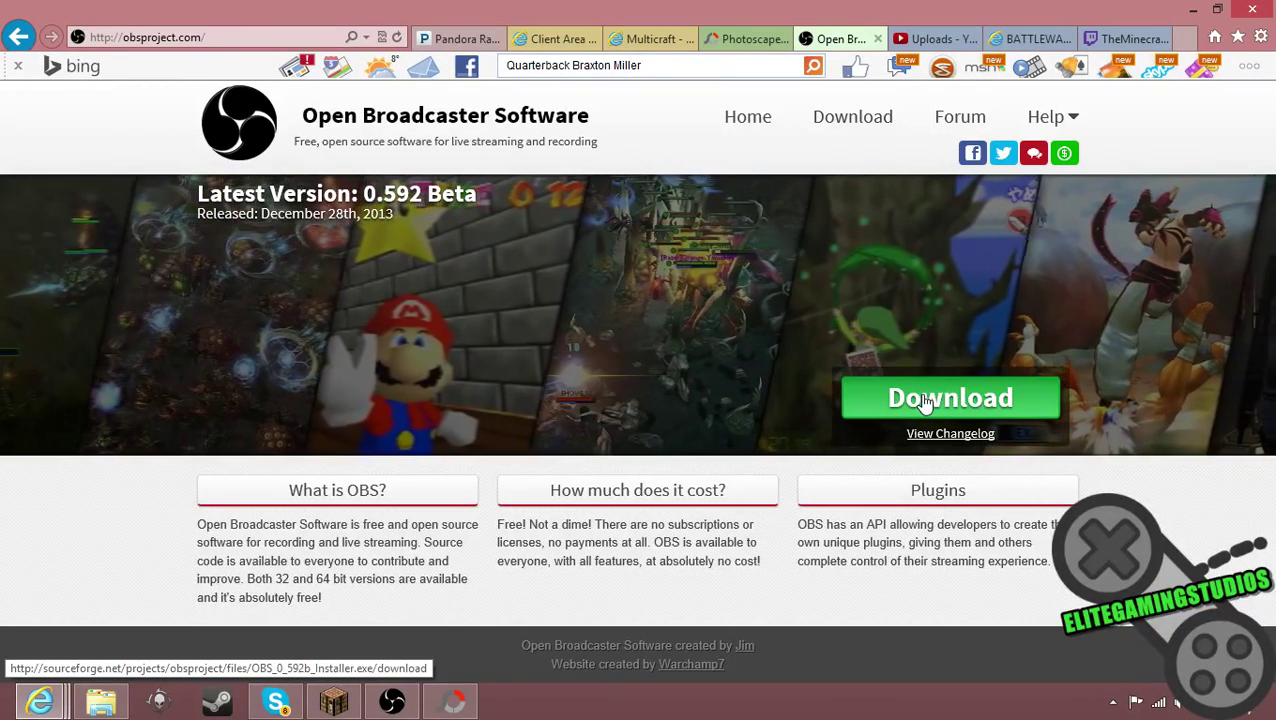
Step: Download the OBS 0.592 Beta installer from obsproject.com via SourceForge
click(949, 397)
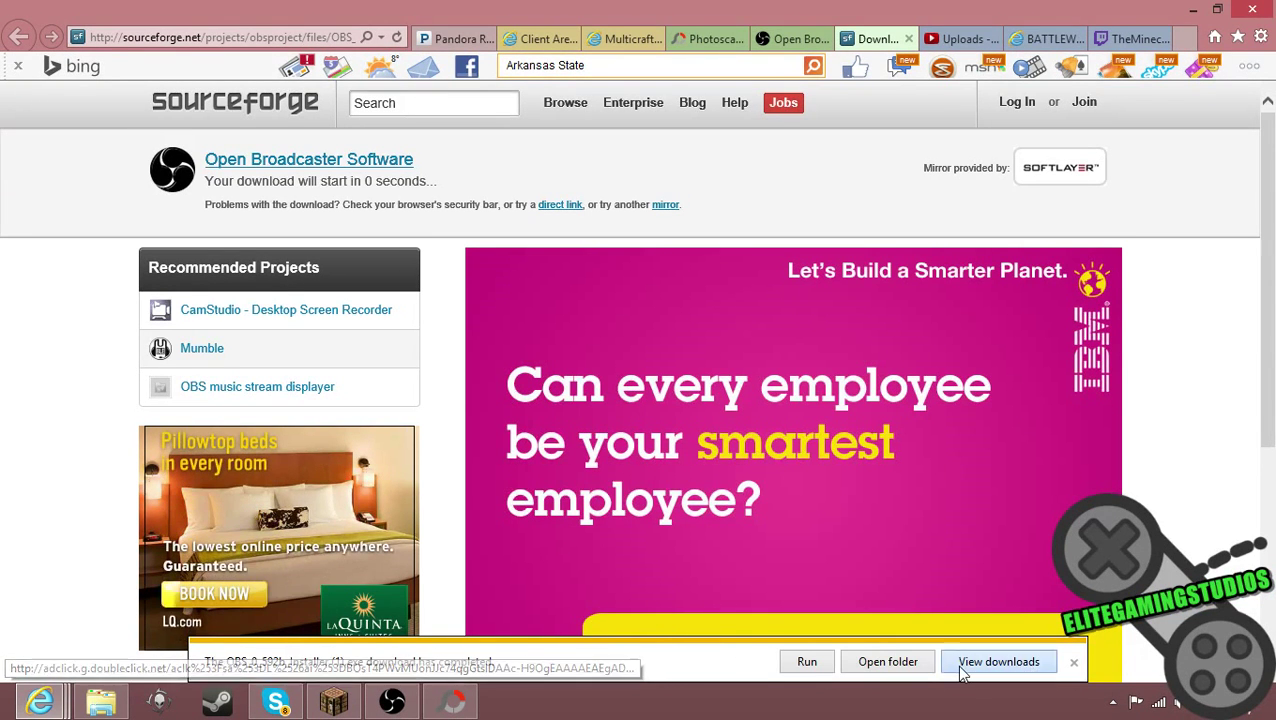
Step: Show Internet Explorer's downloads list with the 7.30 MB OBS installer on top
click(998, 661)
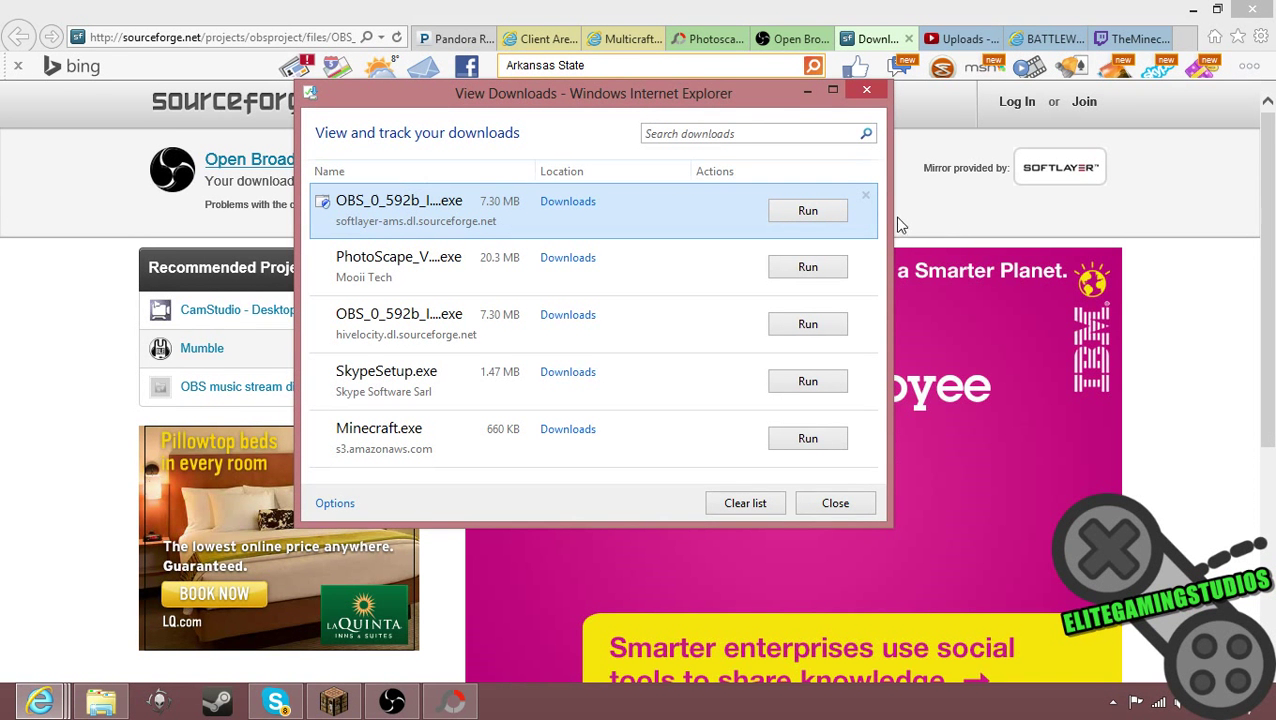
mouse_move(937, 219)
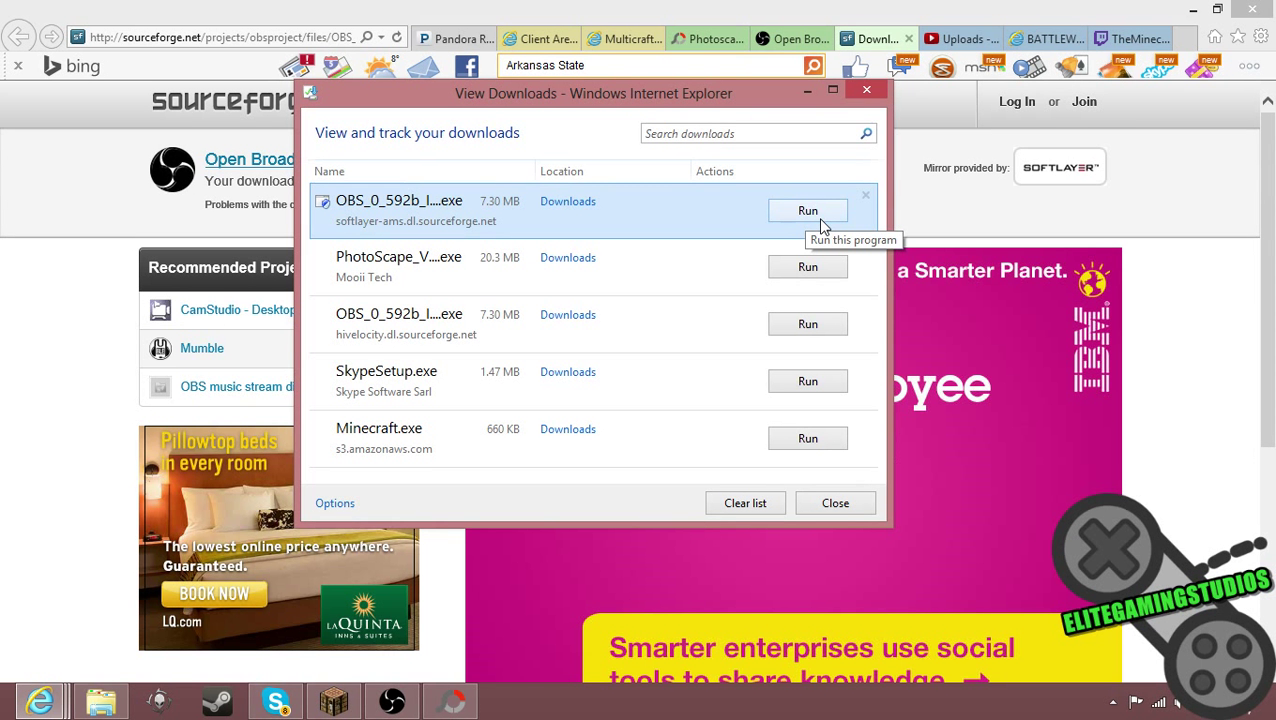
mouse_move(783, 248)
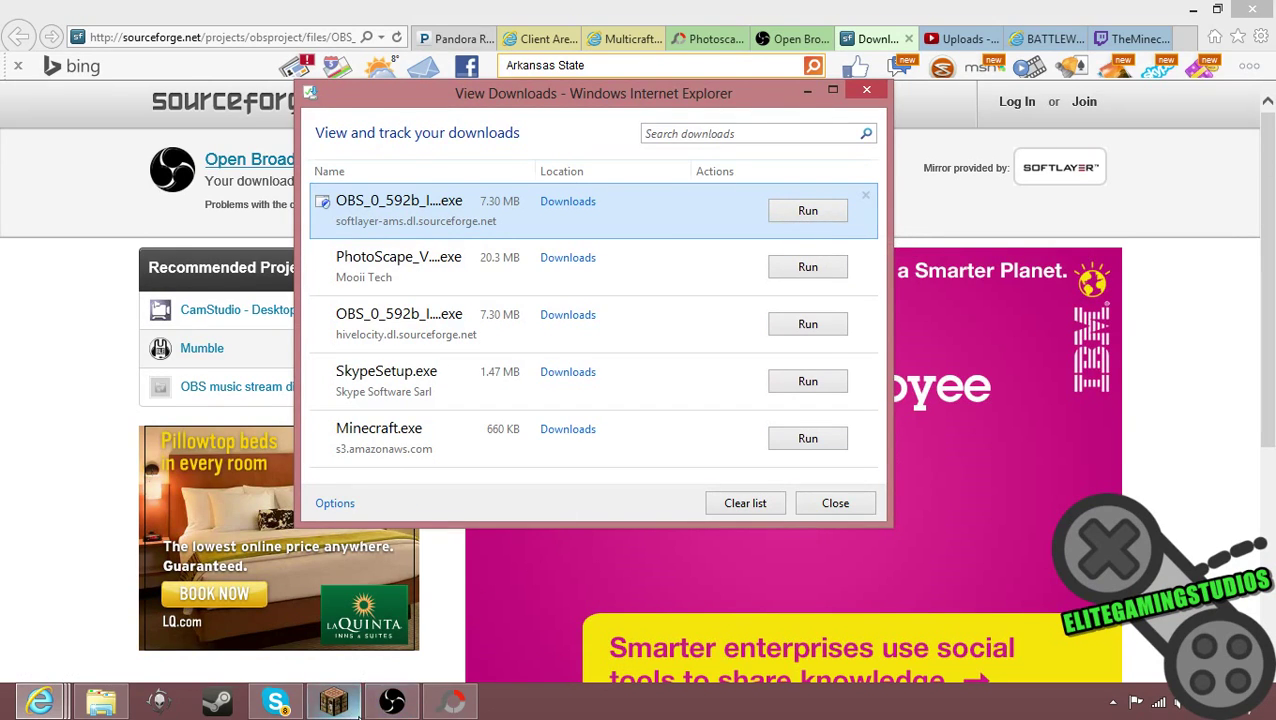
Step: Bring up the OBS v0.592b window showing Scene 2 with its Image and Monitor Capture sources
click(391, 700)
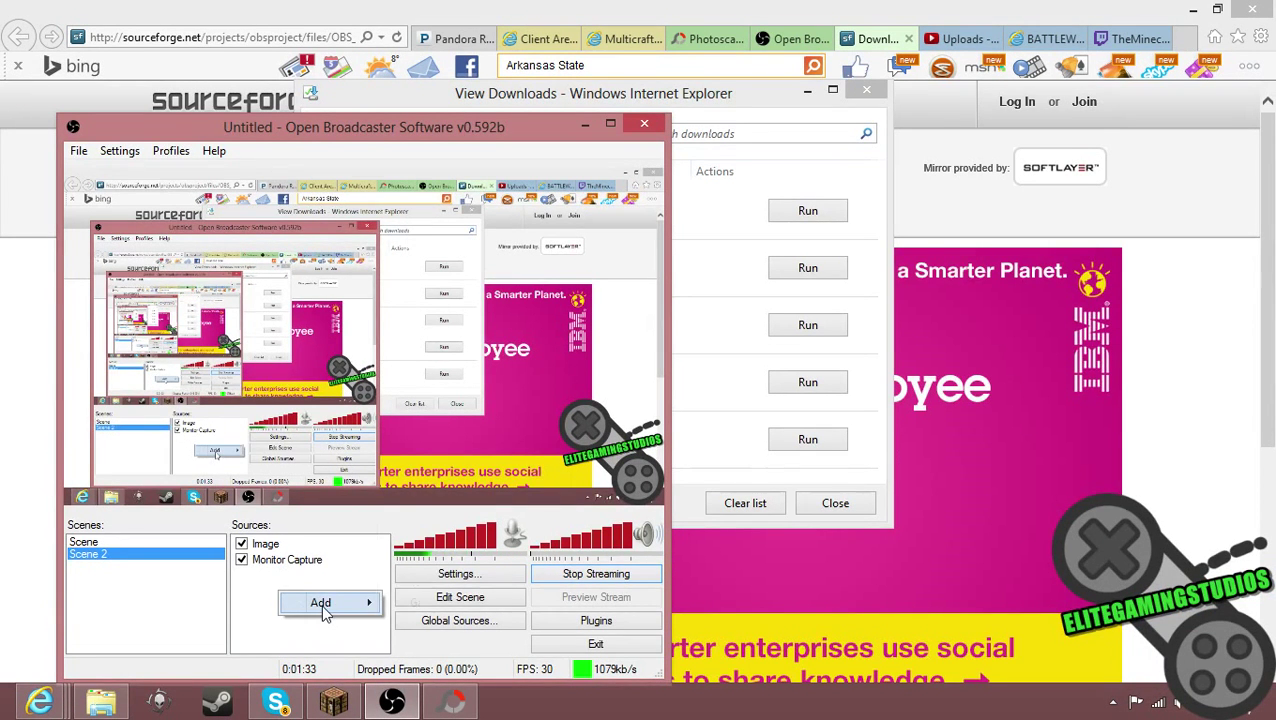
Step: Add a Game Capture source to Scene 2 capturing [javaw]: Minecraft 1.7.4
click(320, 602)
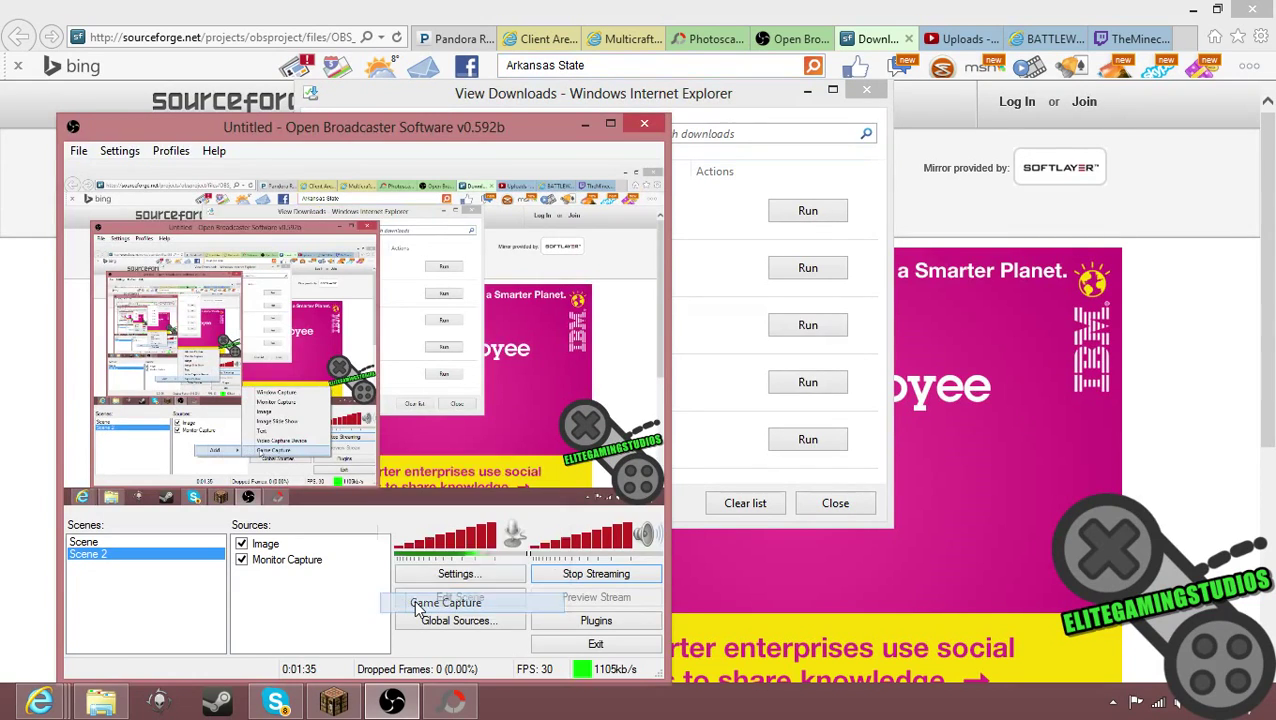
click(445, 602)
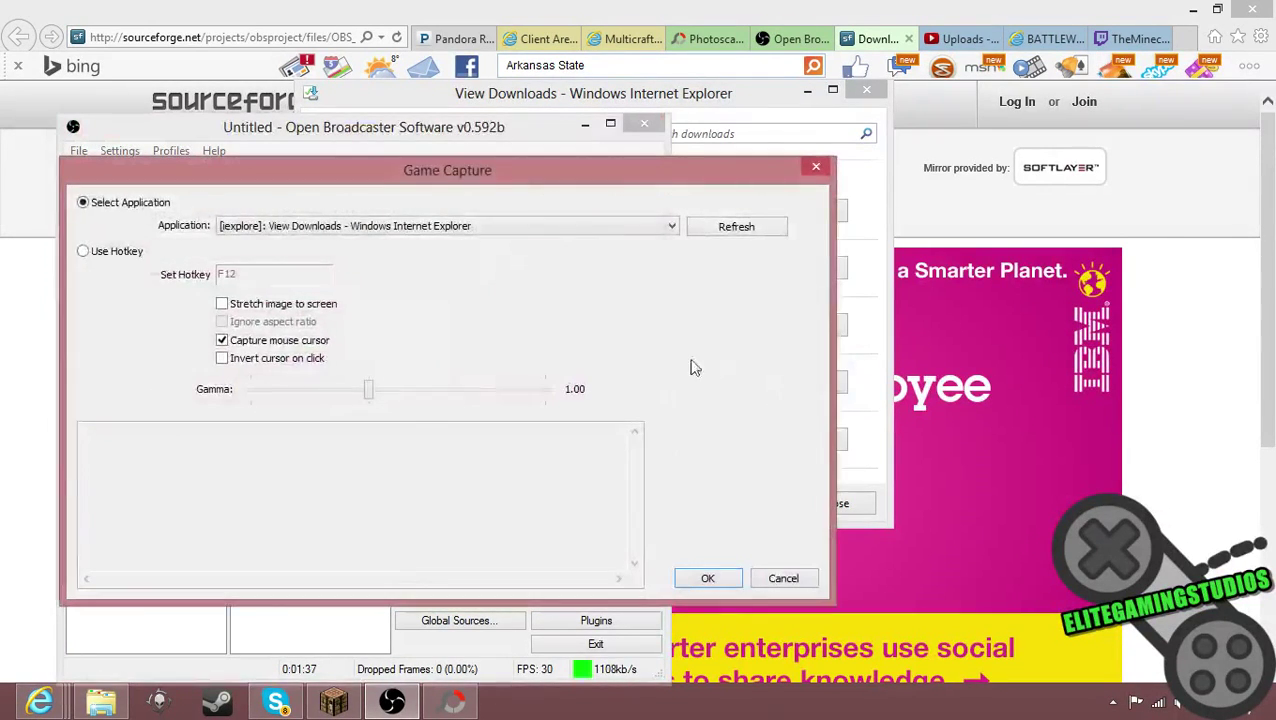
click(670, 225)
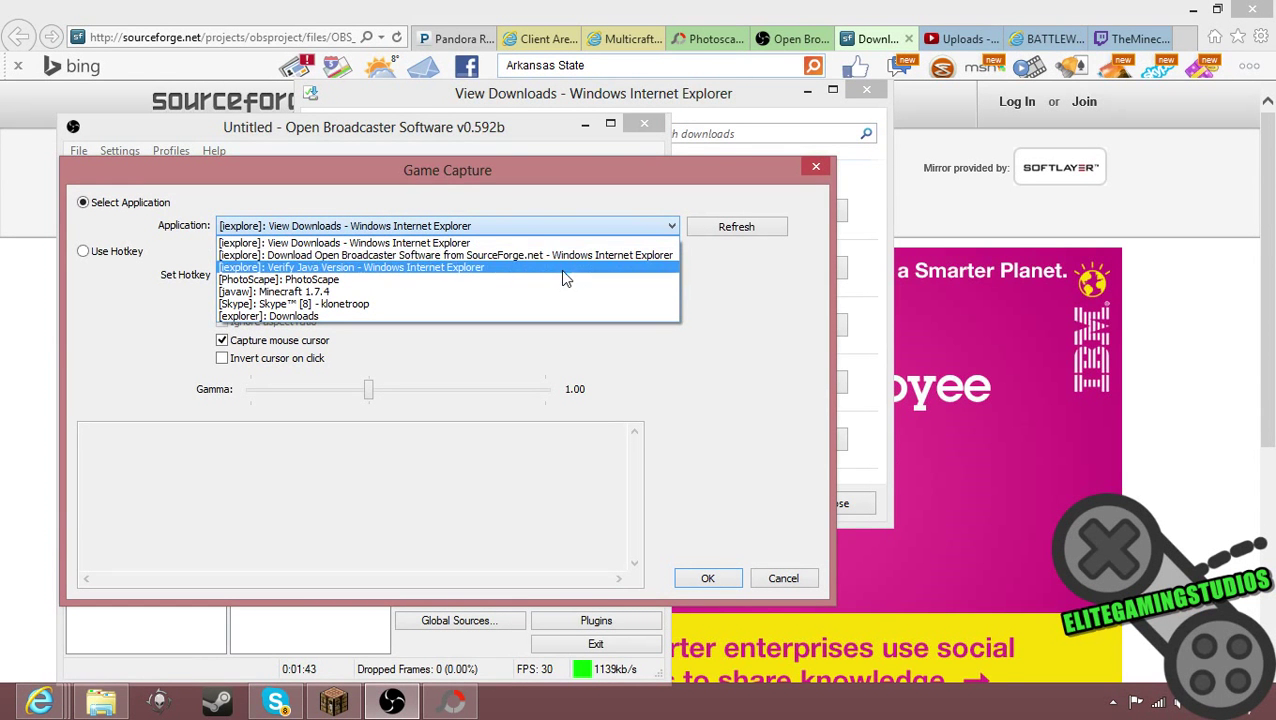
click(273, 291)
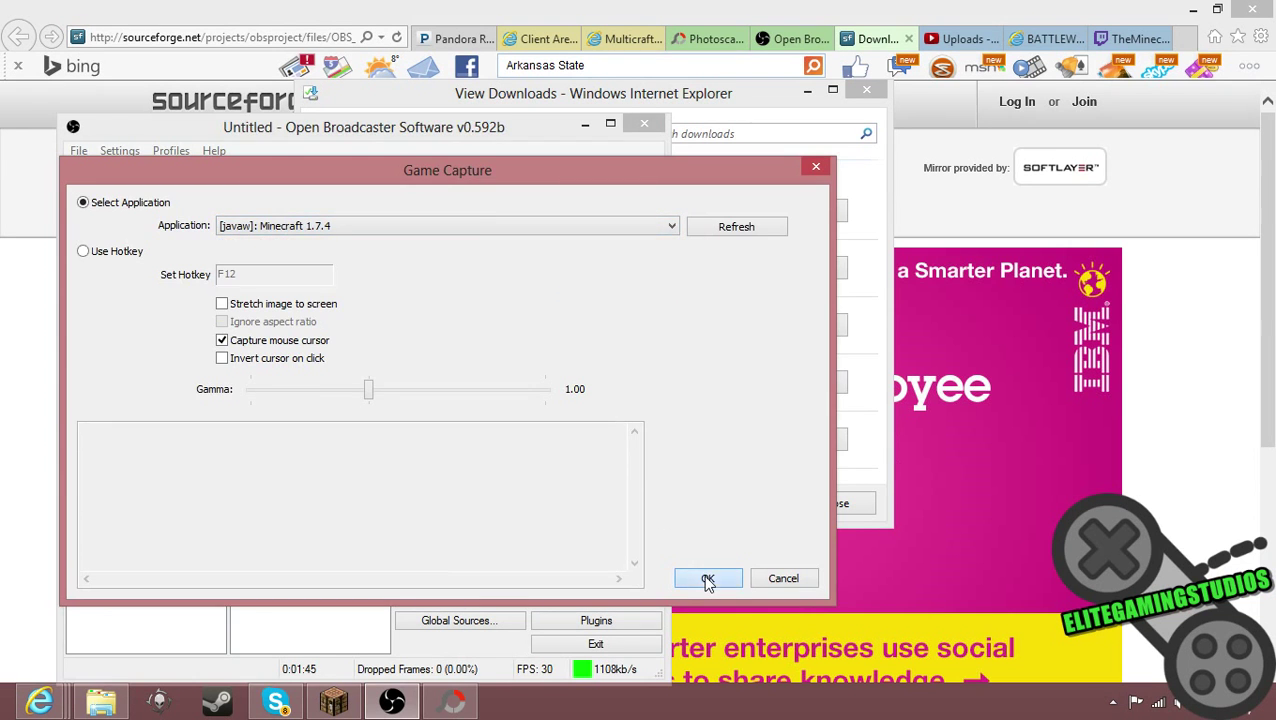
click(708, 578)
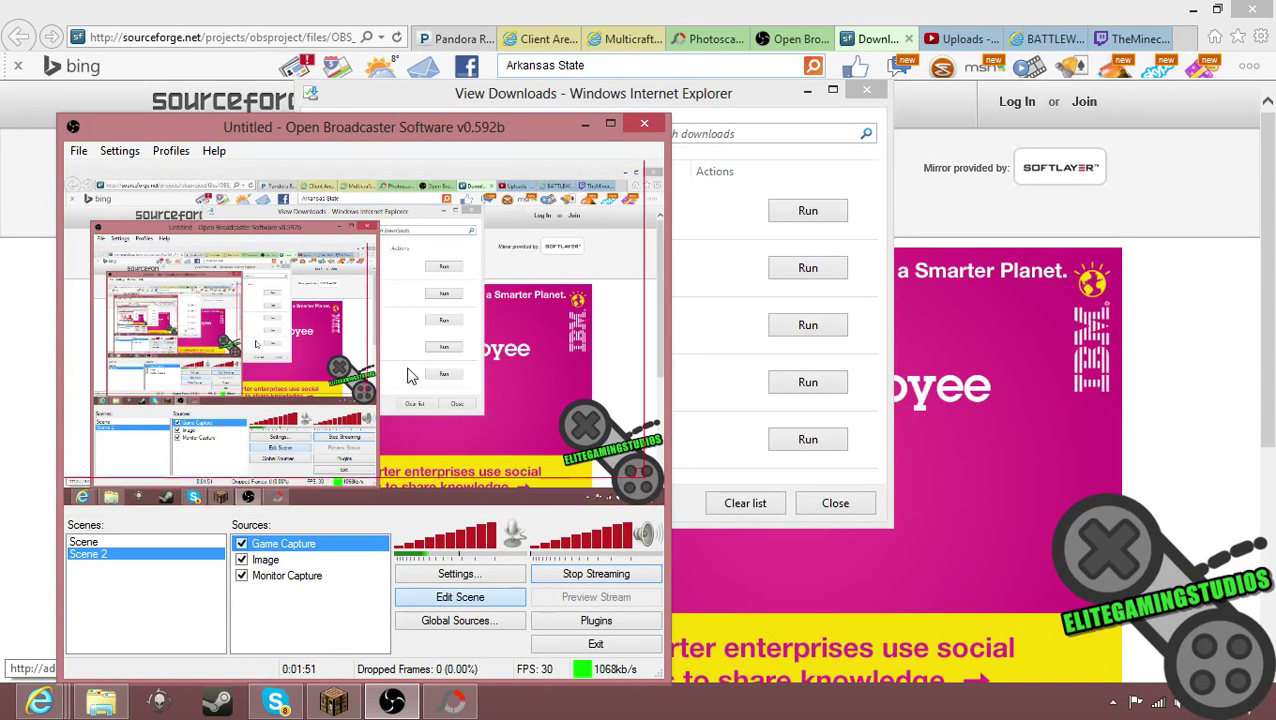
Step: Switch off the Game Capture source in Scene 2 and reach the Settings menu
click(333, 700)
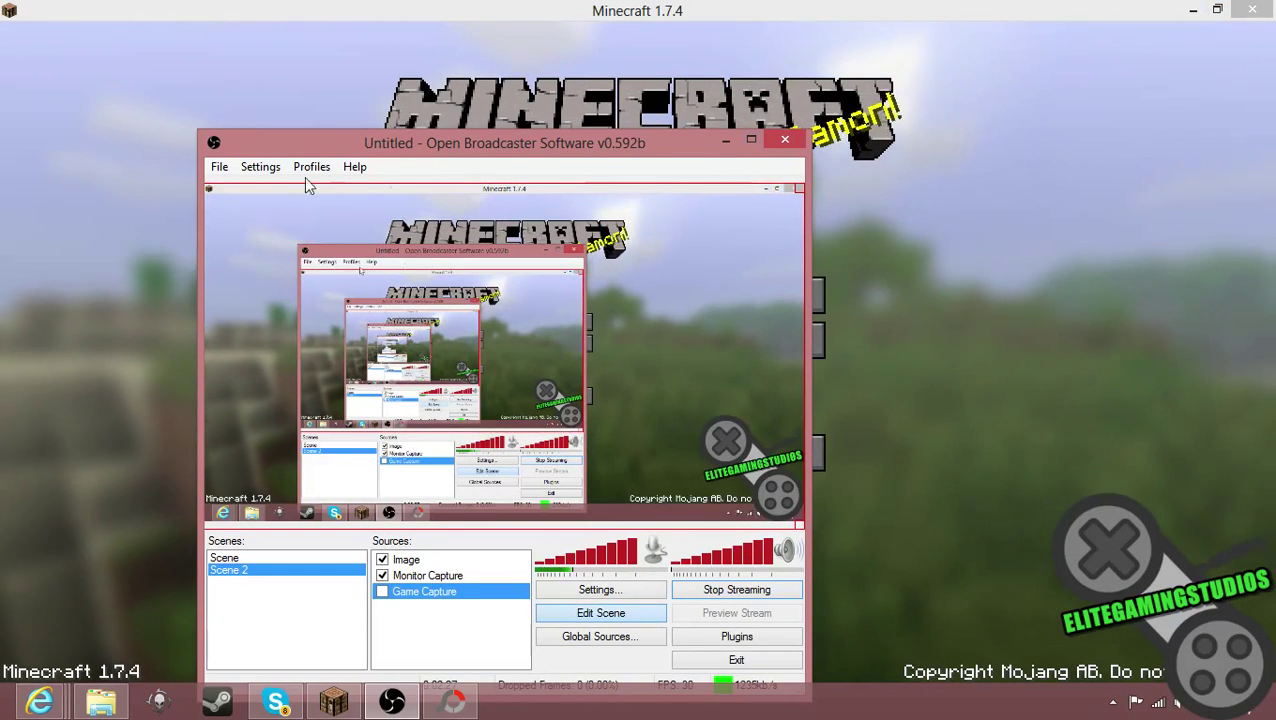
click(311, 166)
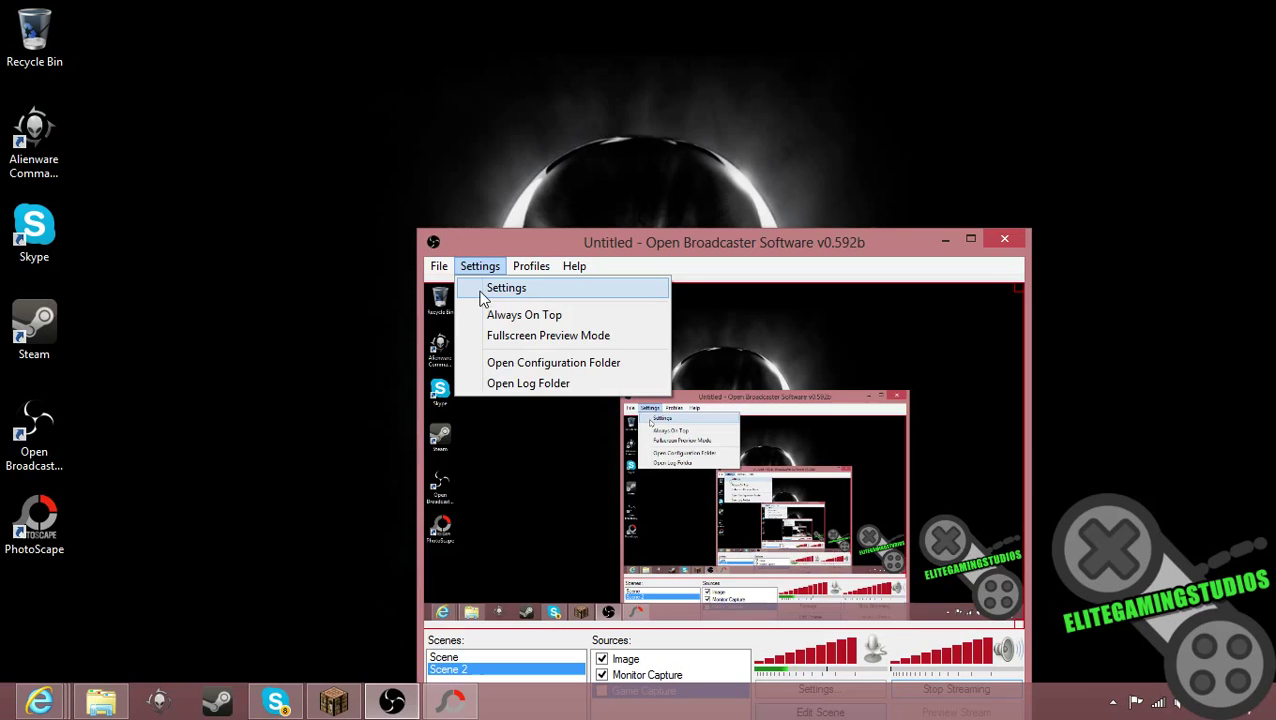
Step: Show Broadcast Settings, currently File Output Only saving to an mp4 path
click(506, 288)
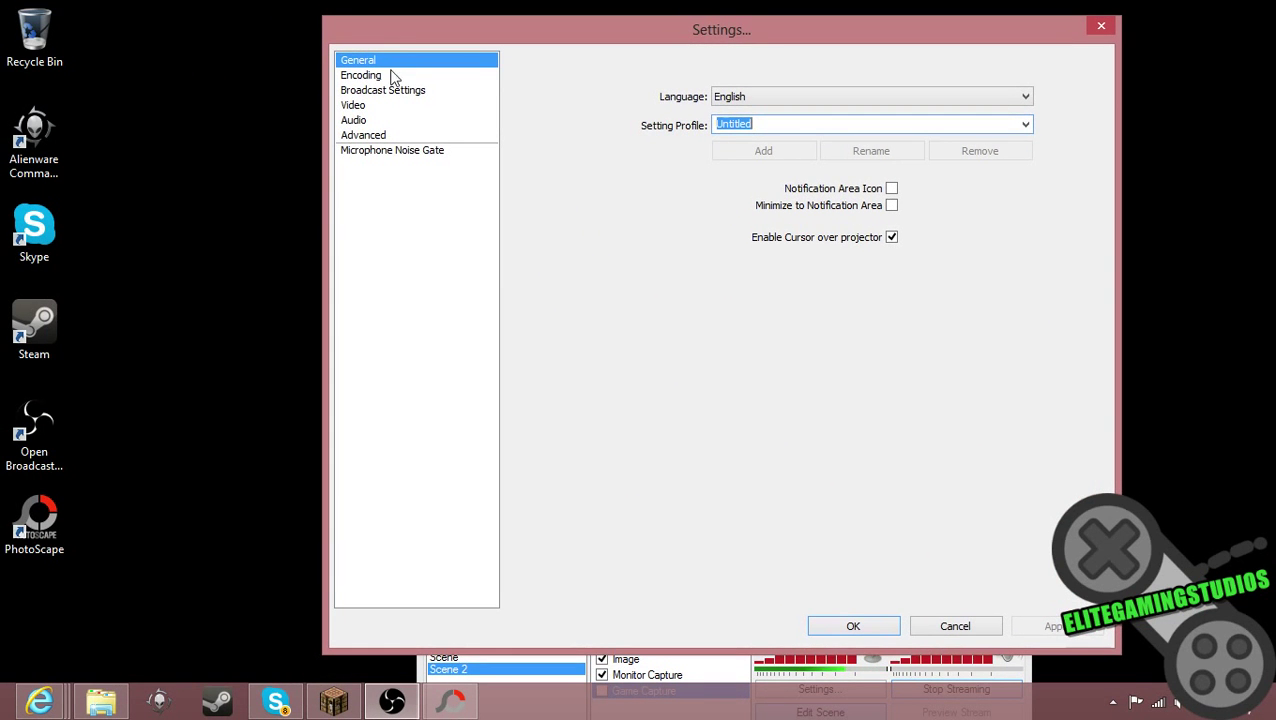
mouse_move(435, 615)
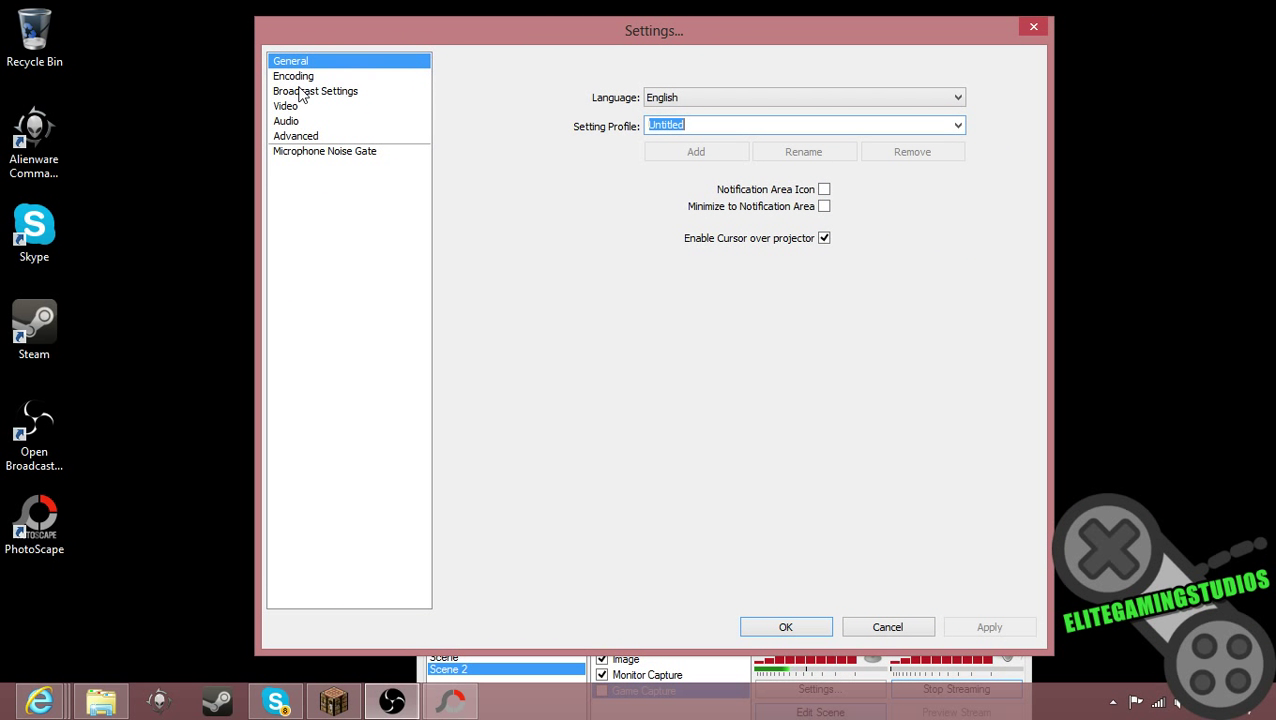
click(315, 91)
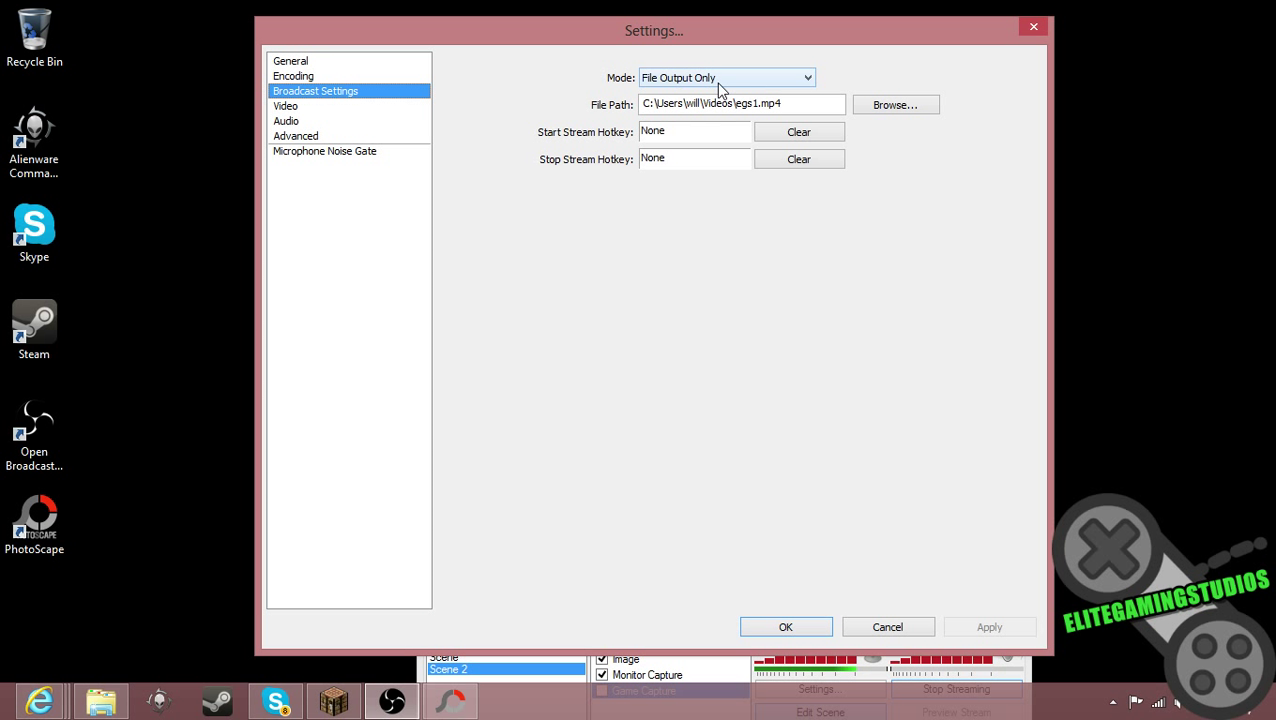
Step: Switch broadcast mode to Live Stream on Twitch / Justin.tv, US West: San Francisco, with the stream key
click(726, 77)
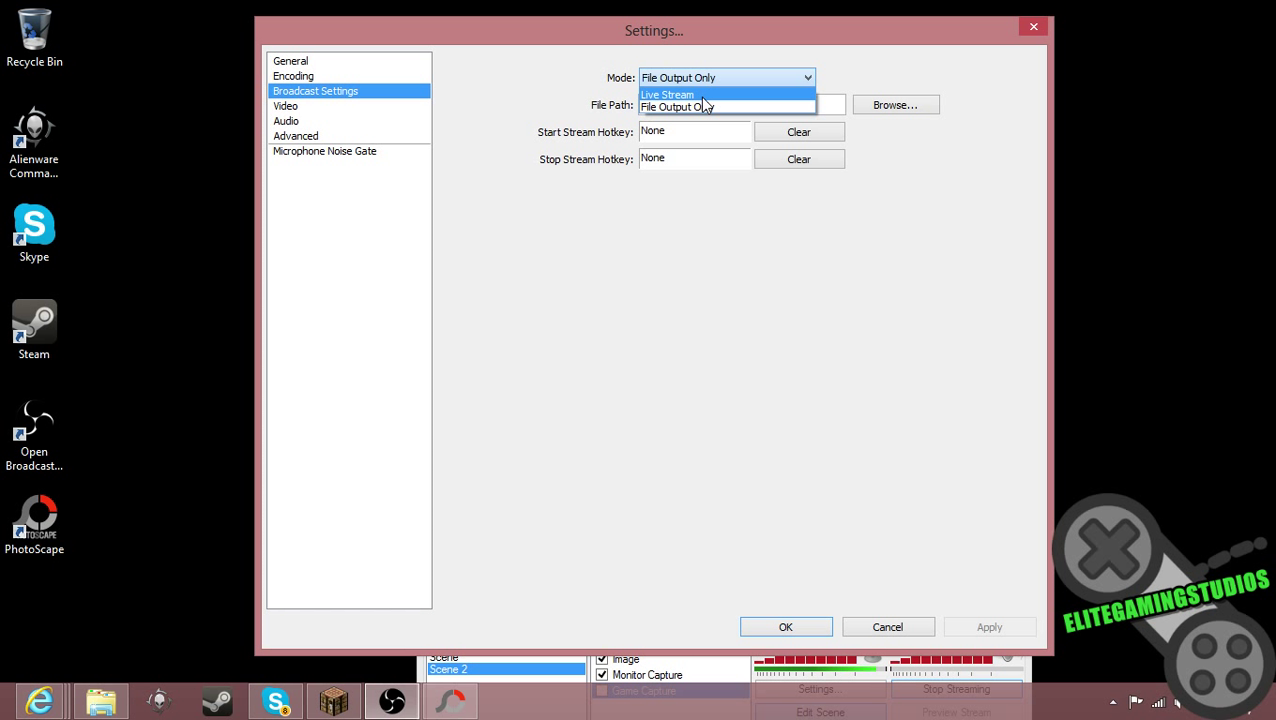
mouse_move(648, 107)
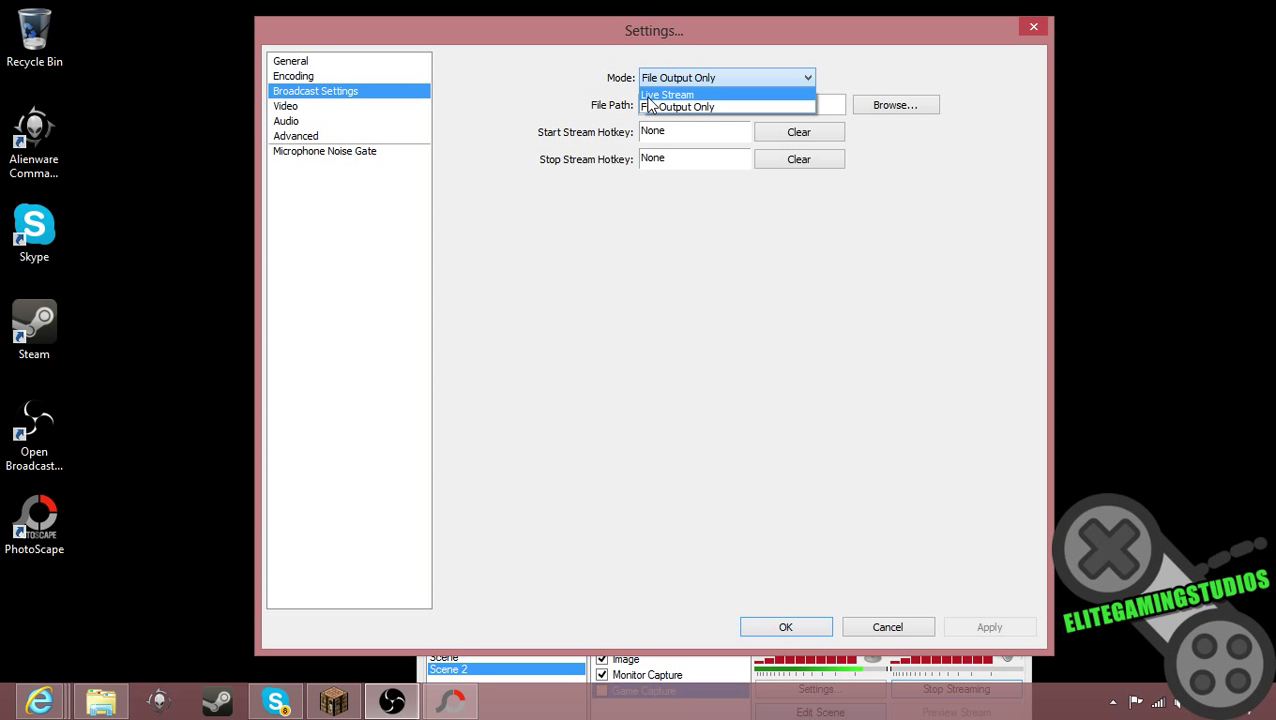
click(667, 94)
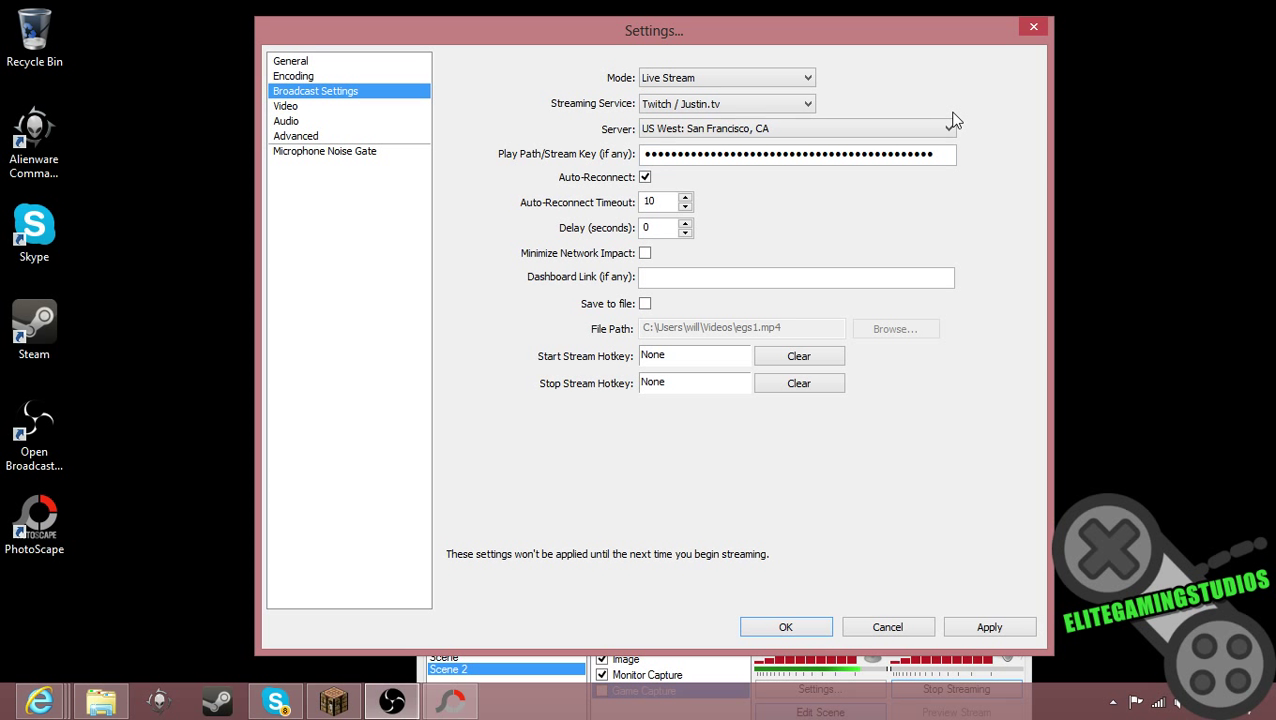
mouse_move(1015, 128)
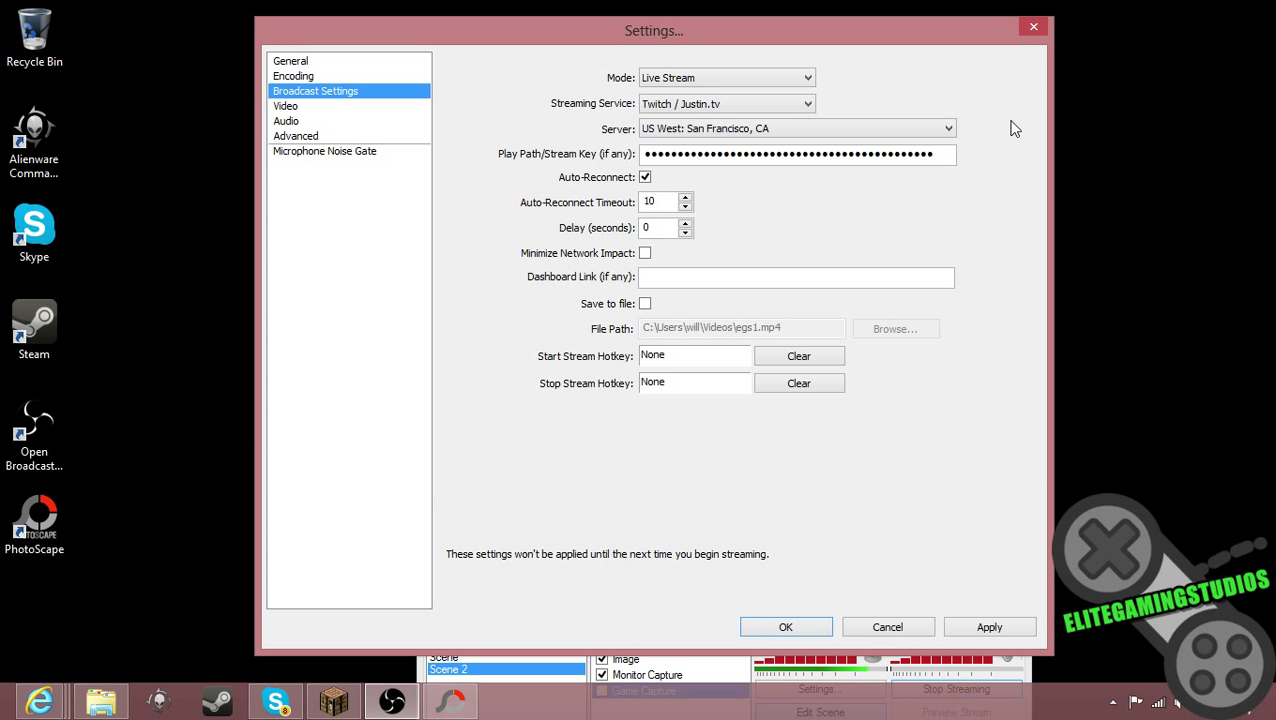
mouse_move(1023, 154)
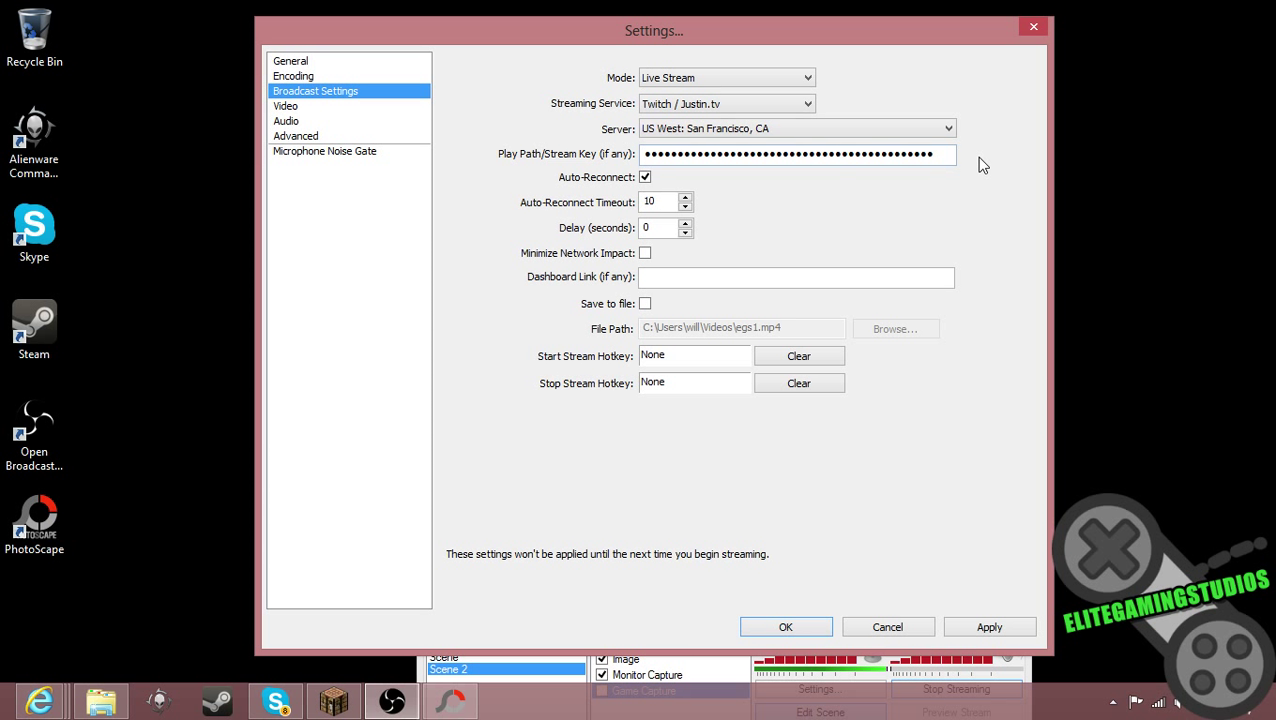
mouse_move(925, 190)
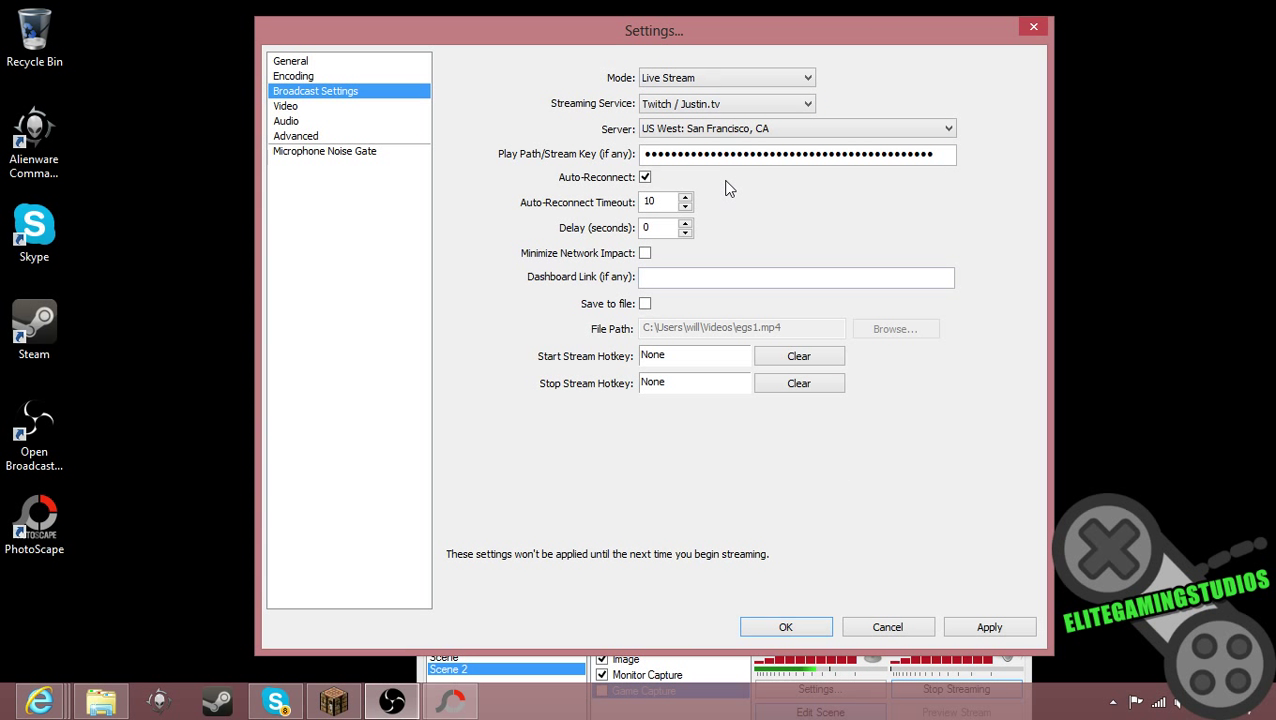
mouse_move(445, 137)
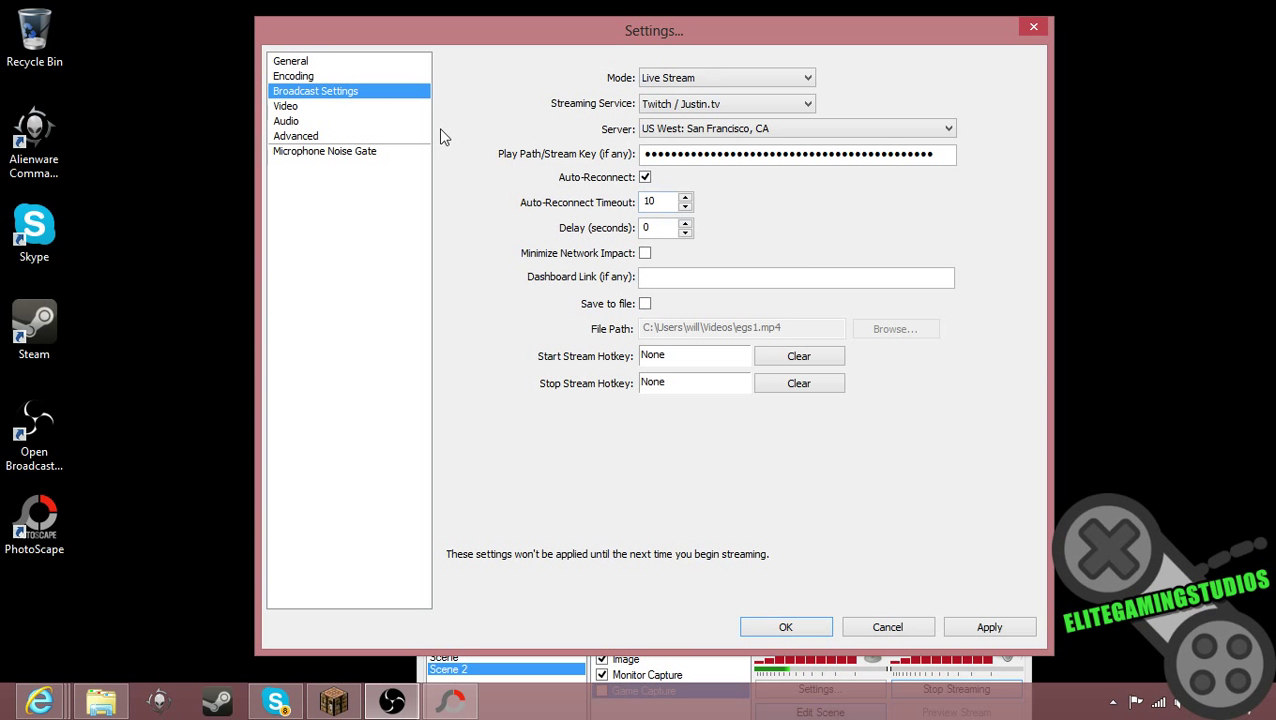
mouse_move(699, 456)
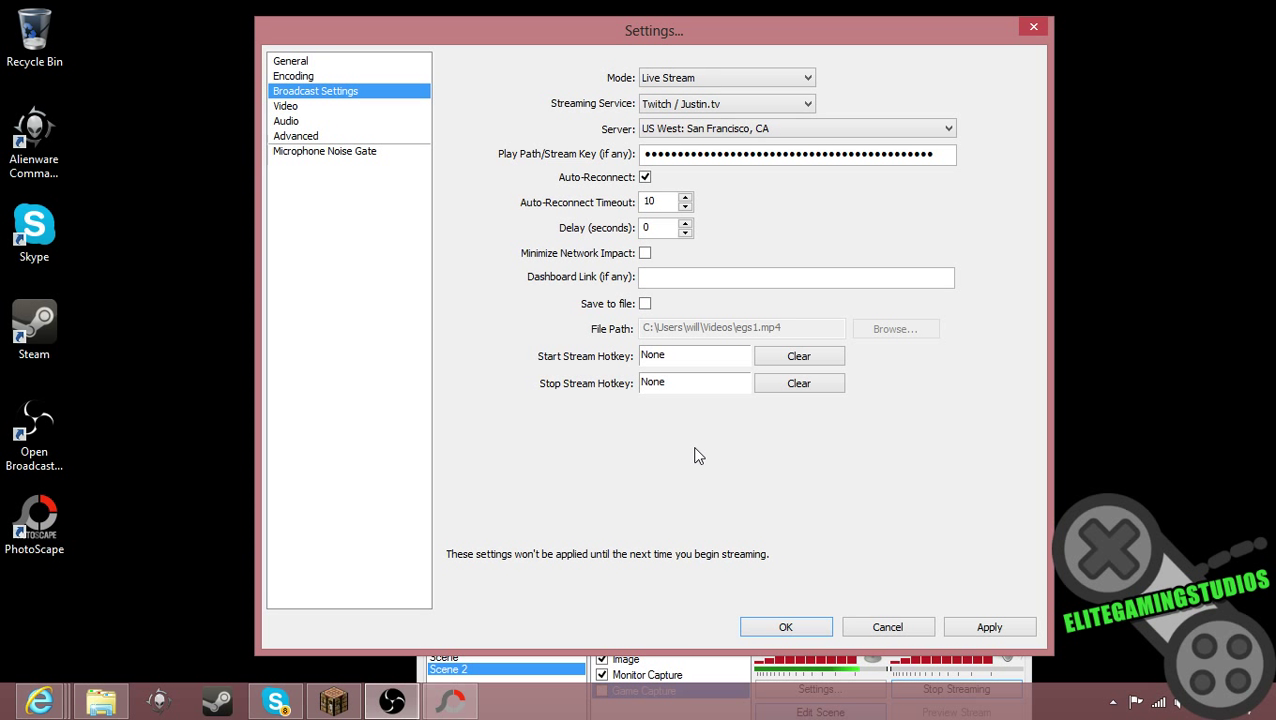
mouse_move(695, 462)
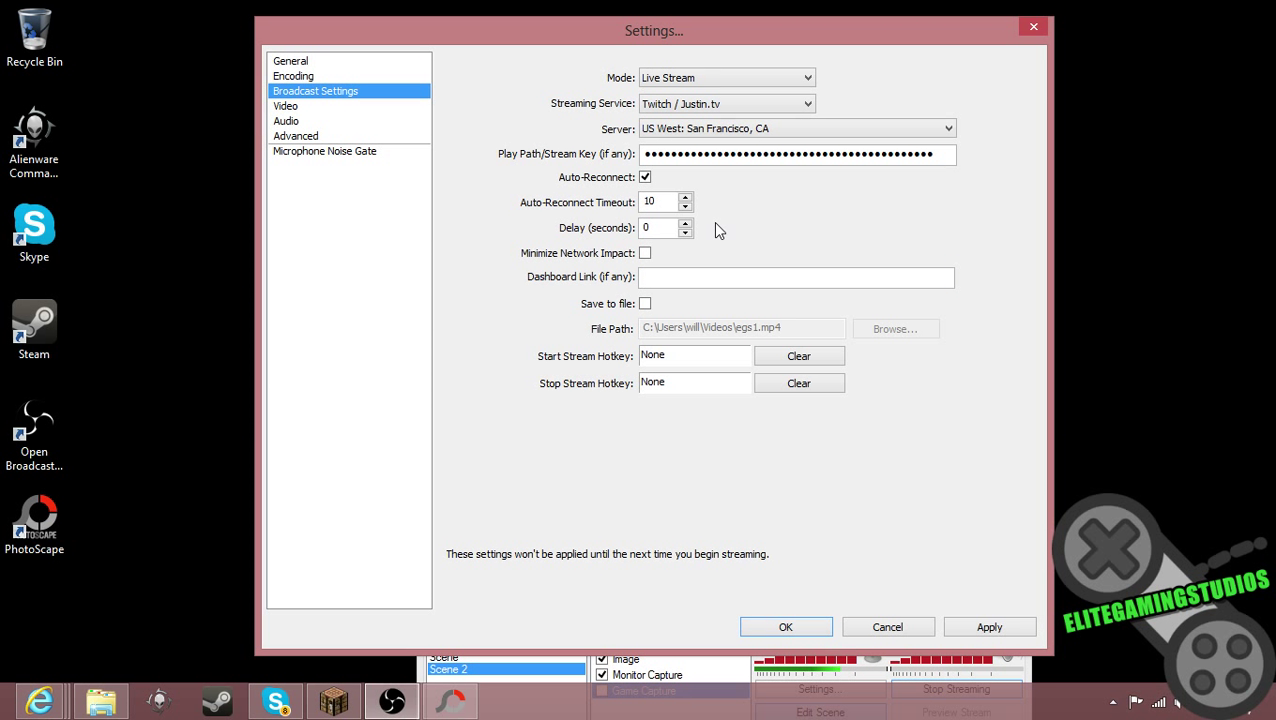
click(295, 135)
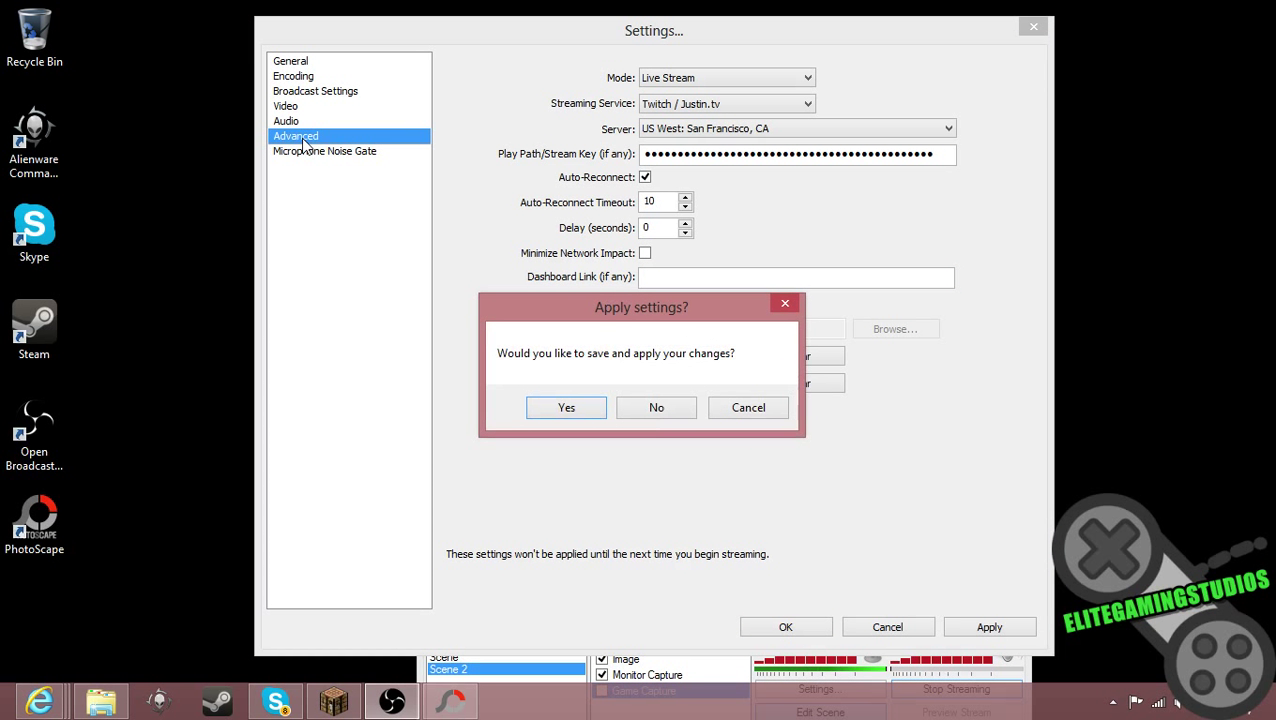
Step: Apply the broadcast changes, keep x264 encoding profile at main, and close the settings
click(566, 407)
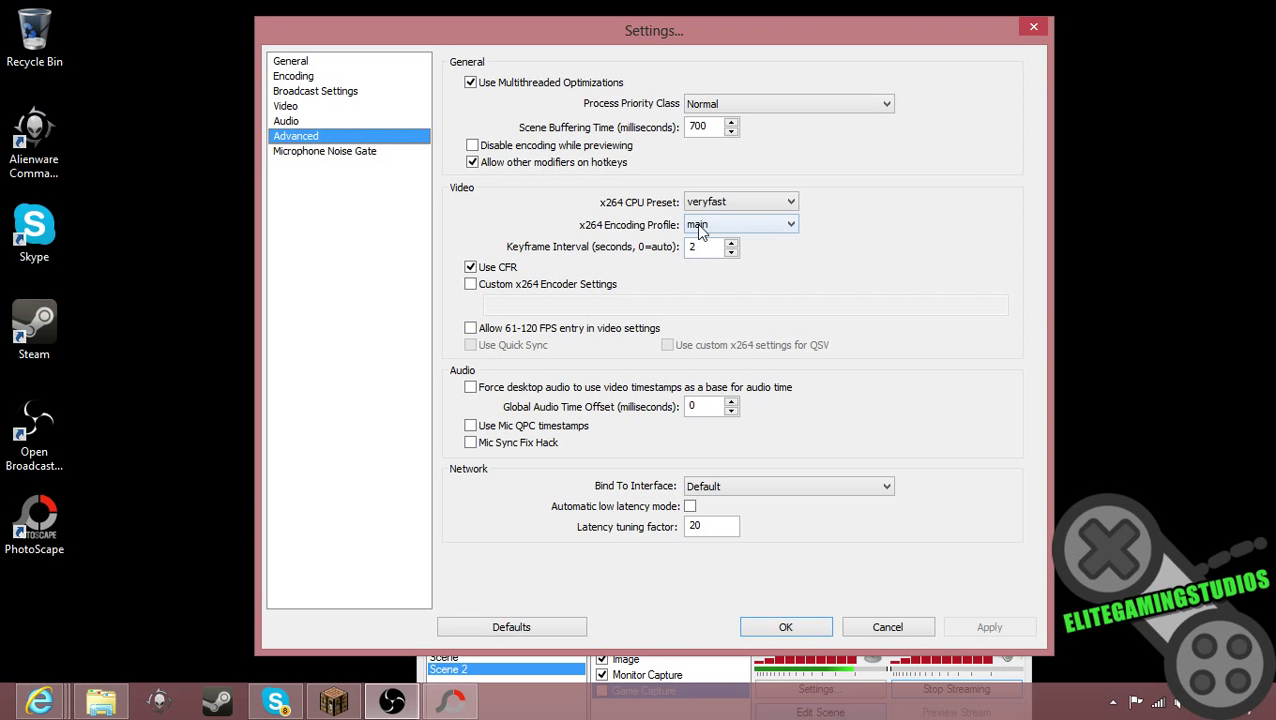
click(740, 224)
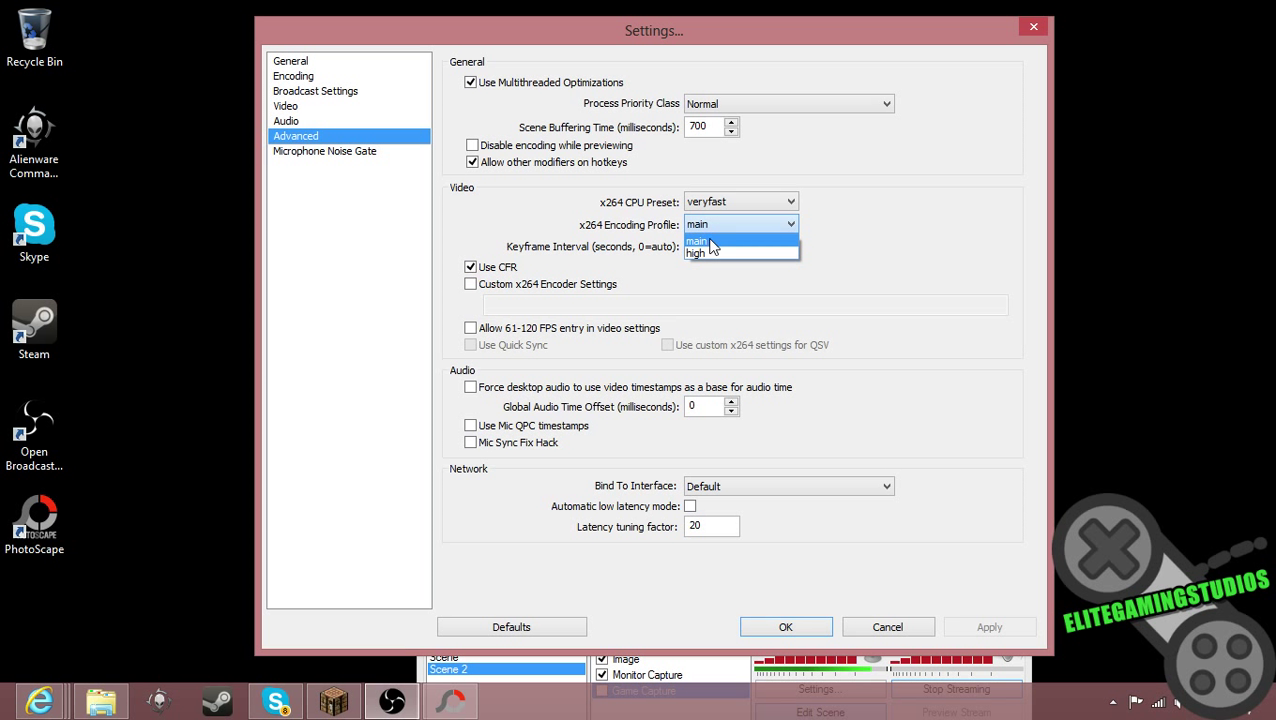
click(697, 241)
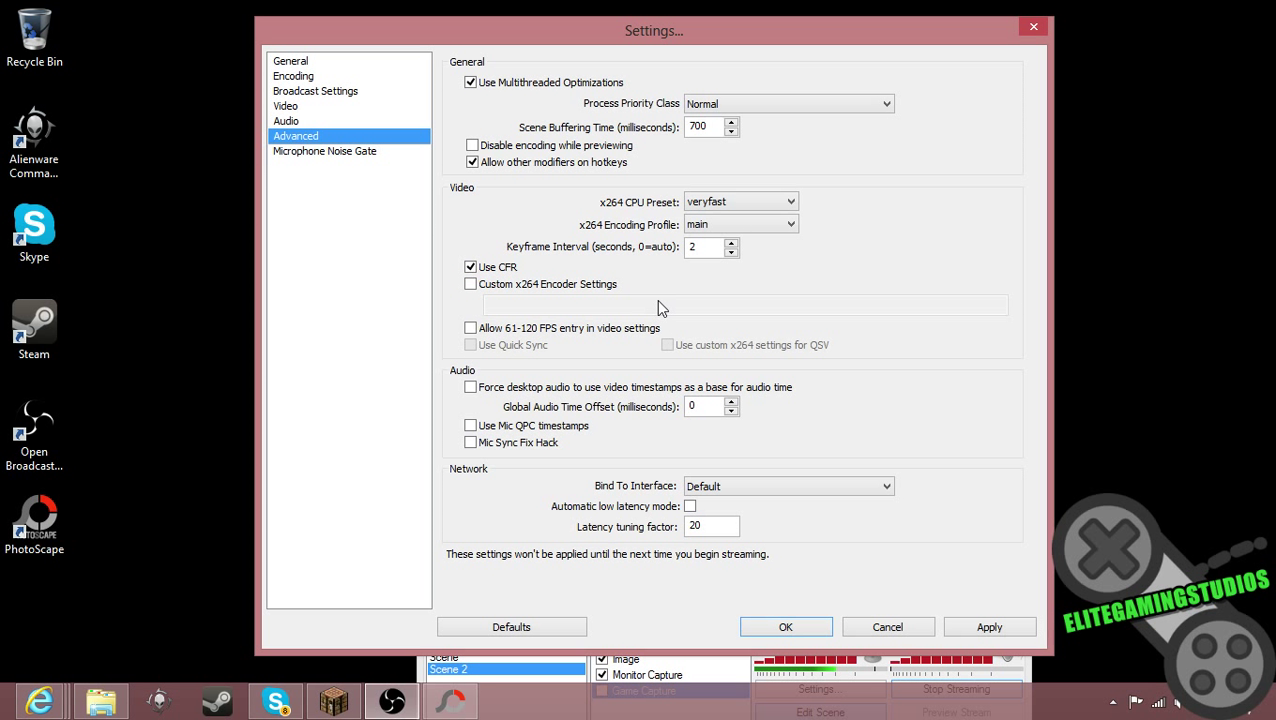
mouse_move(675, 303)
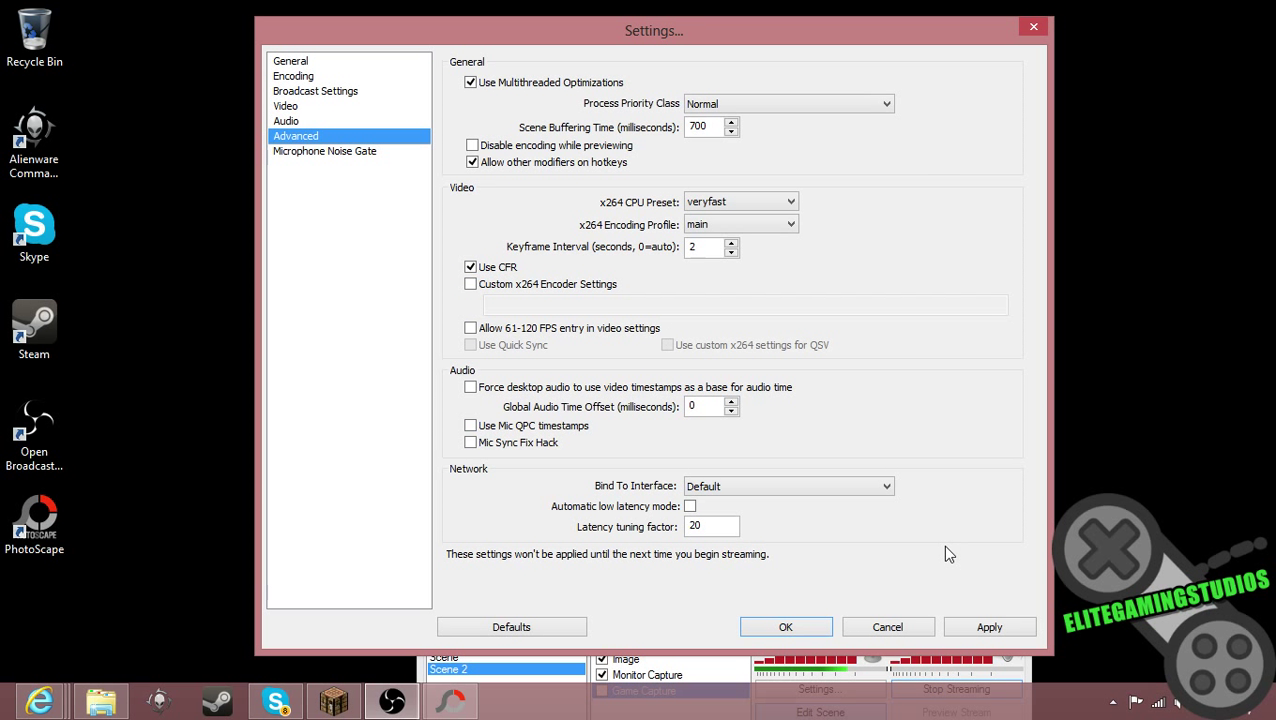
mouse_move(356, 151)
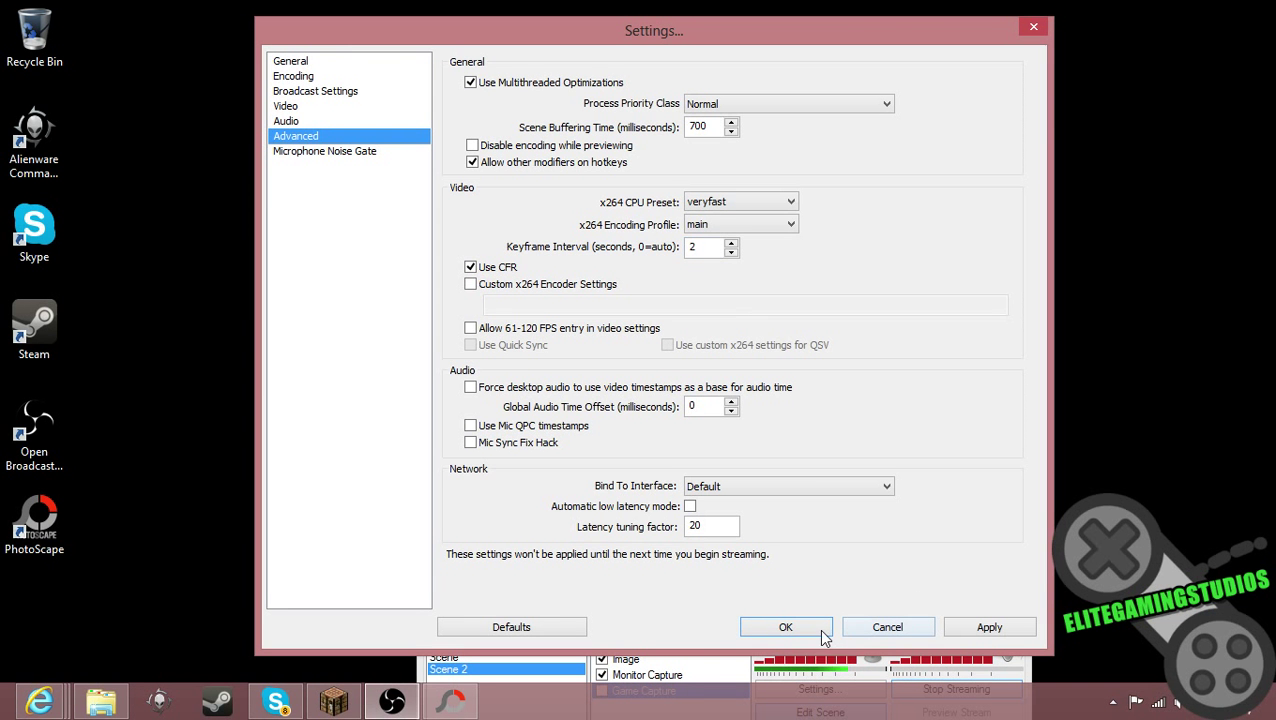
click(785, 627)
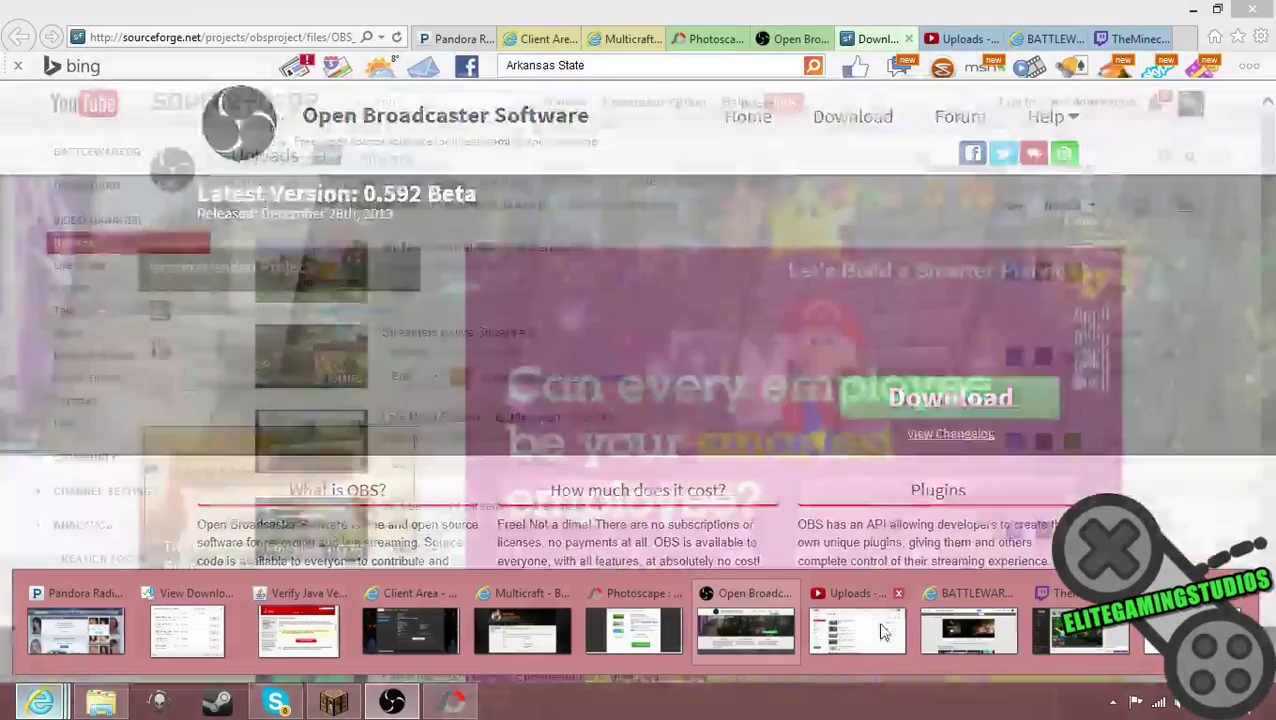
Step: Put the TheMinecraftWarrior Twitch channel page into edit mode showing title and Playing Minecraft
click(1130, 38)
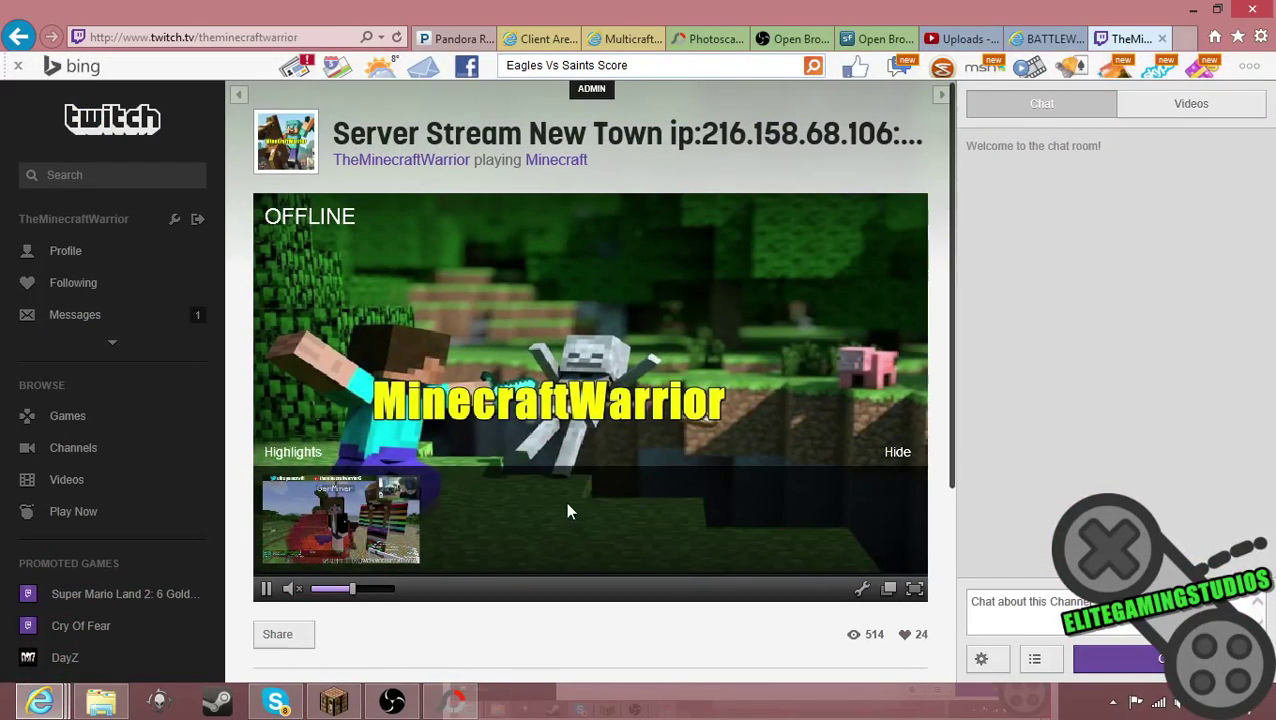
mouse_move(598, 113)
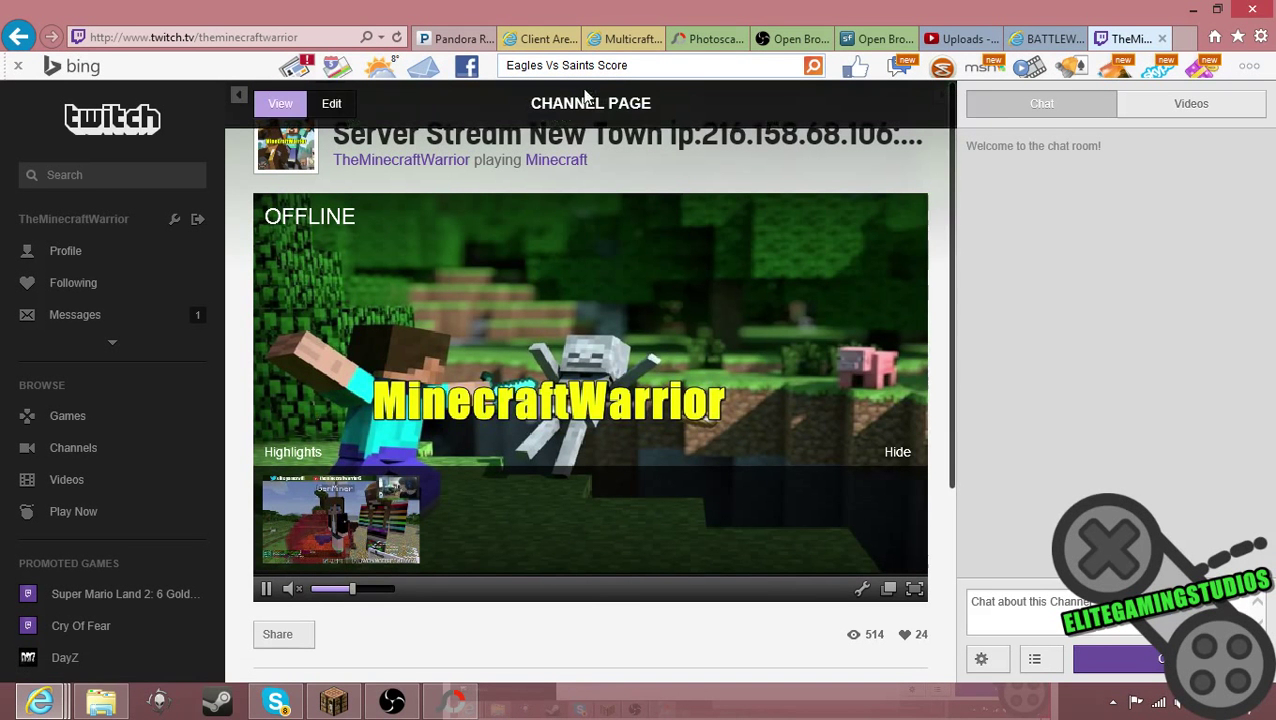
click(331, 103)
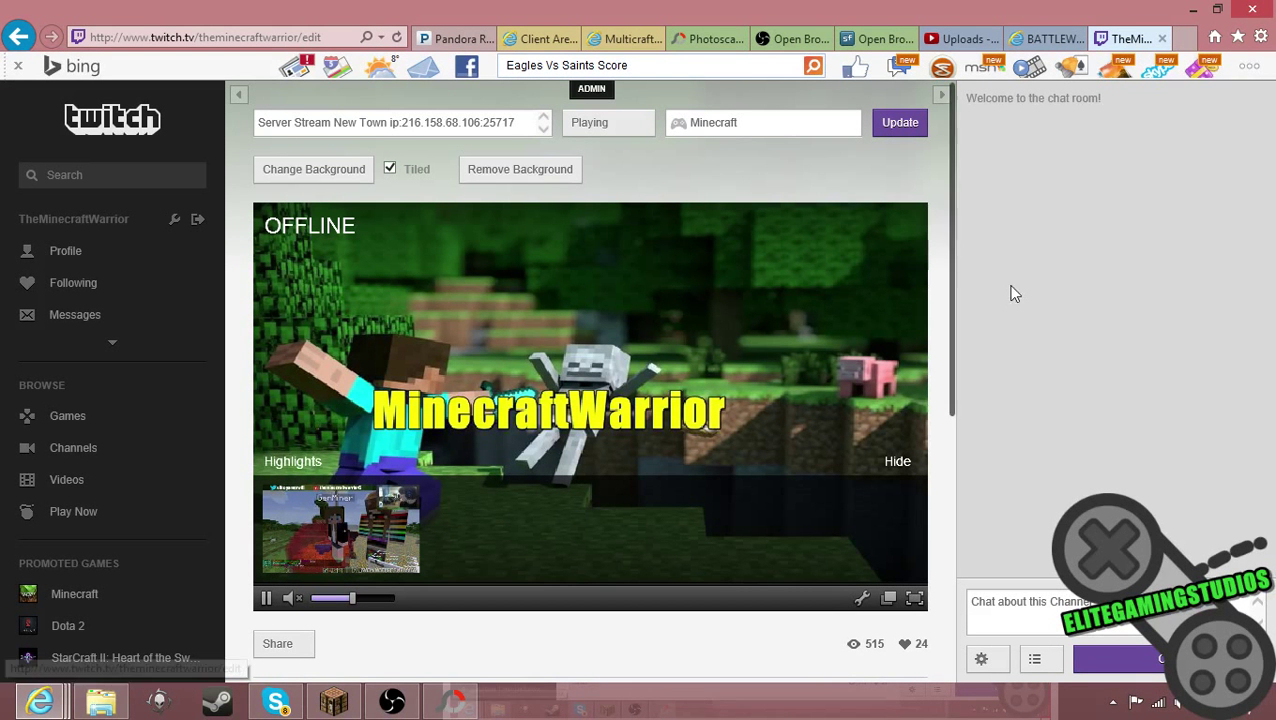
mouse_move(1050, 478)
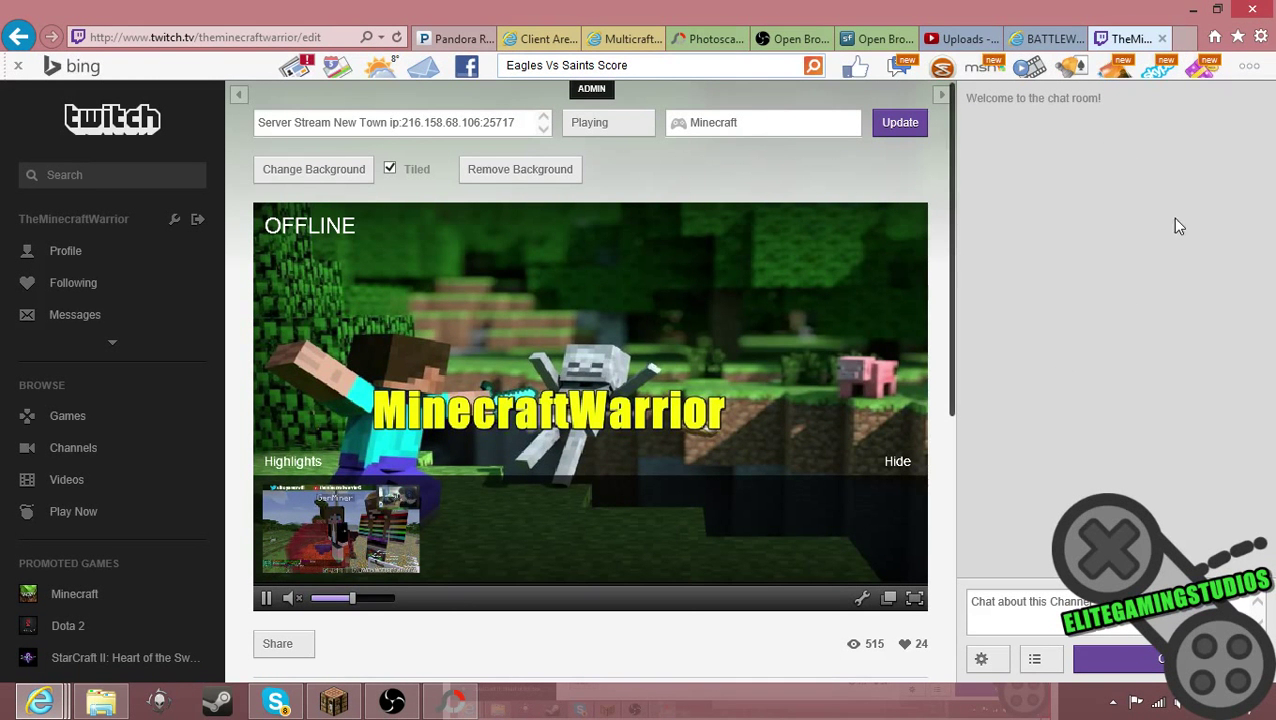
mouse_move(1075, 183)
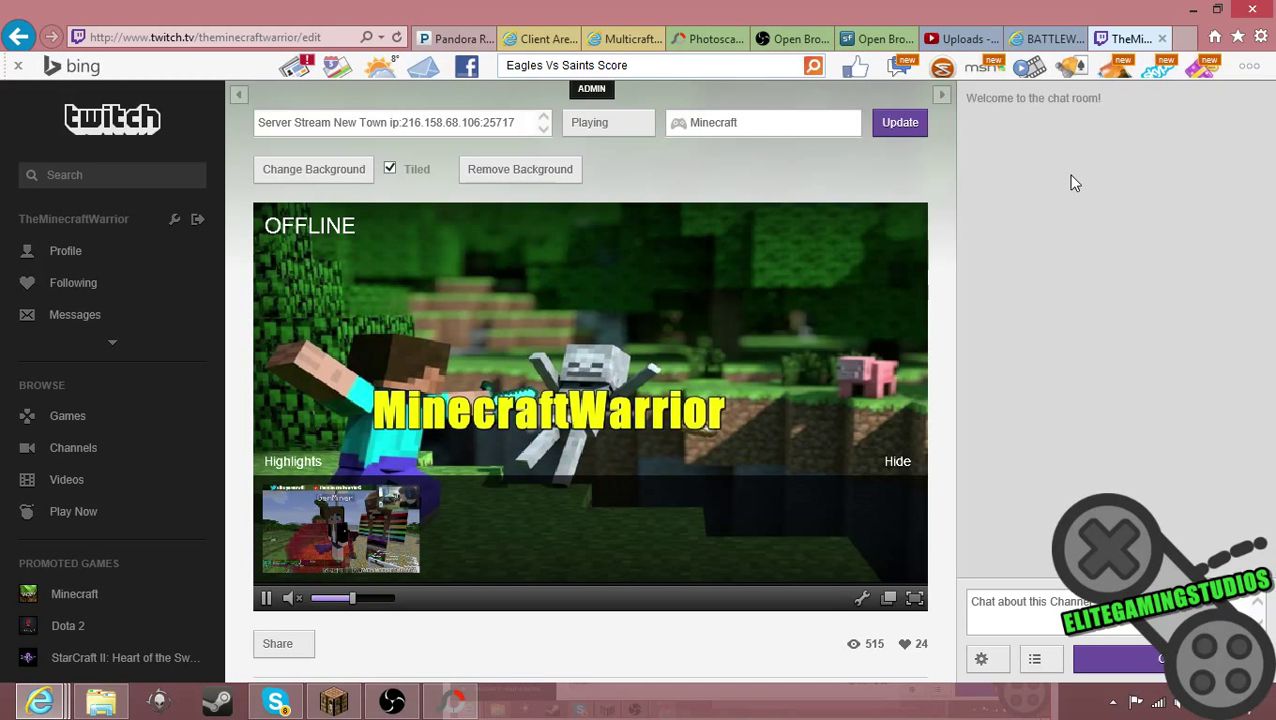
mouse_move(1174, 304)
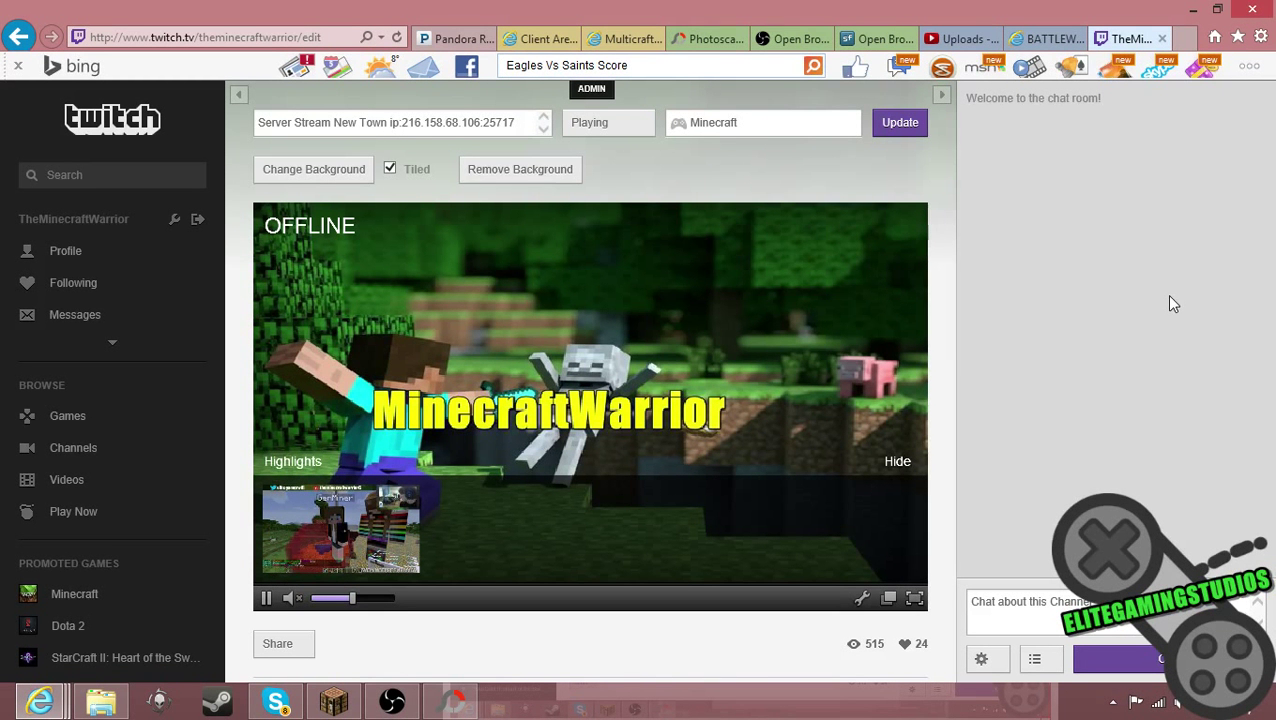
mouse_move(1163, 314)
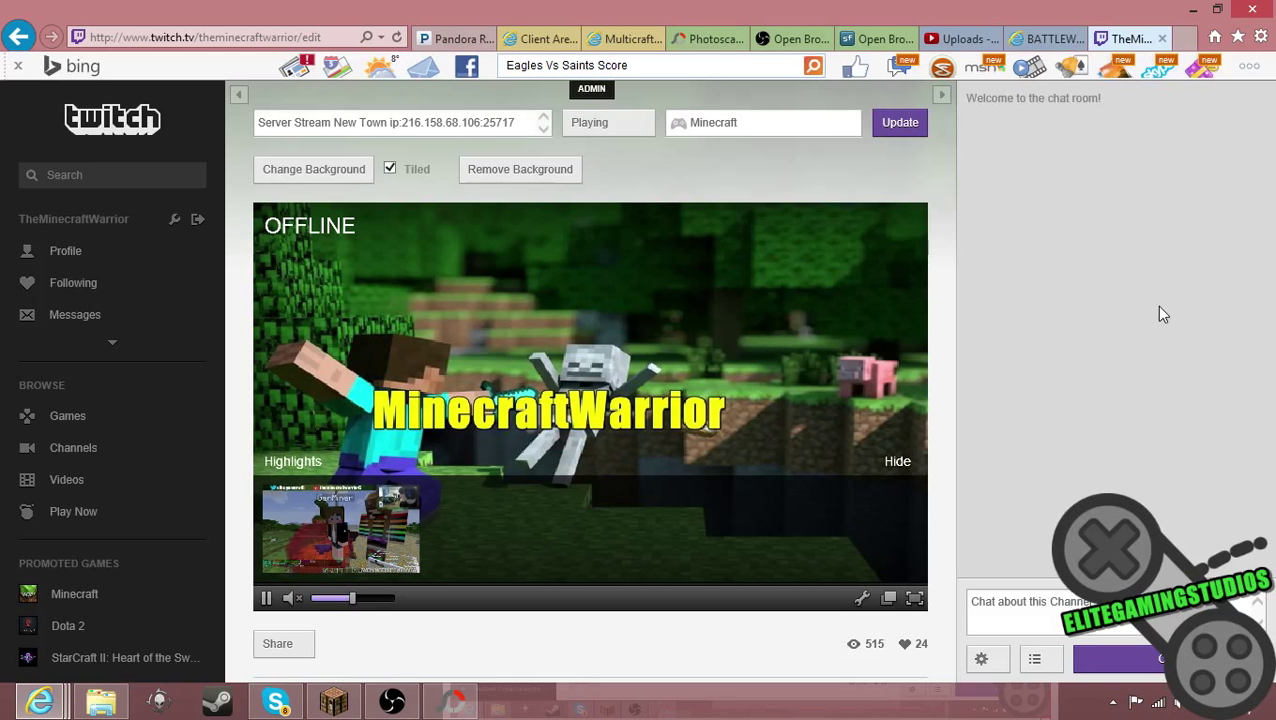
mouse_move(1015, 333)
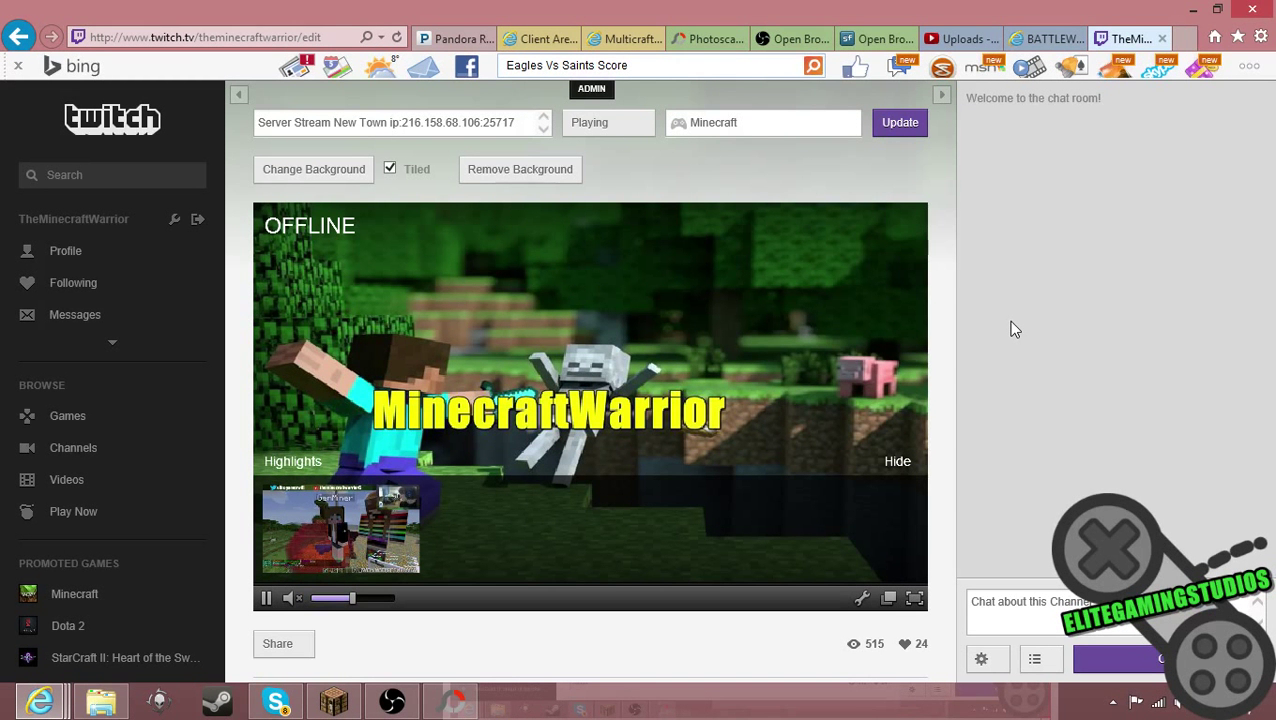
mouse_move(1012, 334)
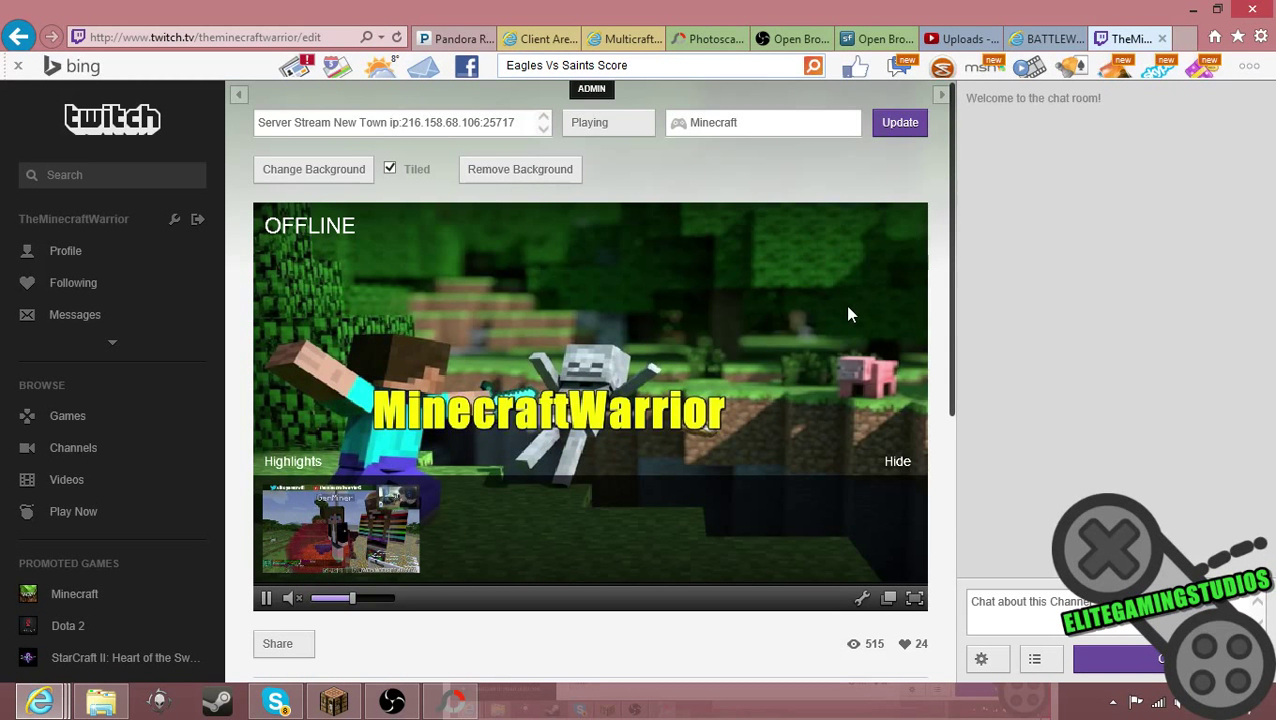
mouse_move(1046, 217)
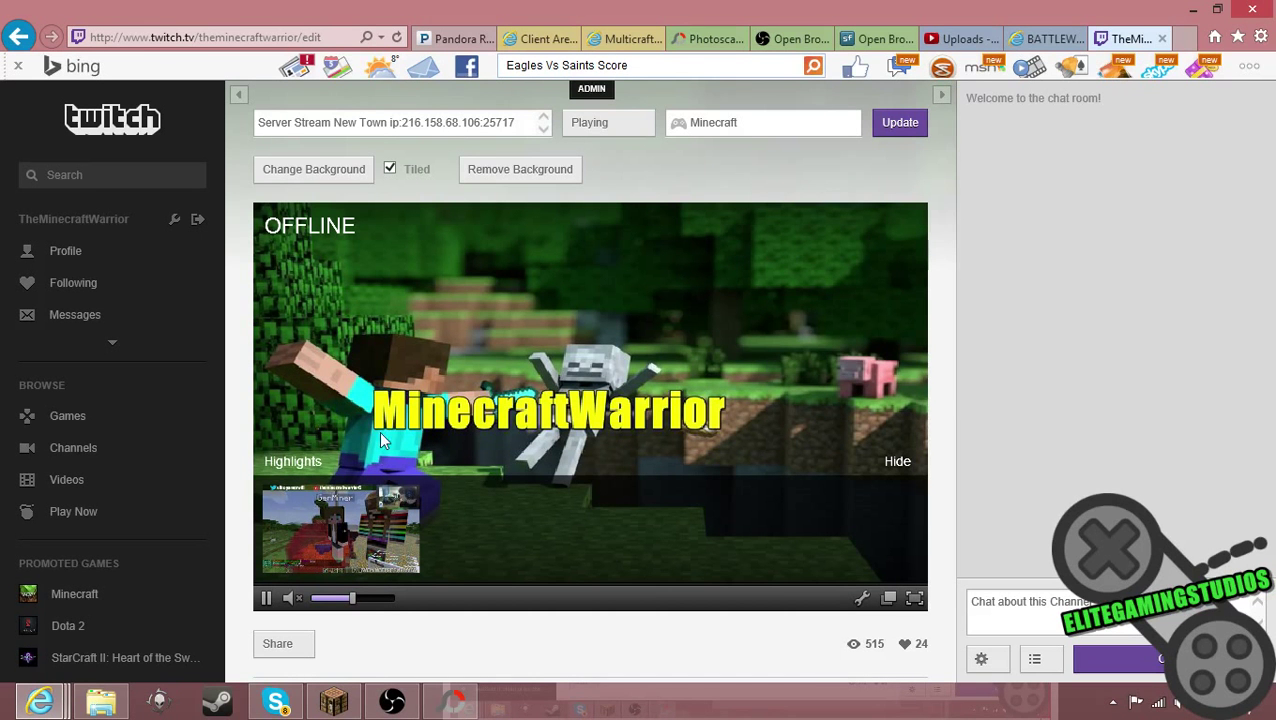
mouse_move(427, 682)
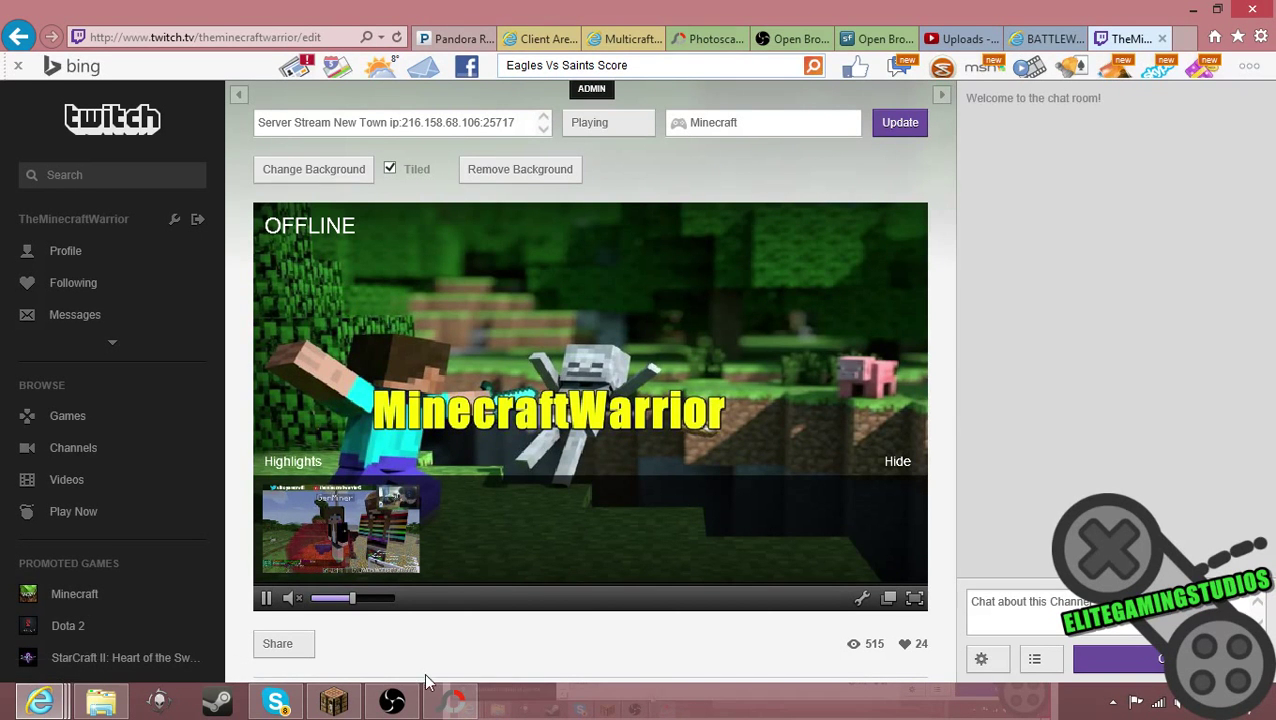
Step: Check the webcam Device Selection dropdown in OBS and cancel without adding it
click(391, 700)
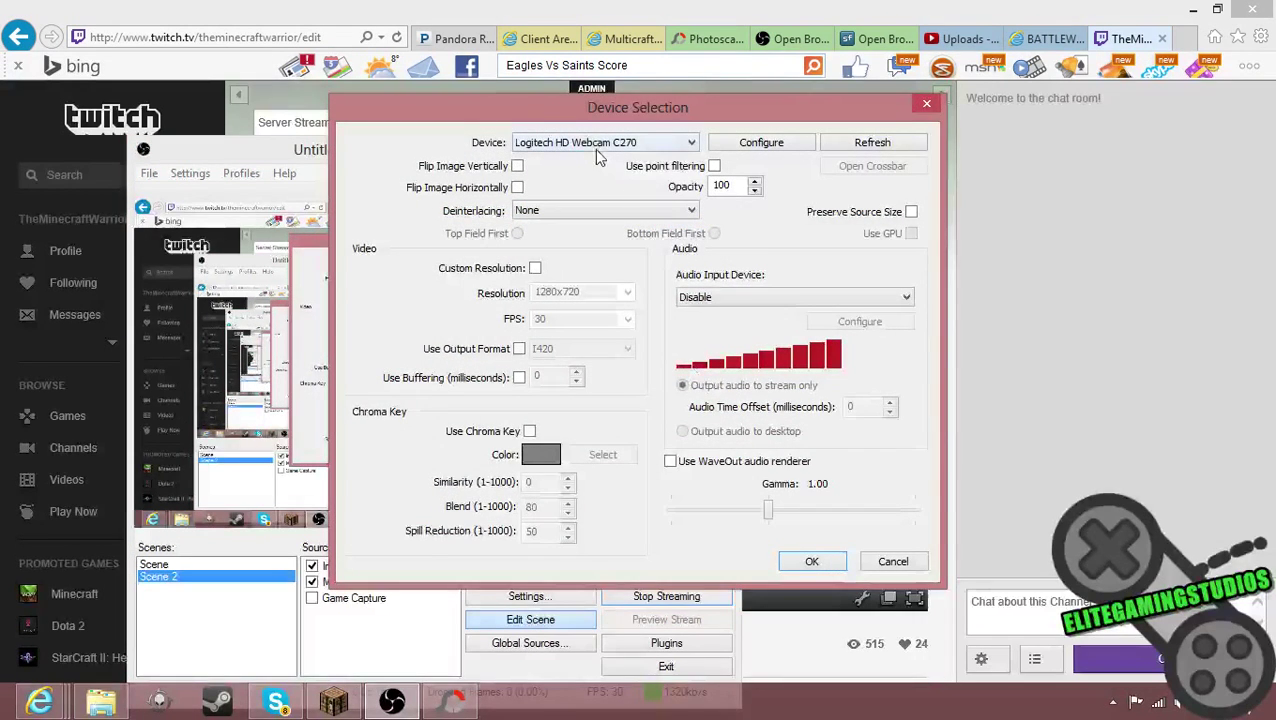
click(604, 142)
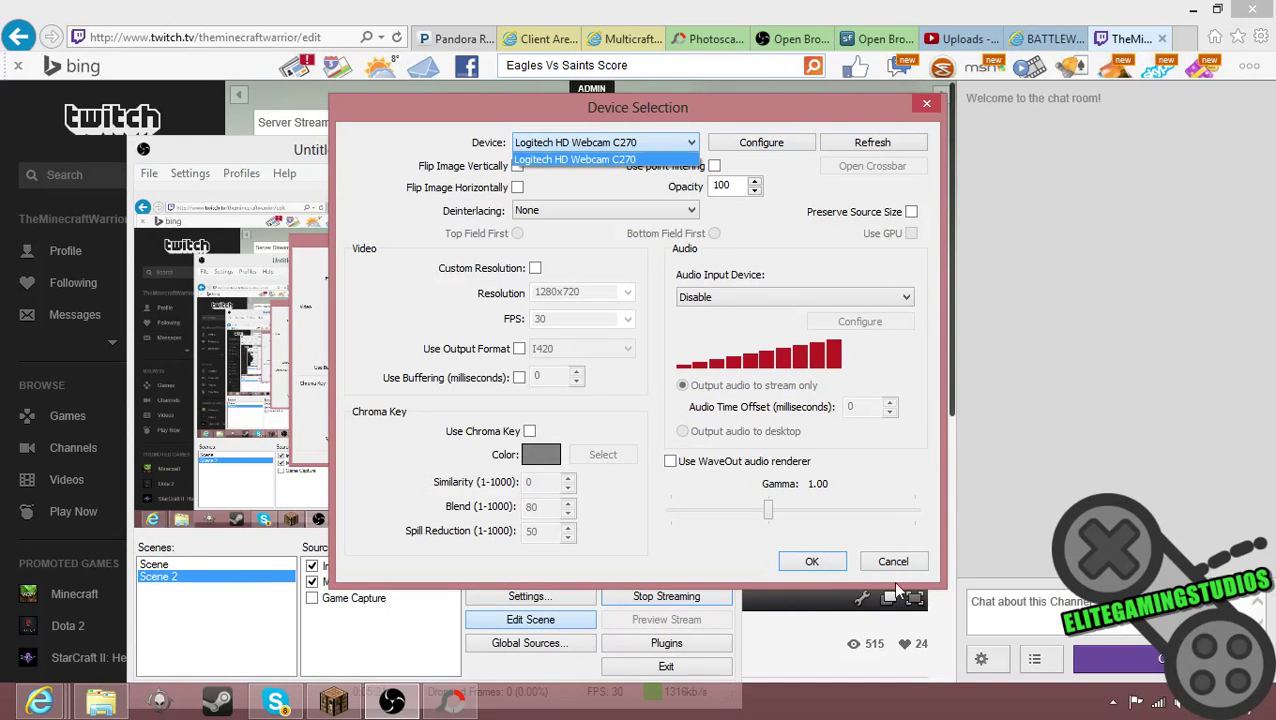
click(893, 561)
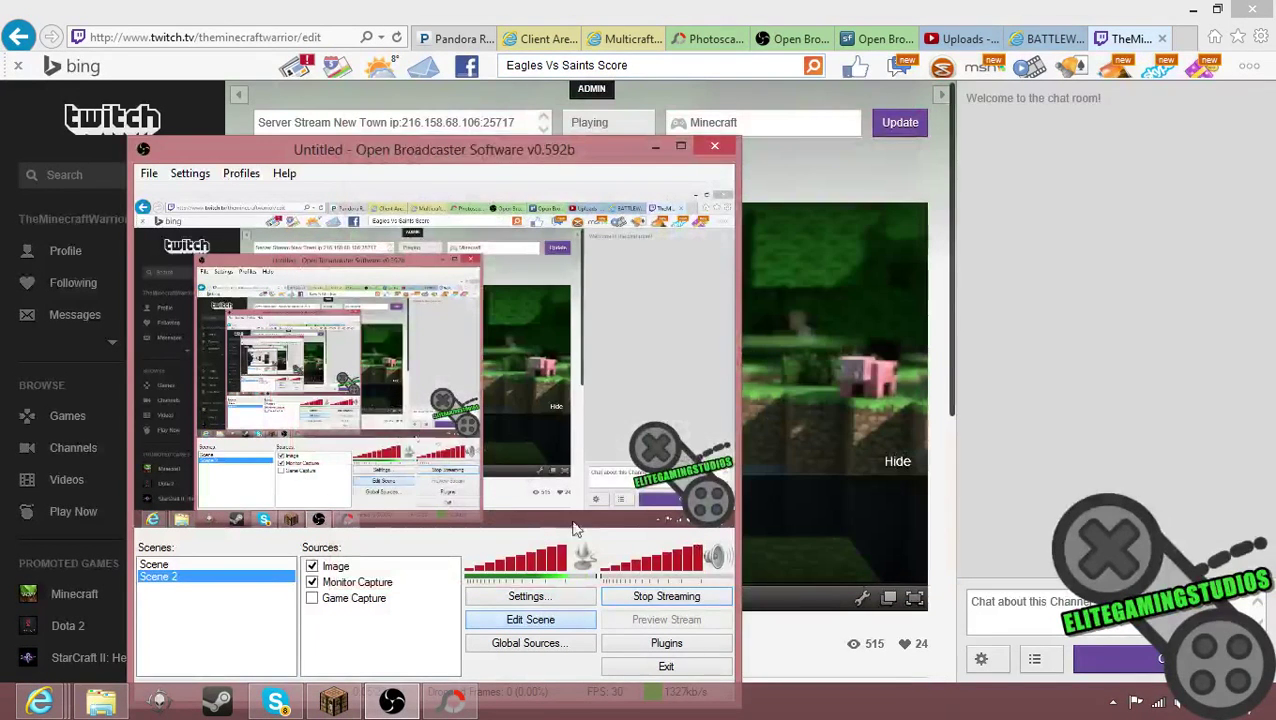
click(357, 582)
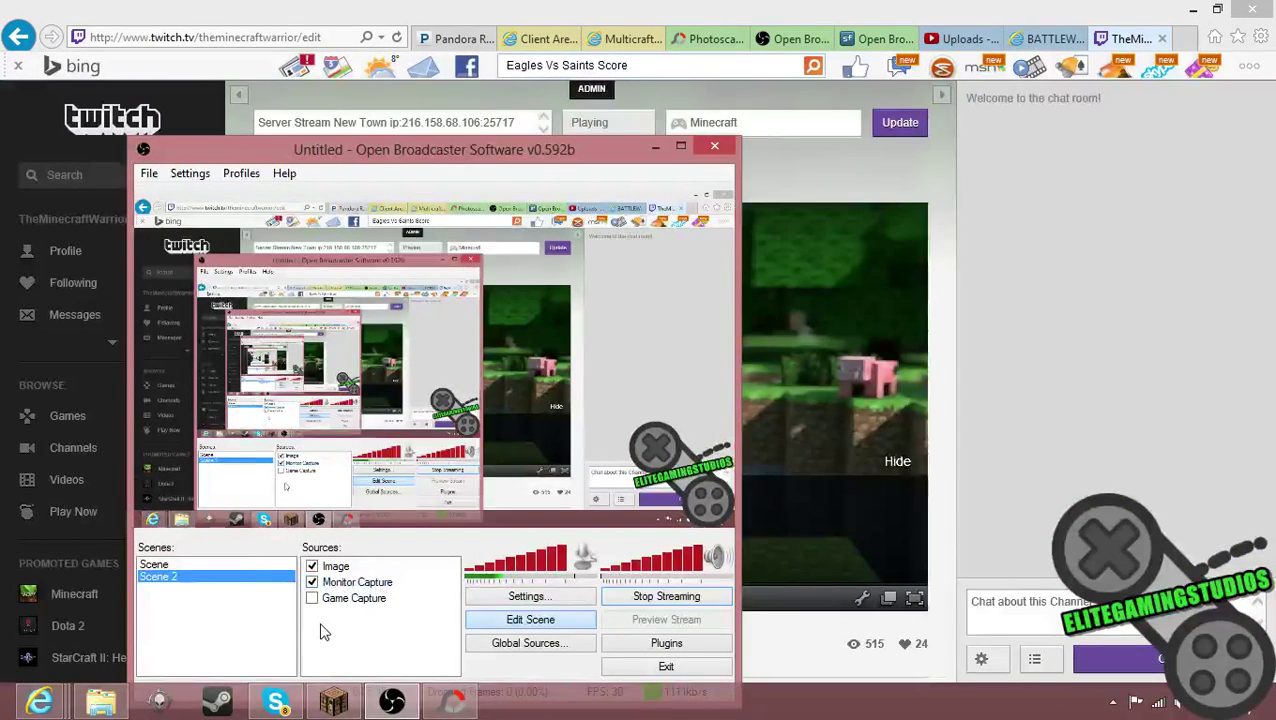
Step: Review the Image source settings for 'Image 2', browse for a file, then discard without picking one
click(362, 636)
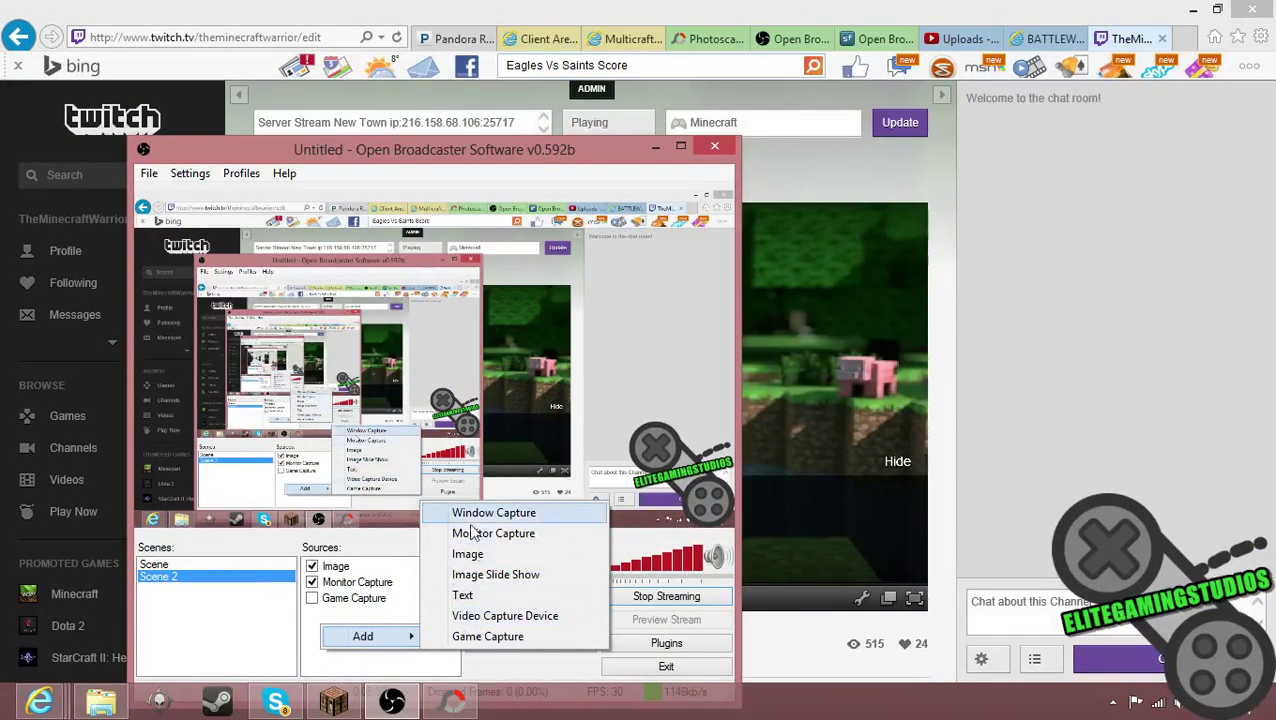
click(467, 553)
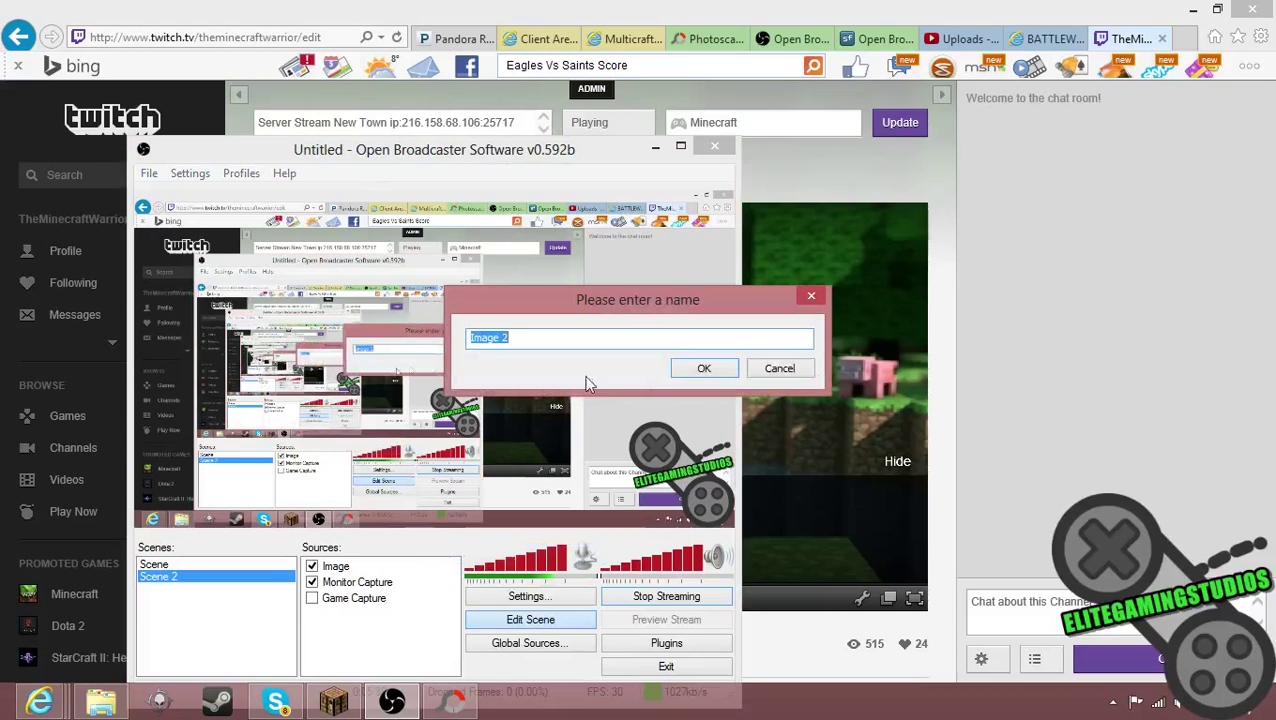
click(703, 368)
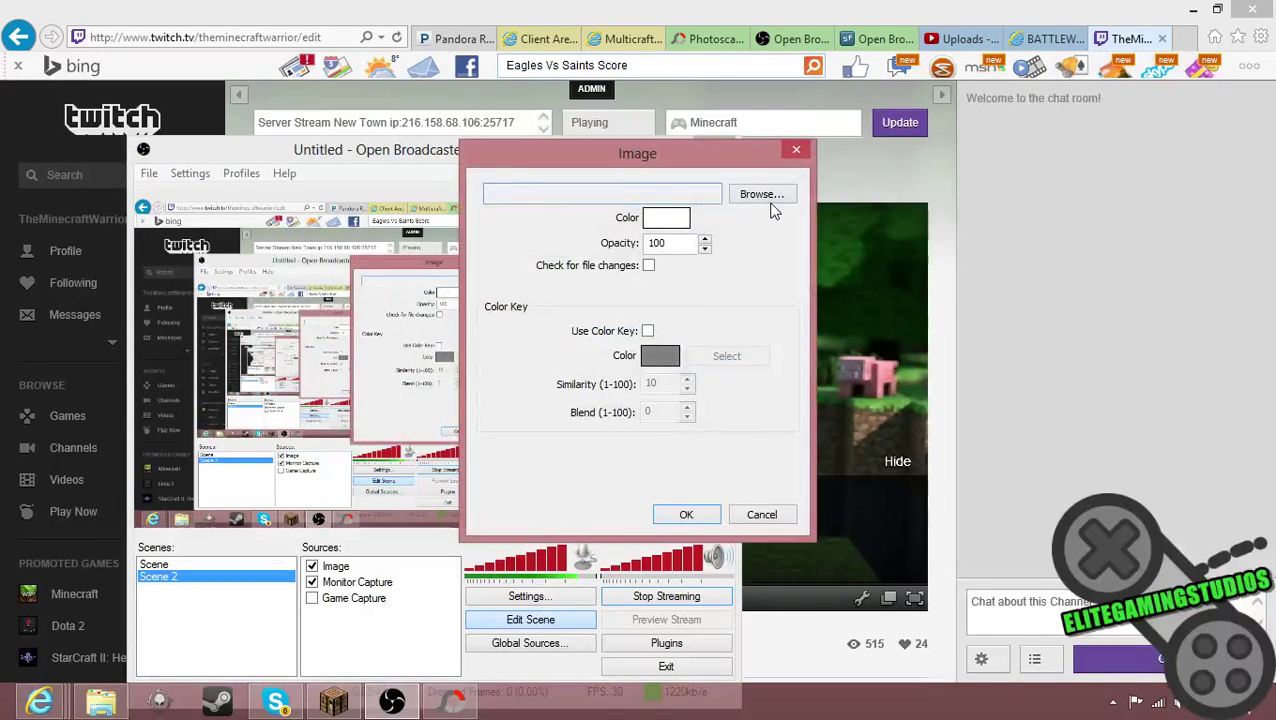
click(762, 194)
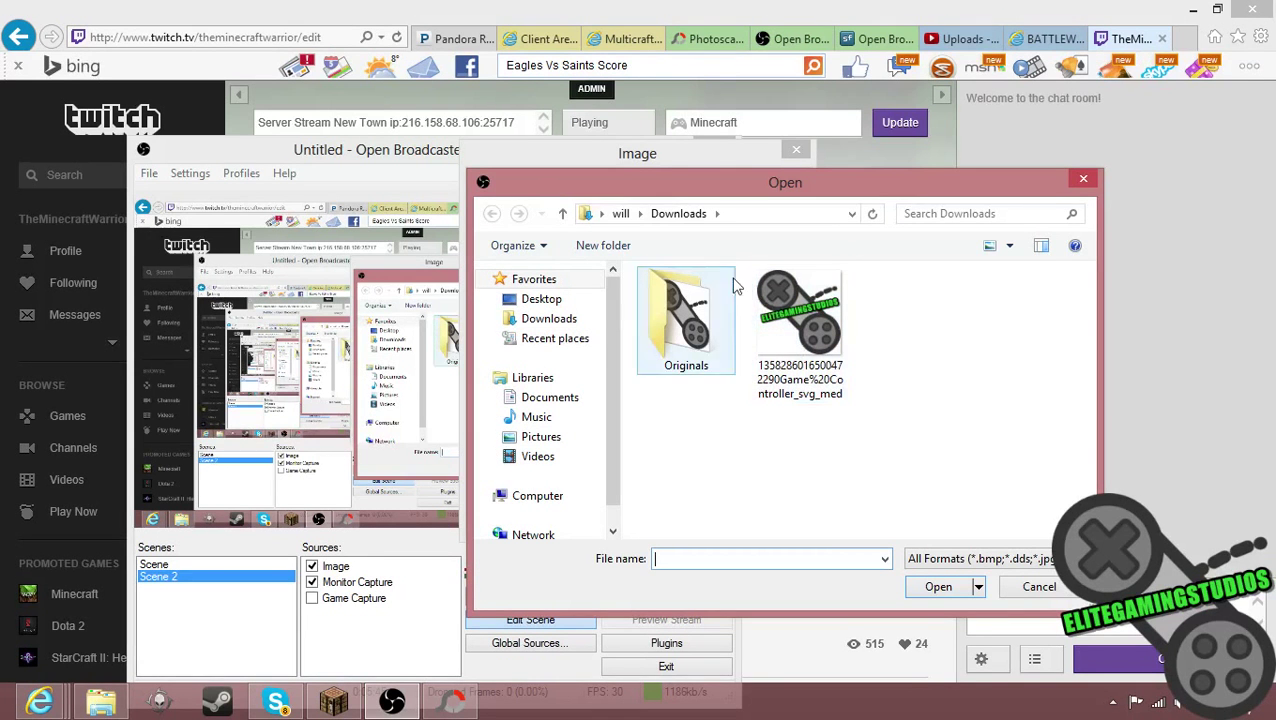
click(1037, 586)
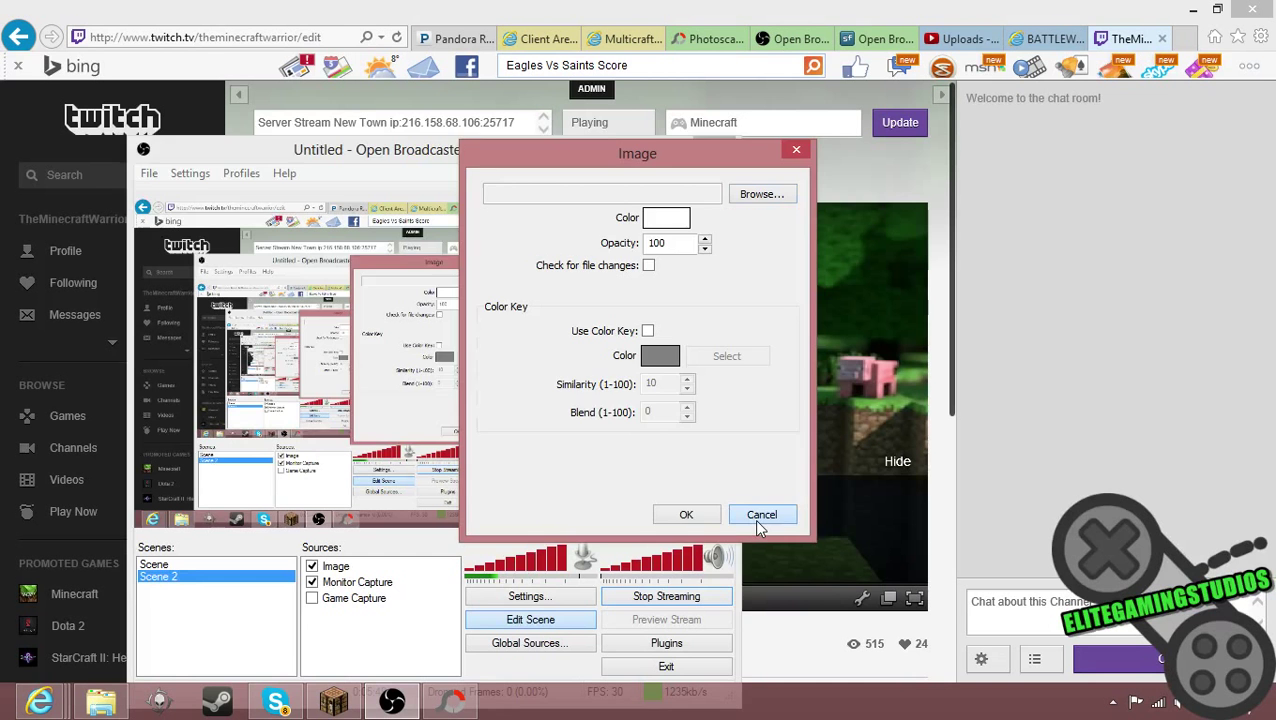
click(762, 514)
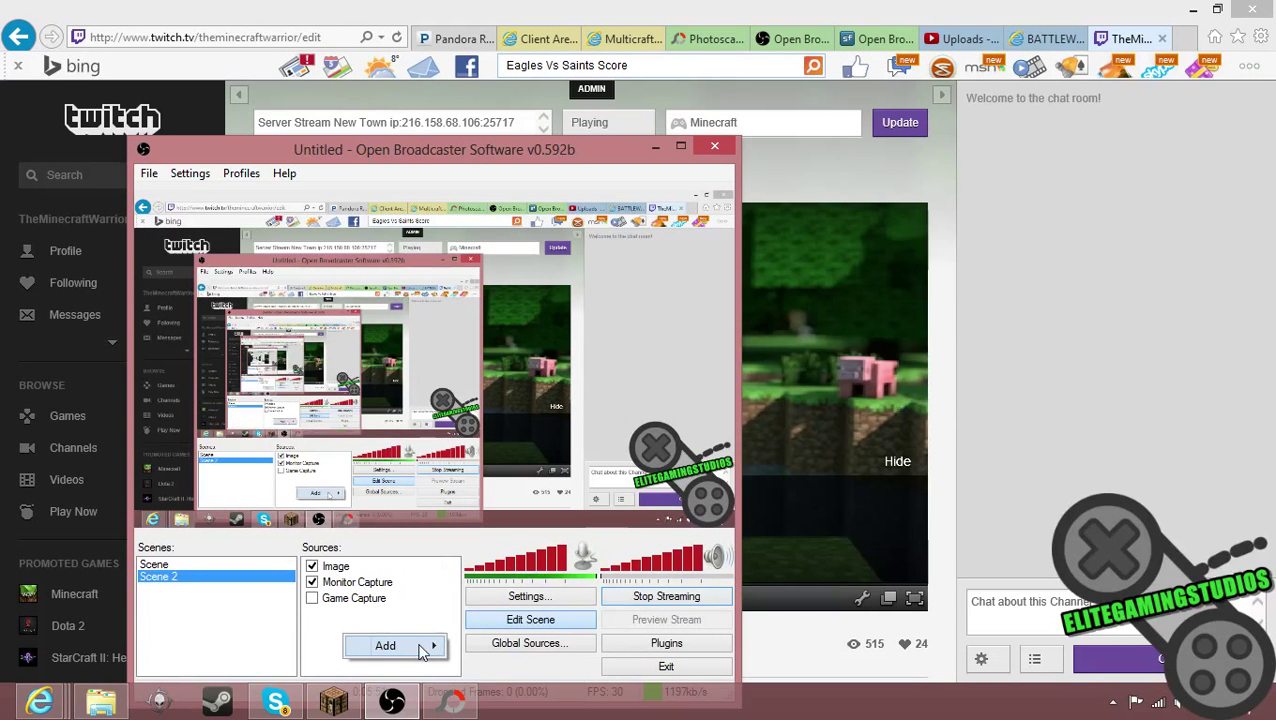
Step: Review the Text source settings under the default name 'Text', then discard without adding it
click(385, 645)
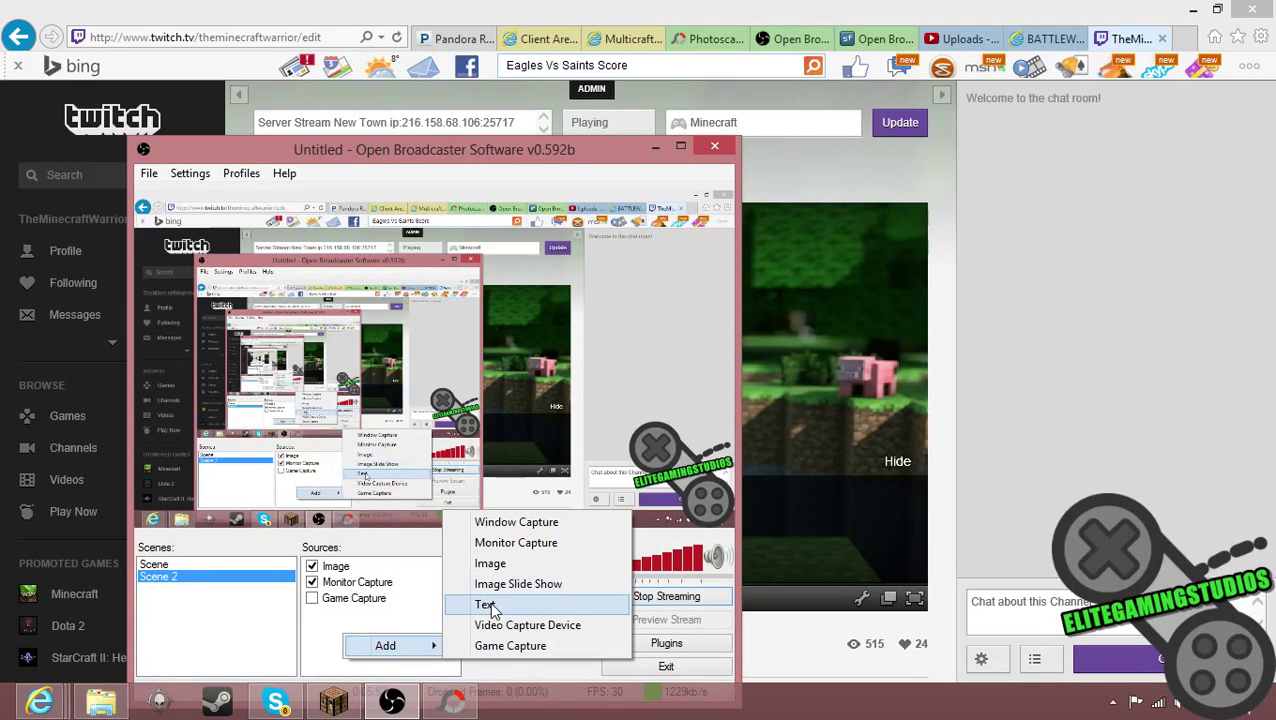
click(487, 604)
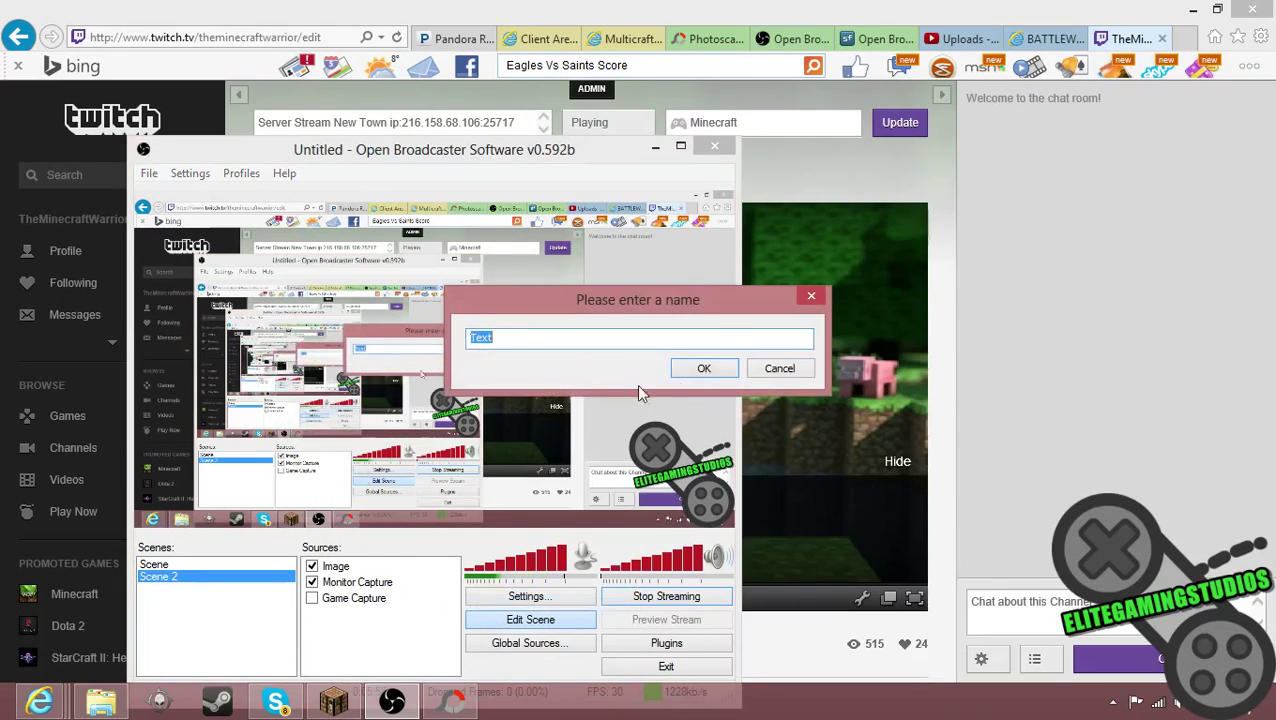
click(703, 368)
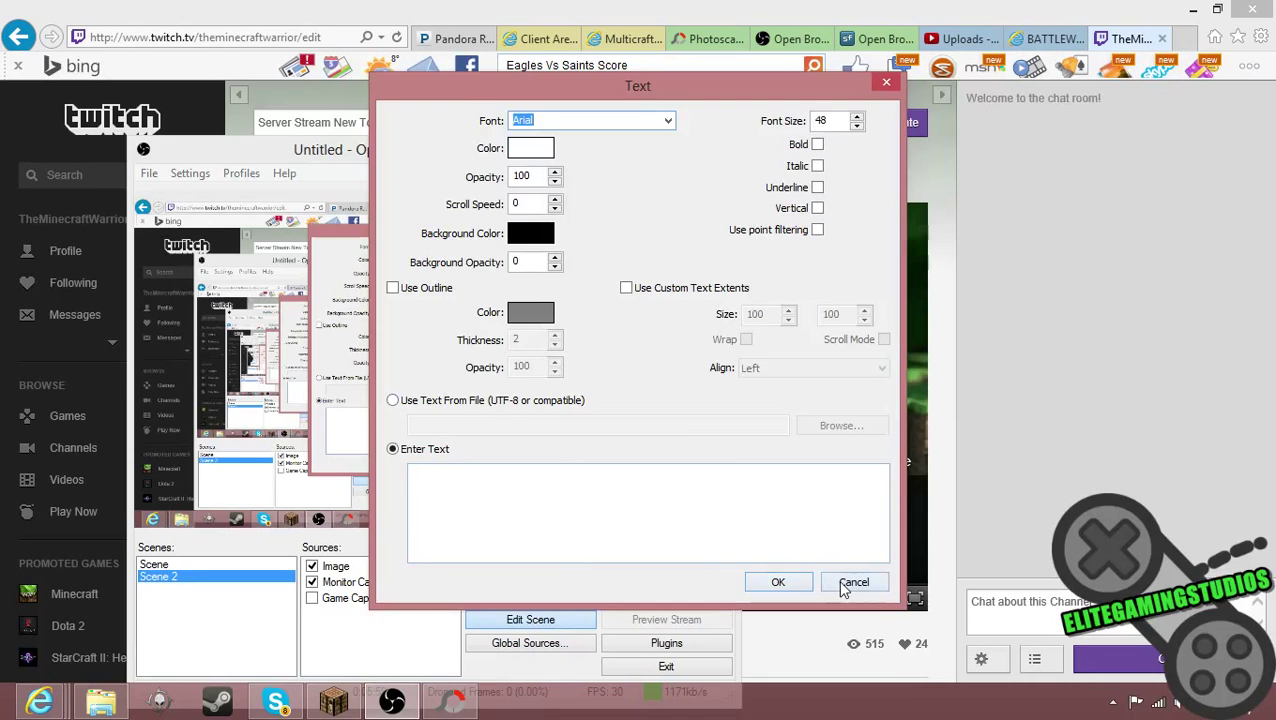
click(853, 582)
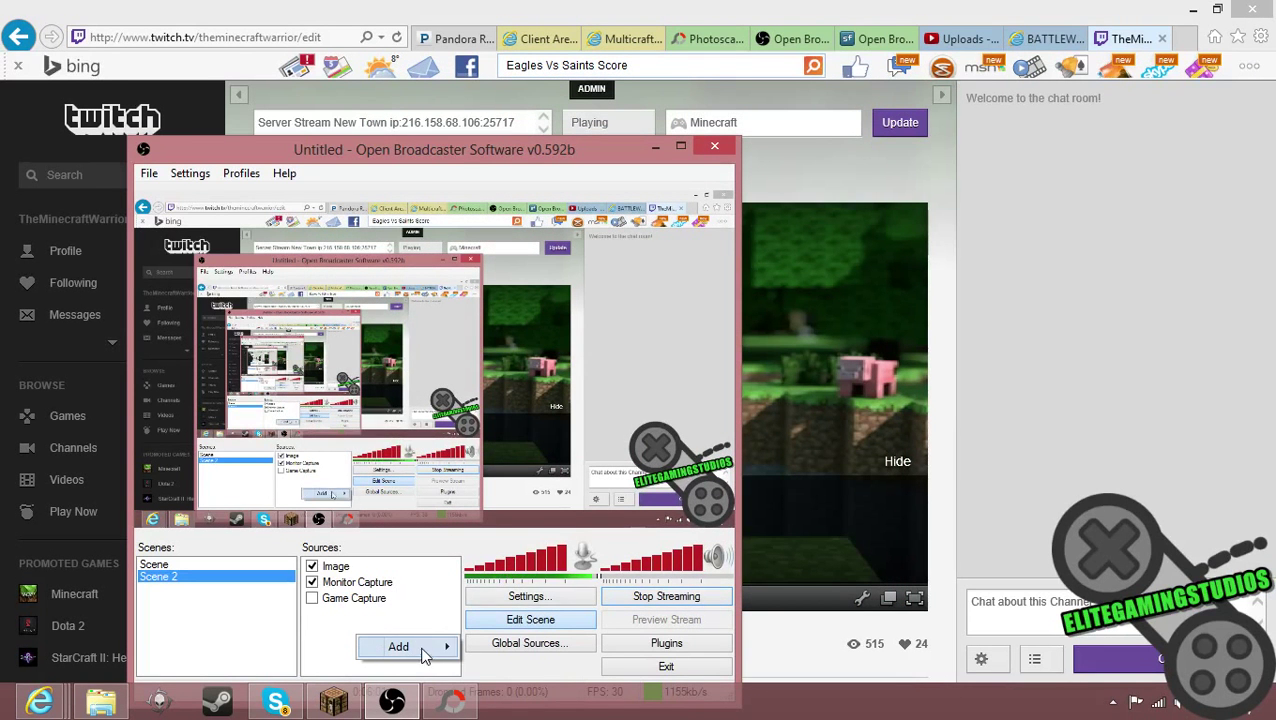
click(398, 646)
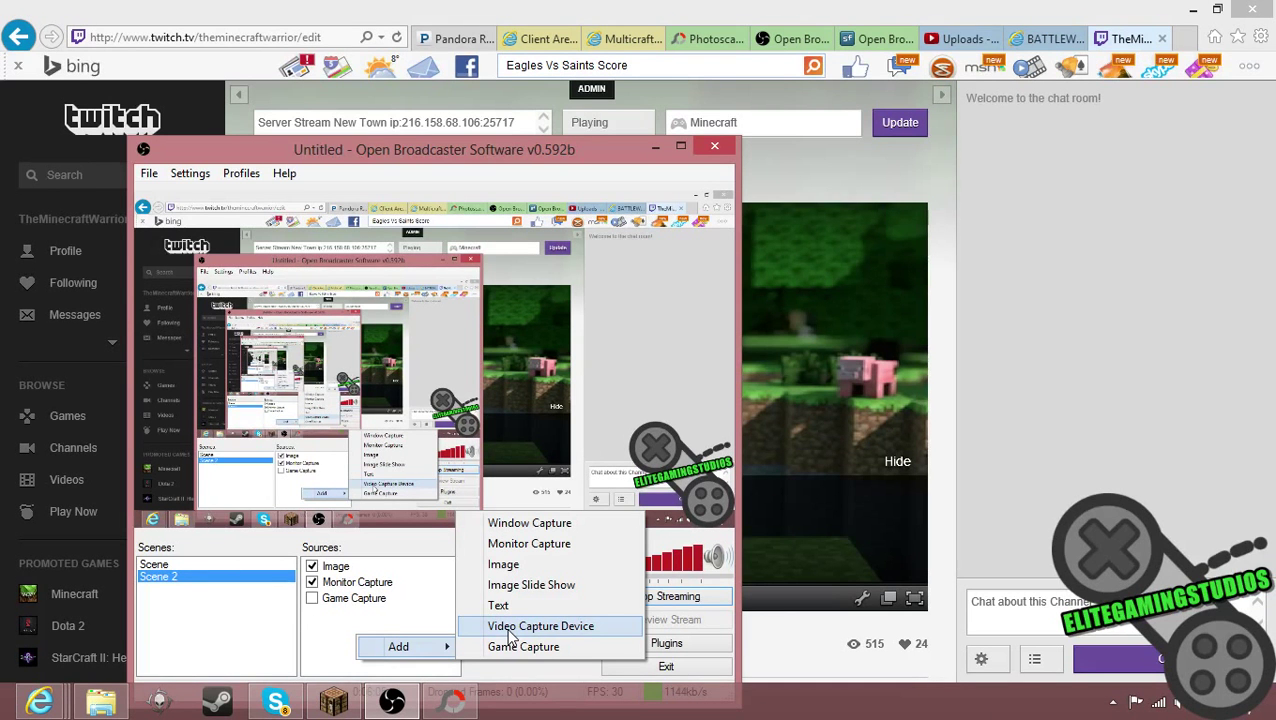
click(540, 625)
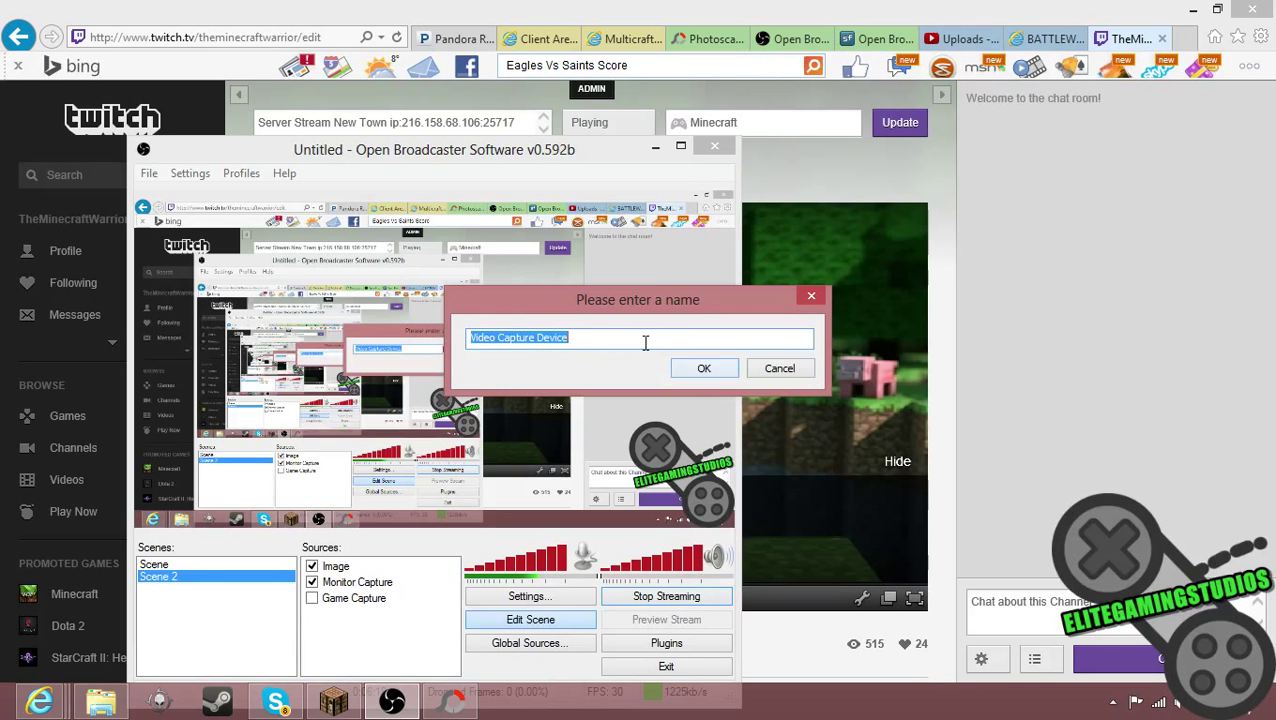
mouse_move(703, 368)
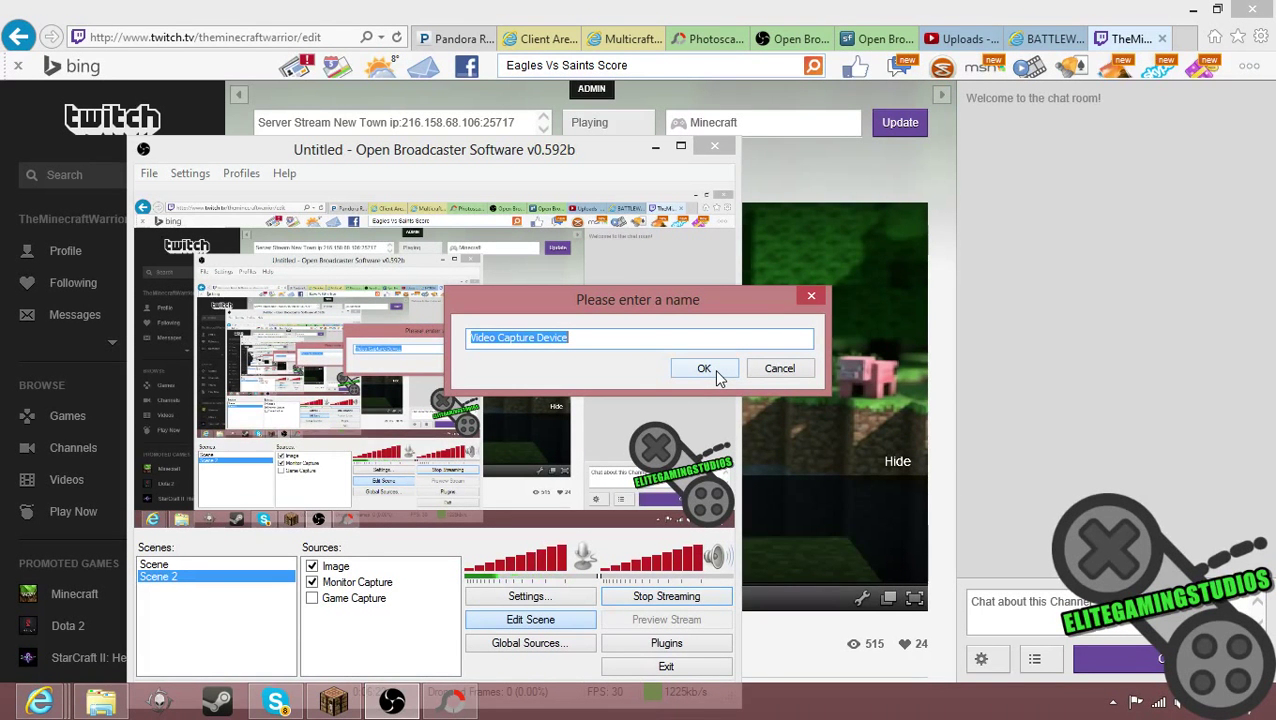
click(704, 368)
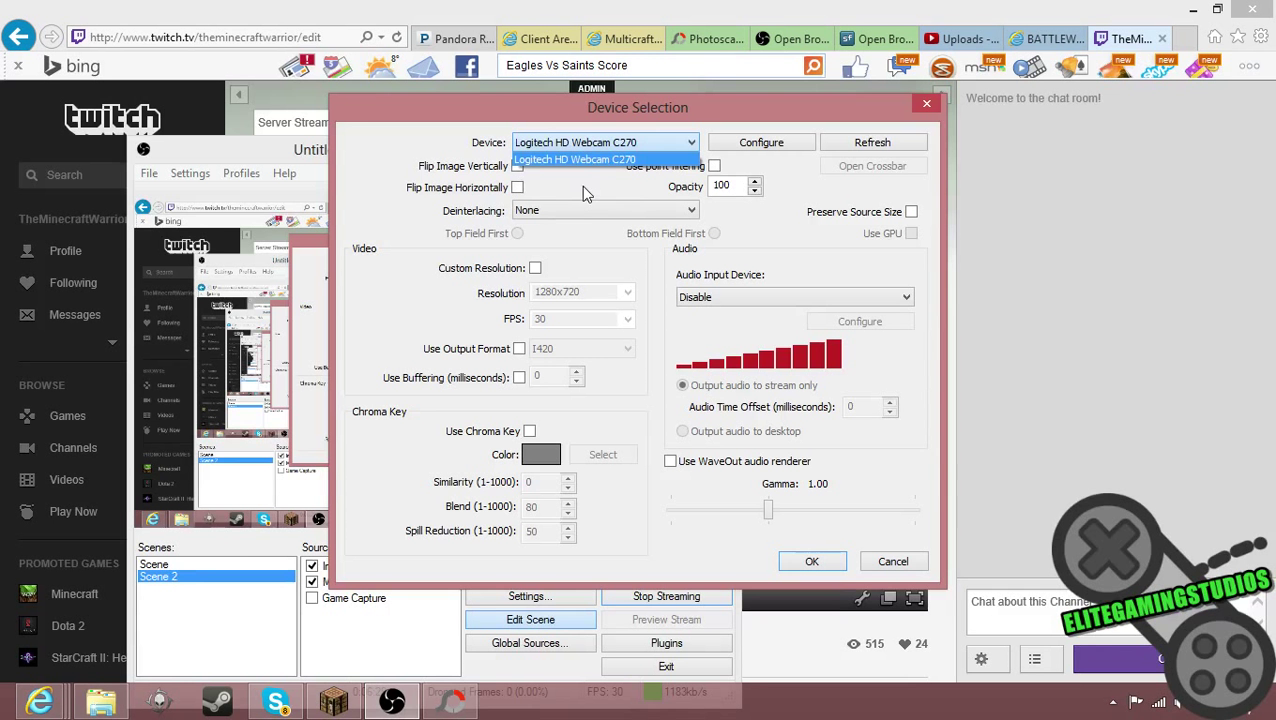
mouse_move(762, 185)
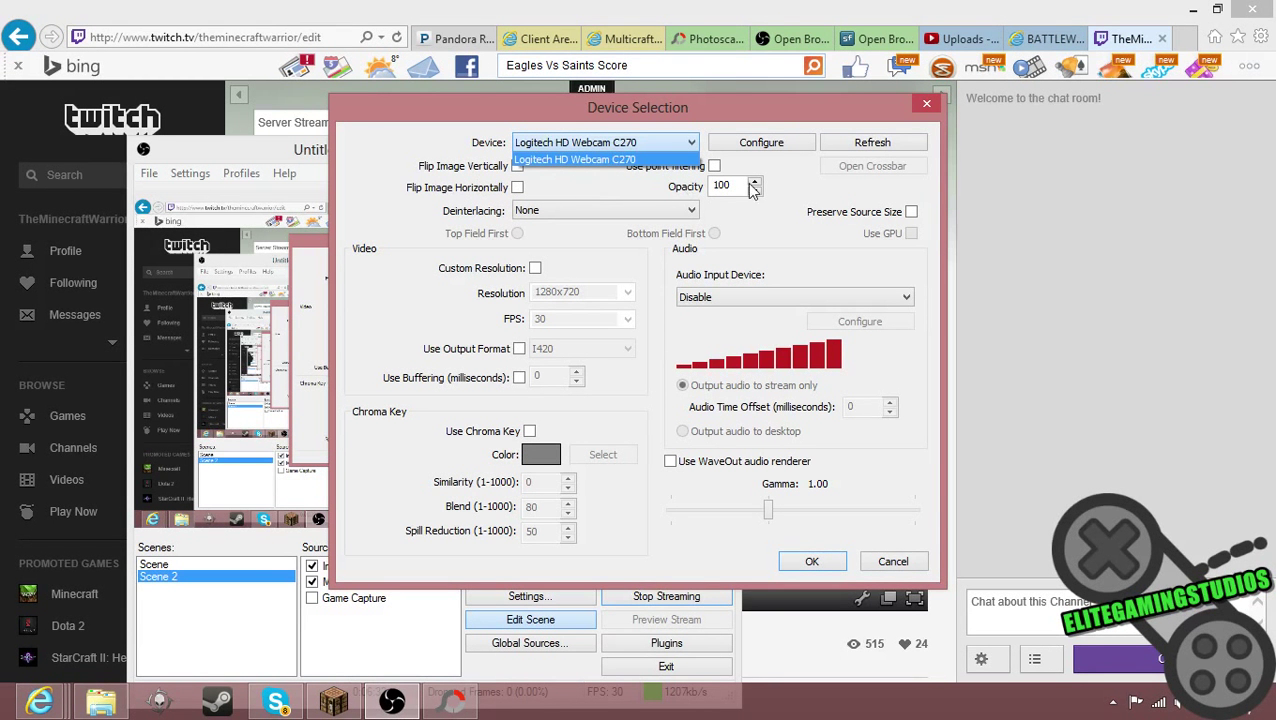
click(604, 159)
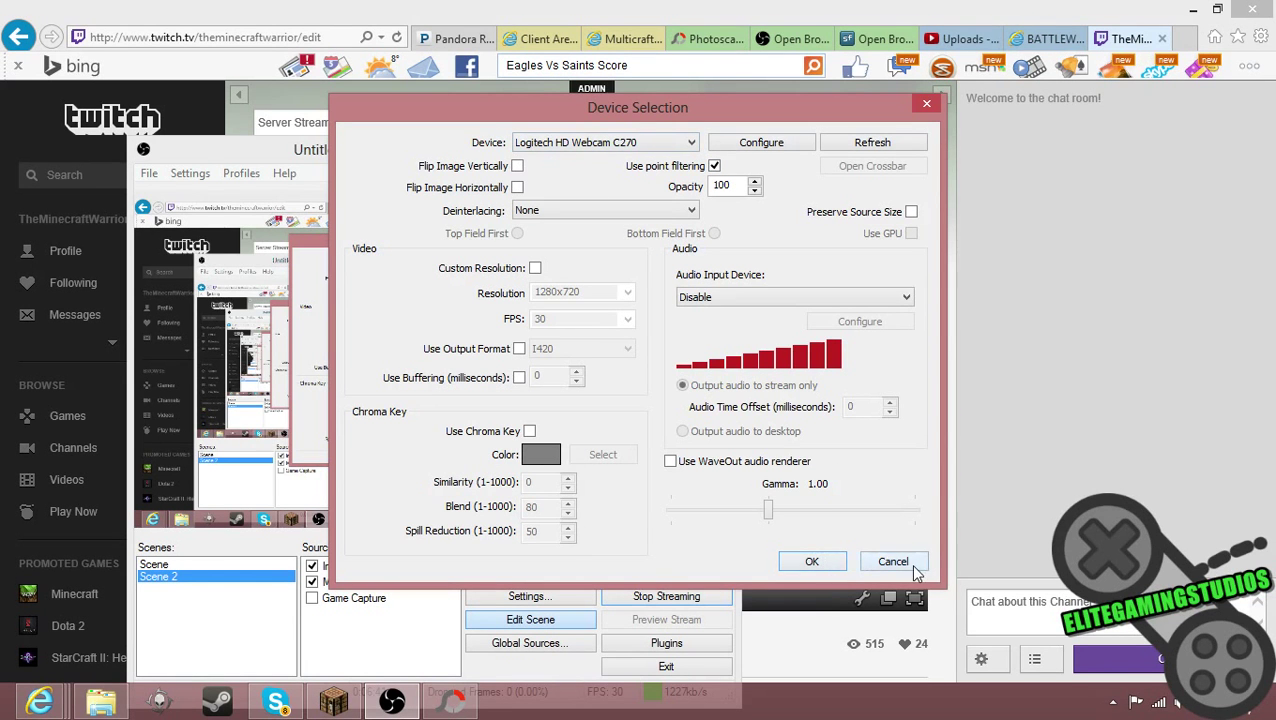
click(892, 561)
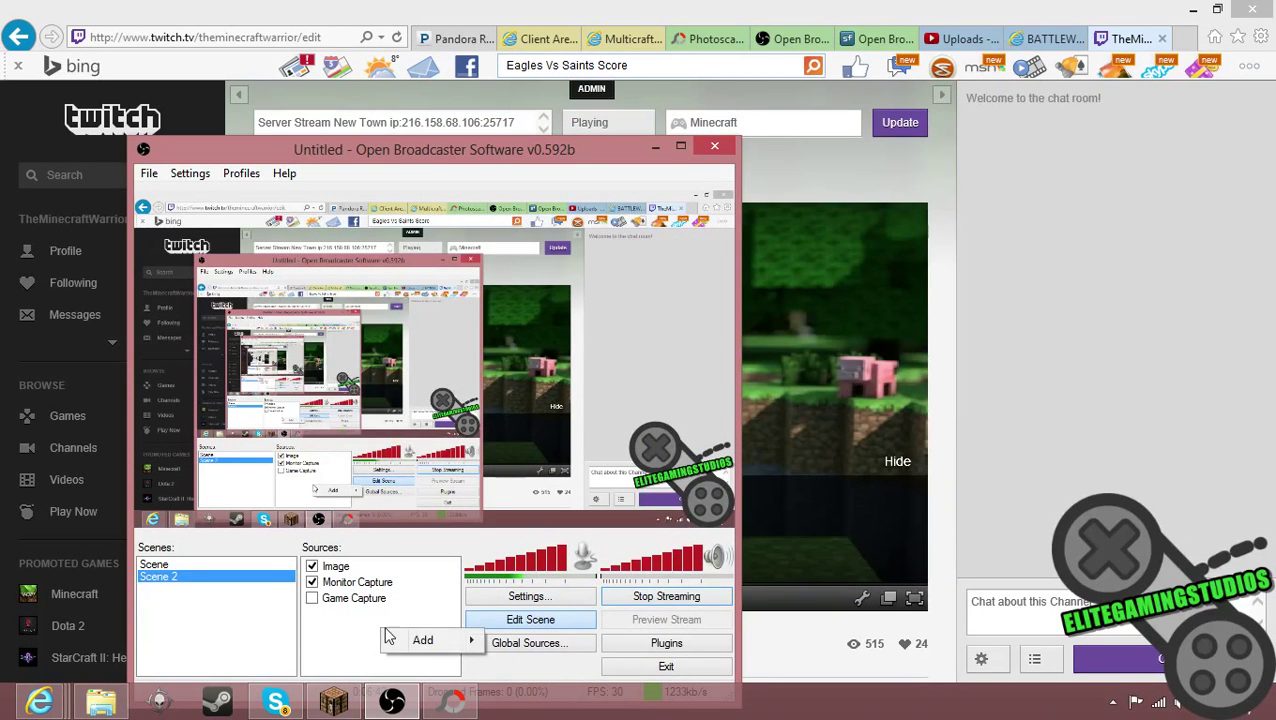
Step: Reveal the Twitch page in Internet Explorer and return to the streaming software
click(422, 639)
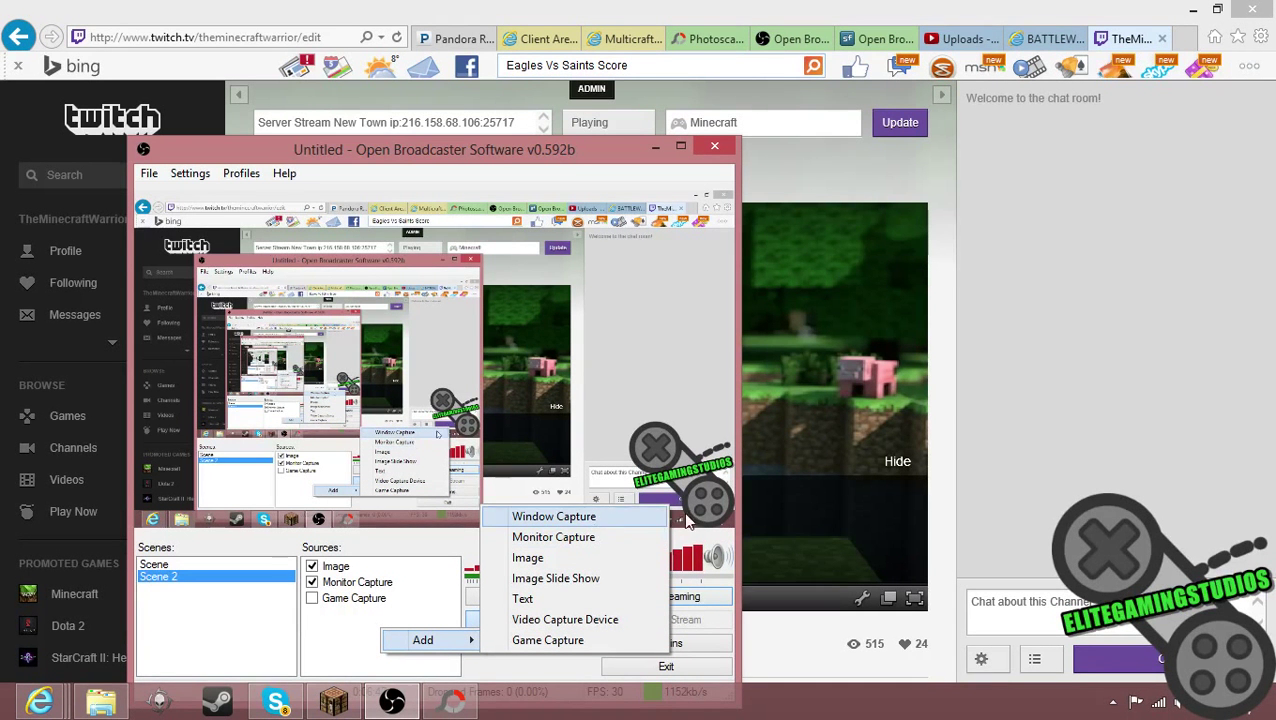
mouse_move(527, 557)
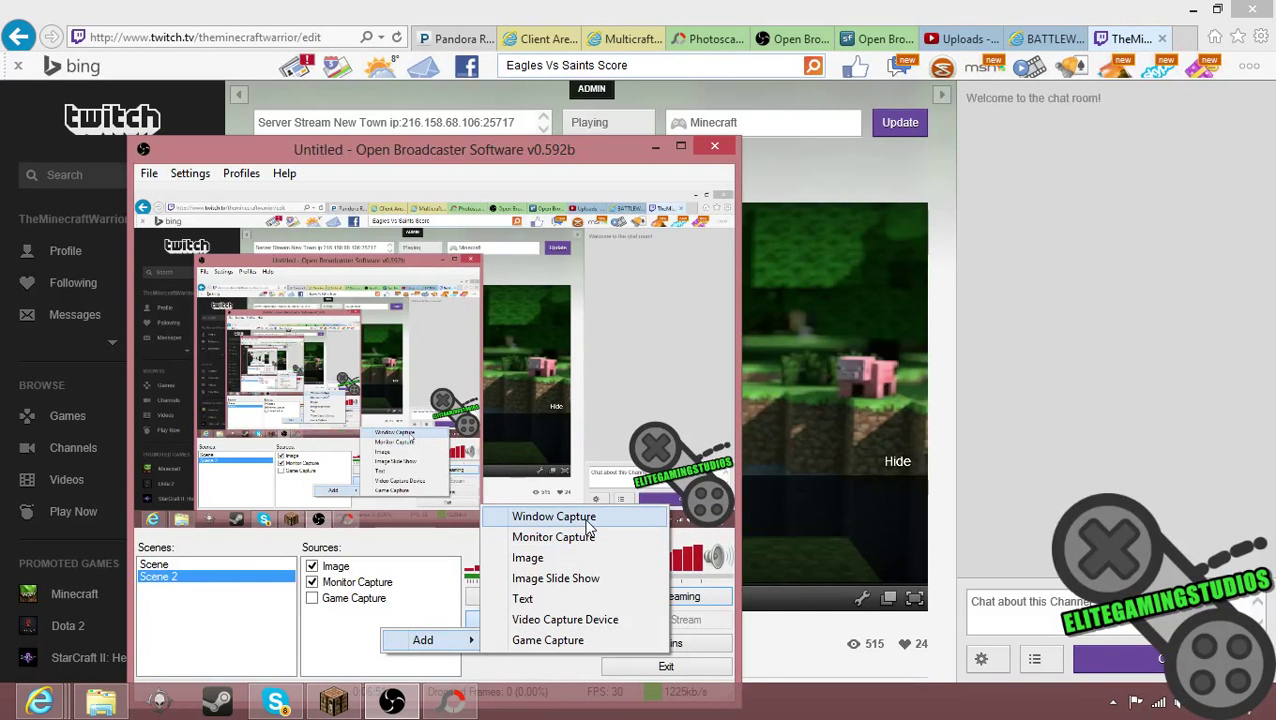
mouse_move(547, 640)
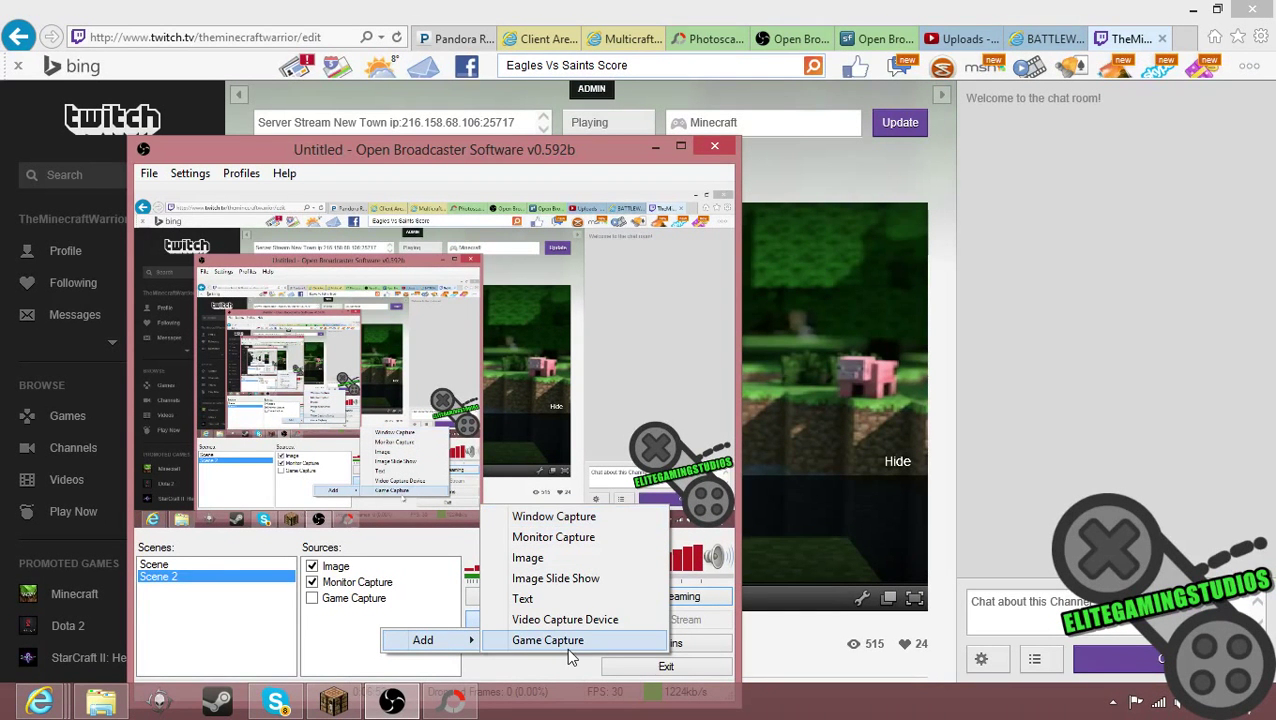
mouse_move(553, 516)
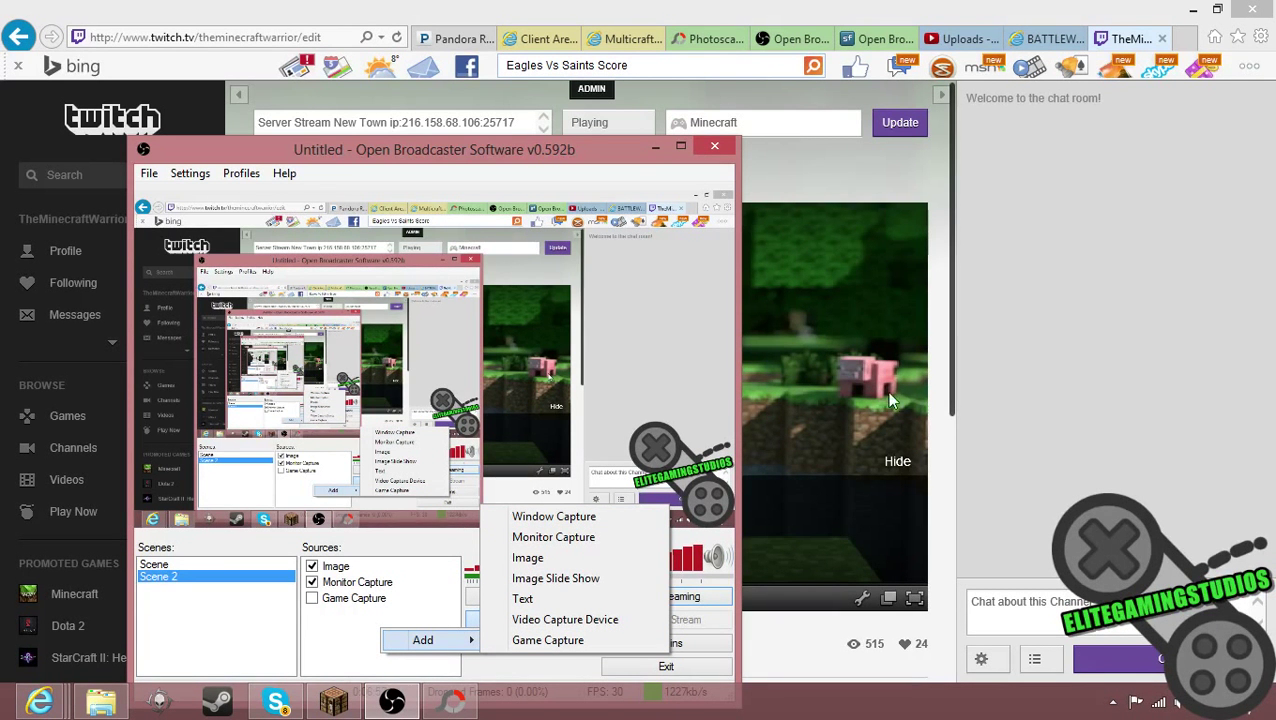
click(714, 146)
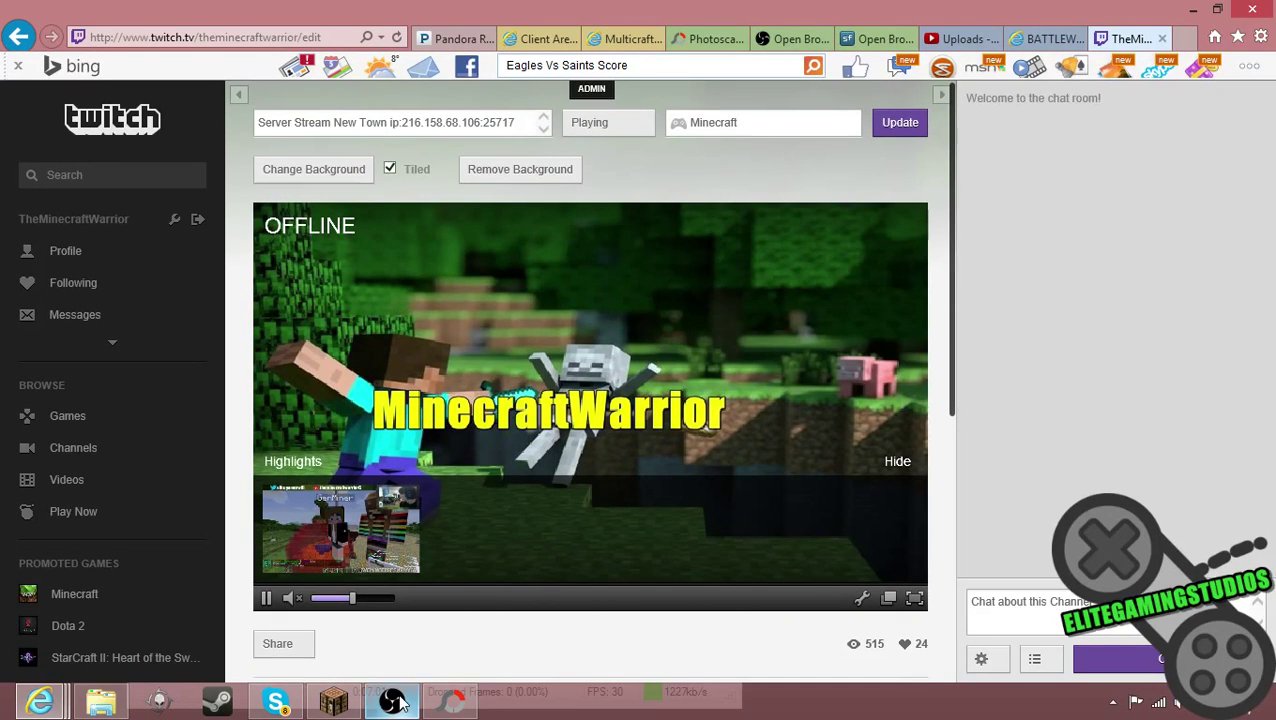
click(390, 700)
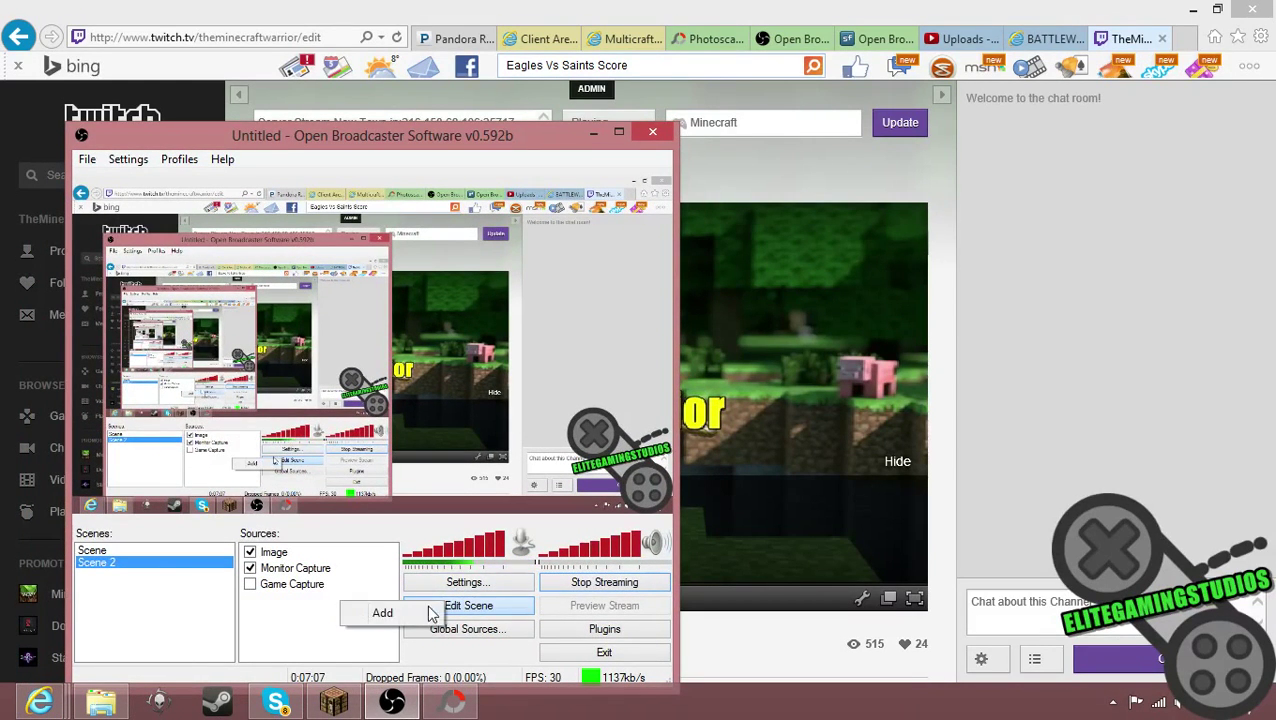
Step: Add a Window Capture source named 'Window Capture' targeting the Internet Explorer Twitch window
click(382, 612)
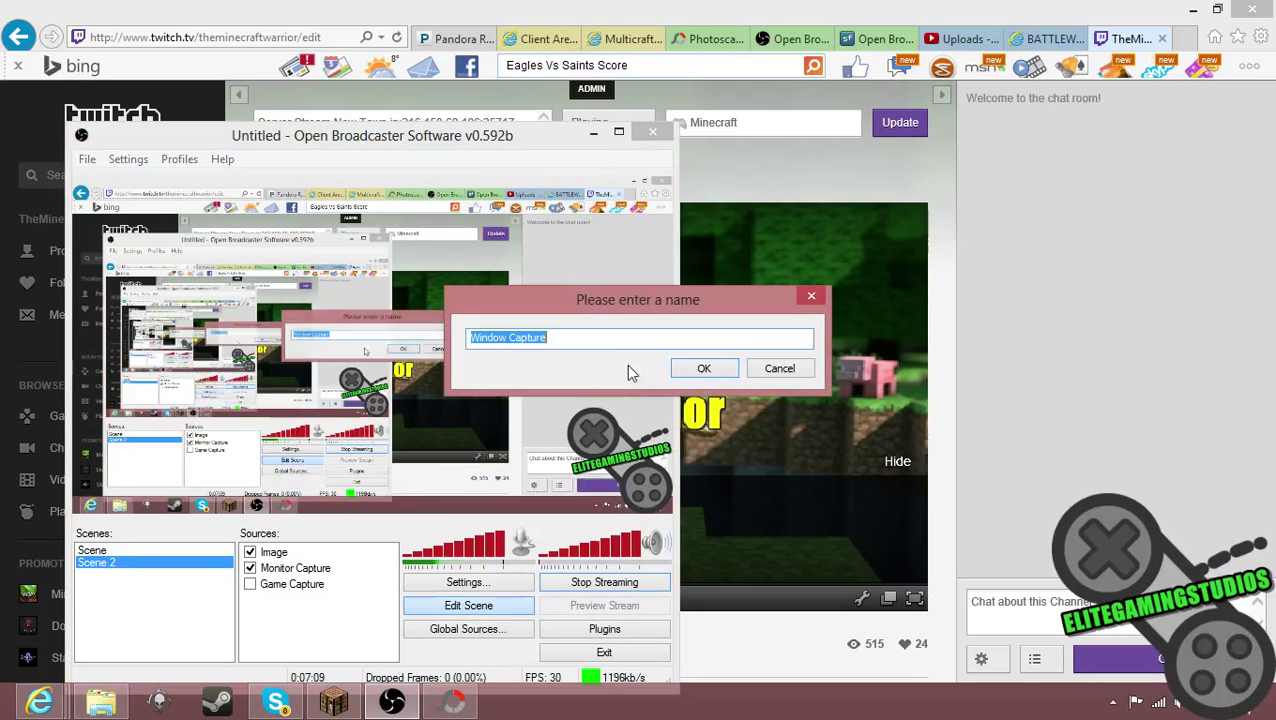
click(703, 368)
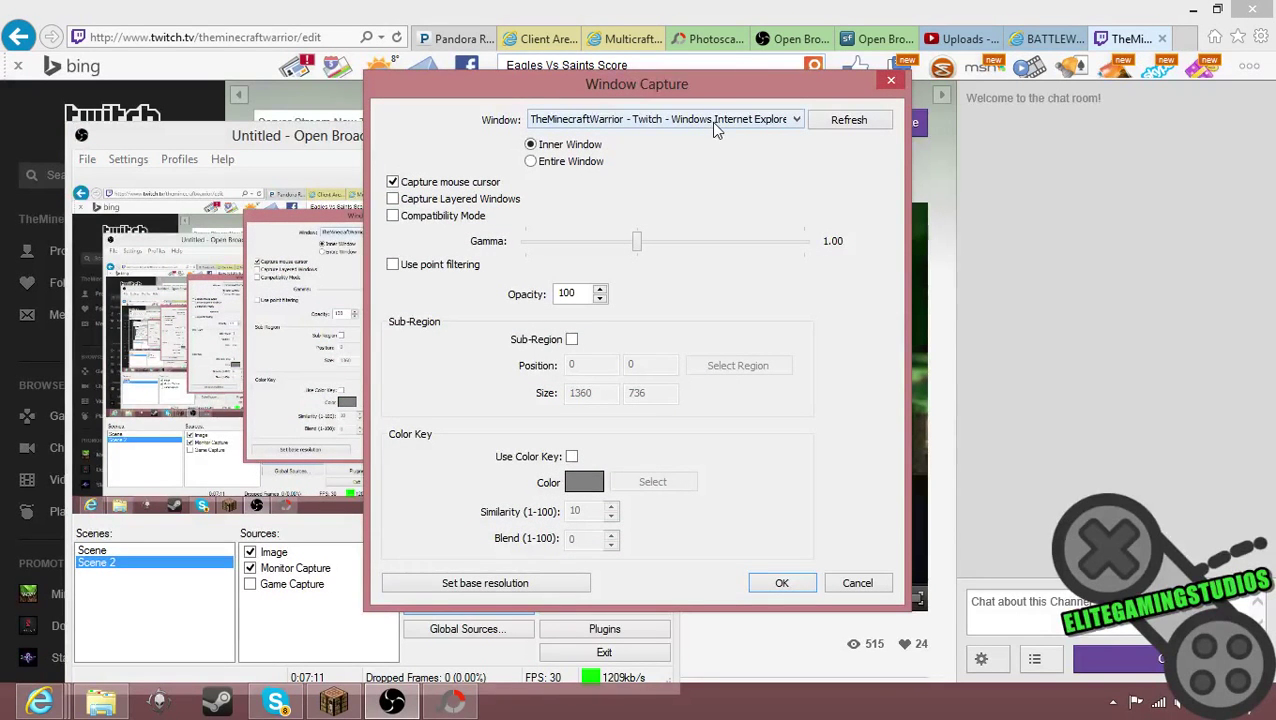
click(782, 582)
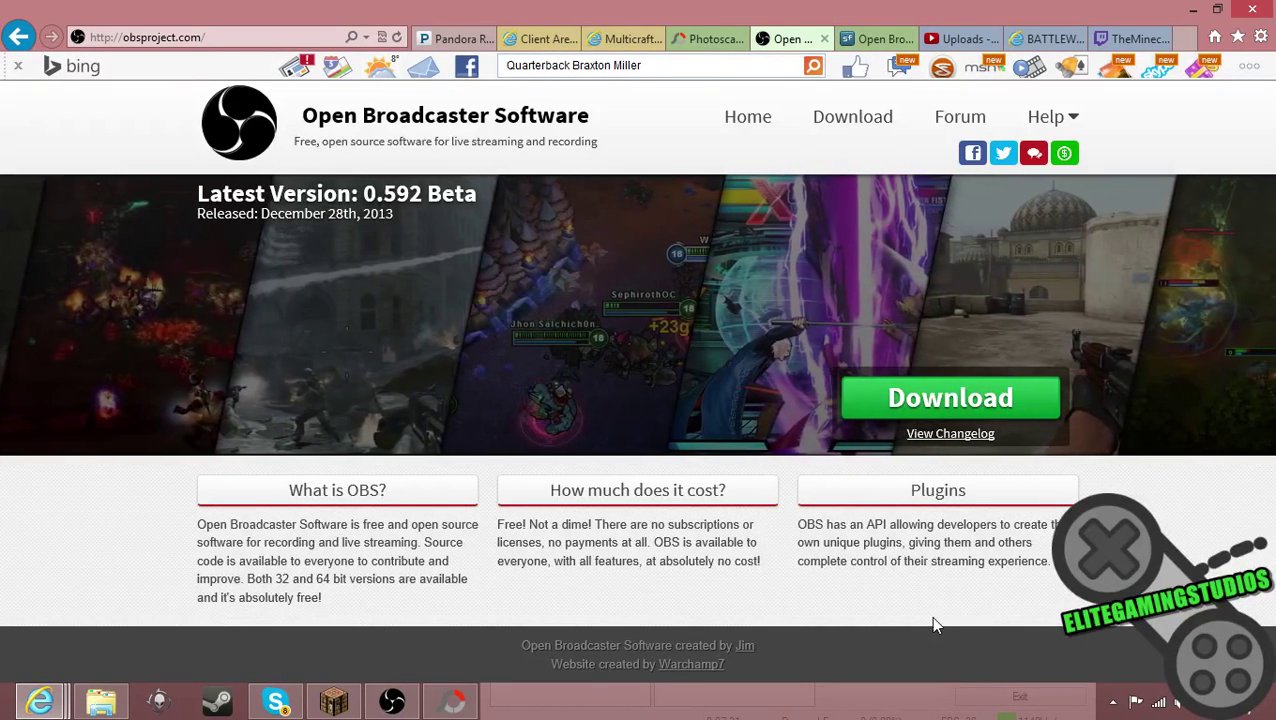
mouse_move(603, 625)
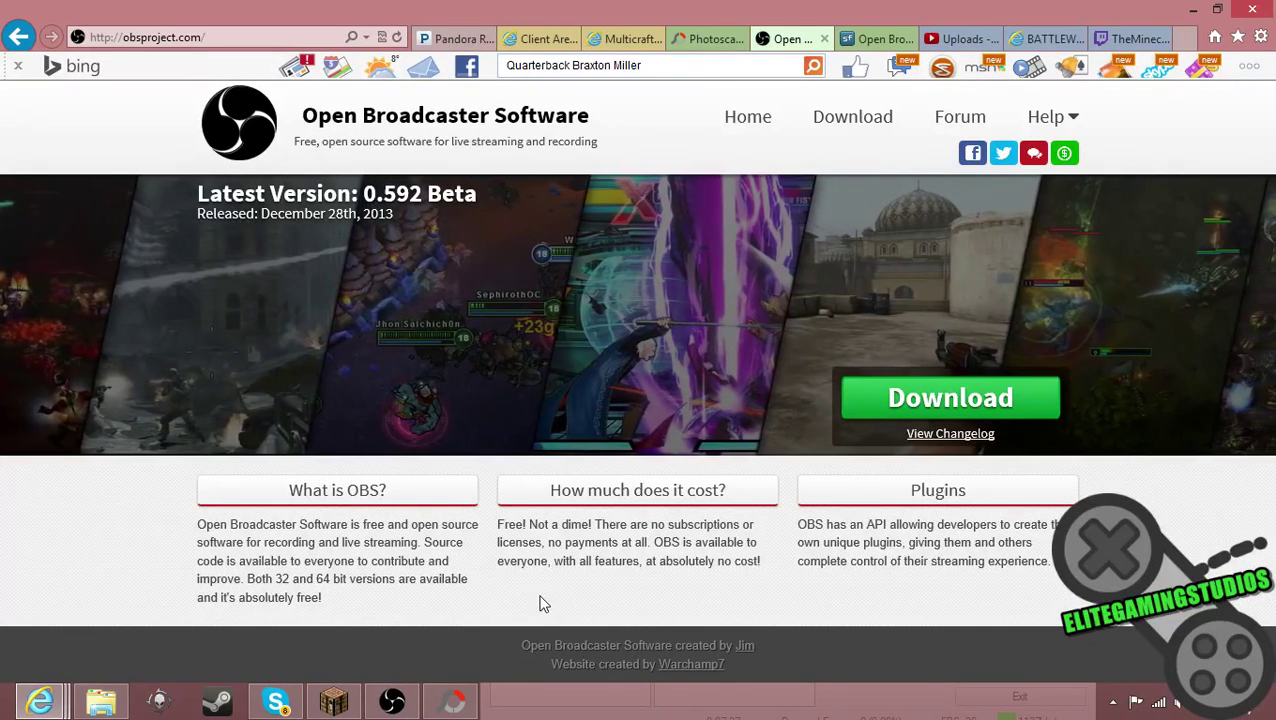
mouse_move(838, 613)
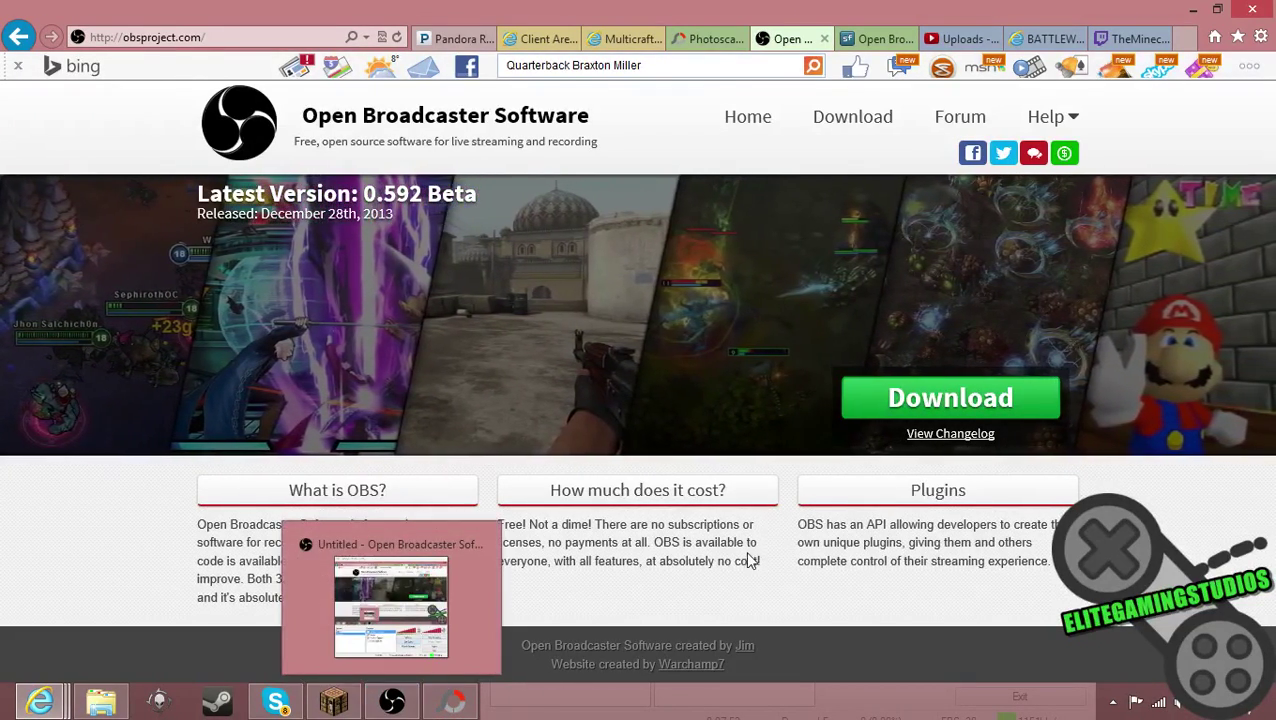
Step: Restore the streaming software window from the taskbar after showing obsproject.com
click(390, 607)
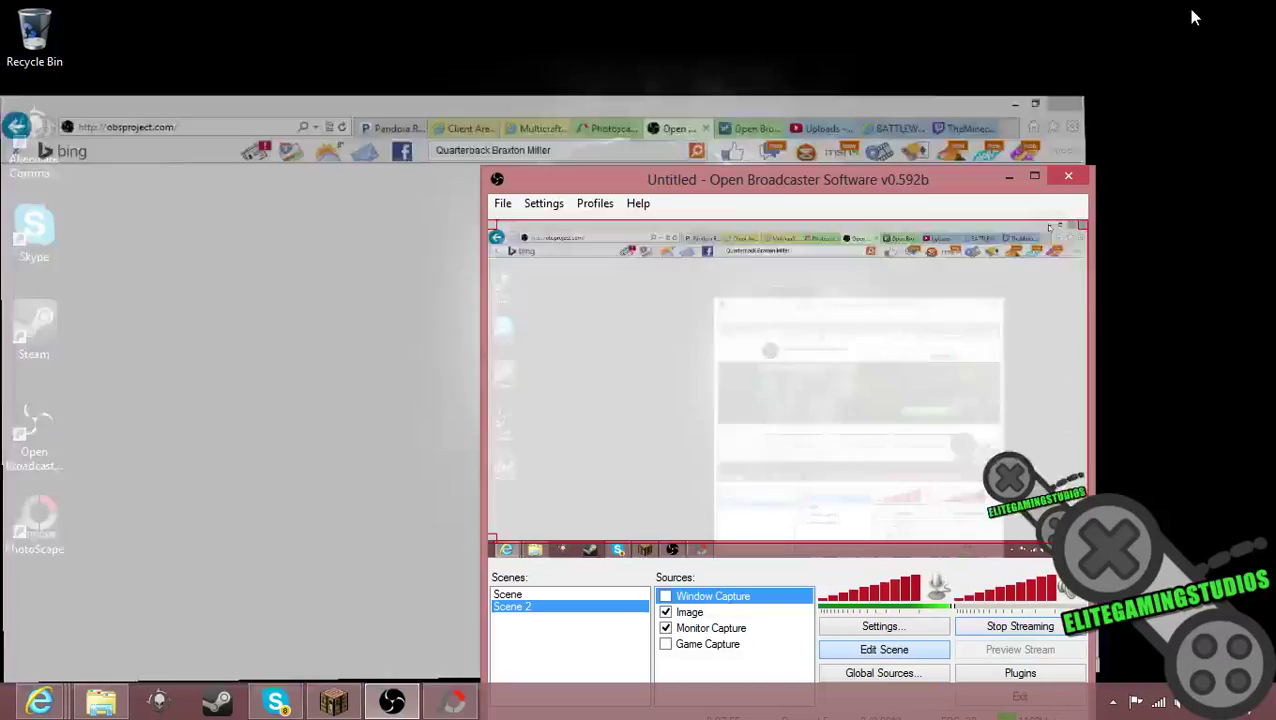